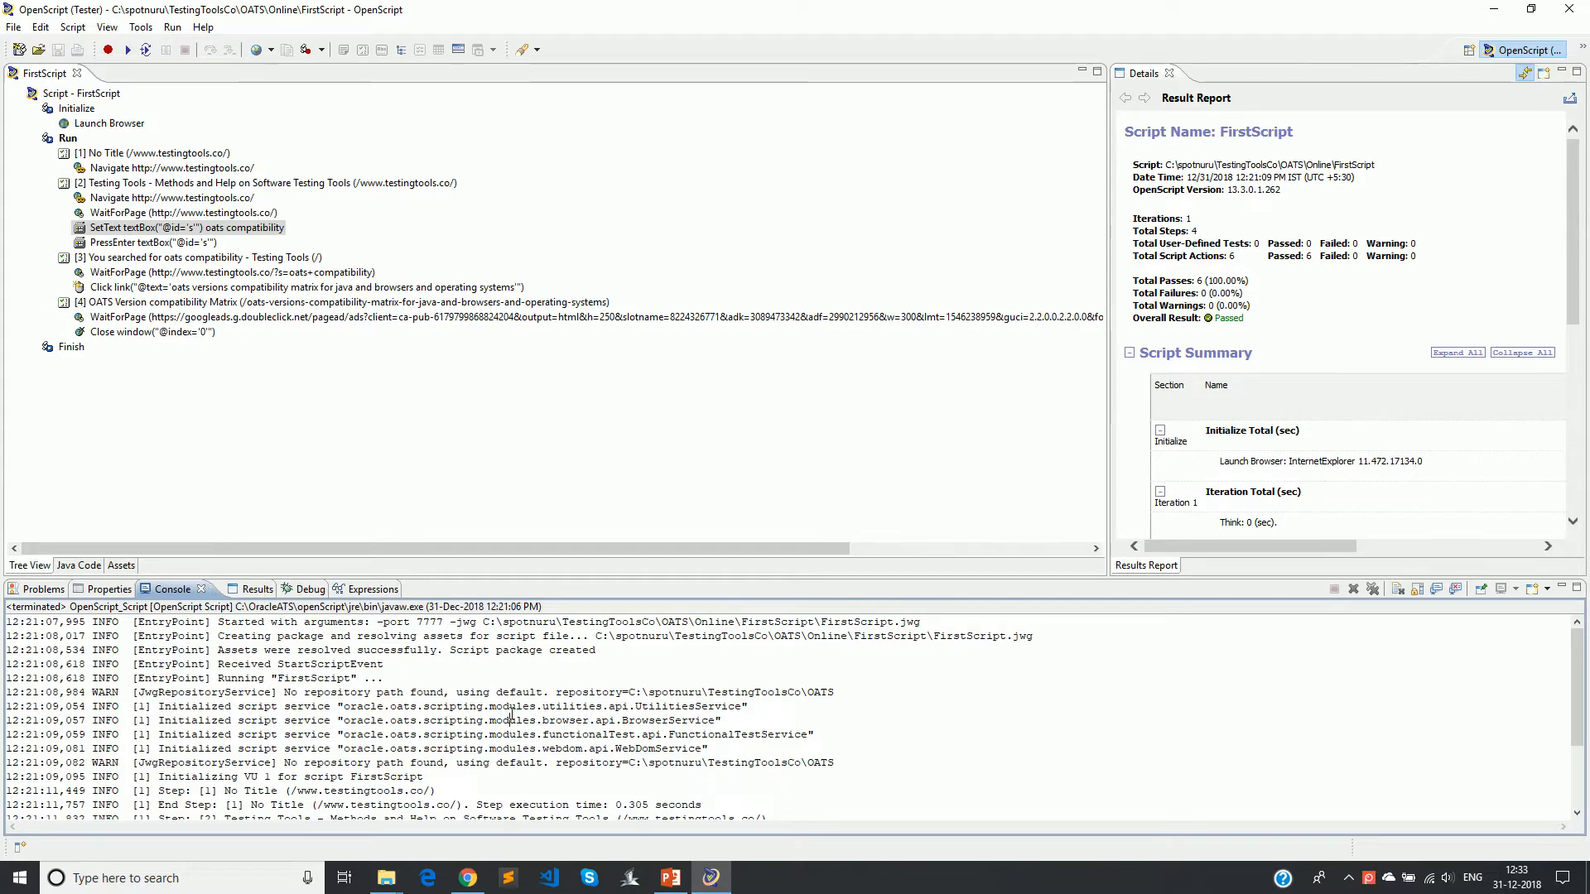
mouse_move(1075, 730)
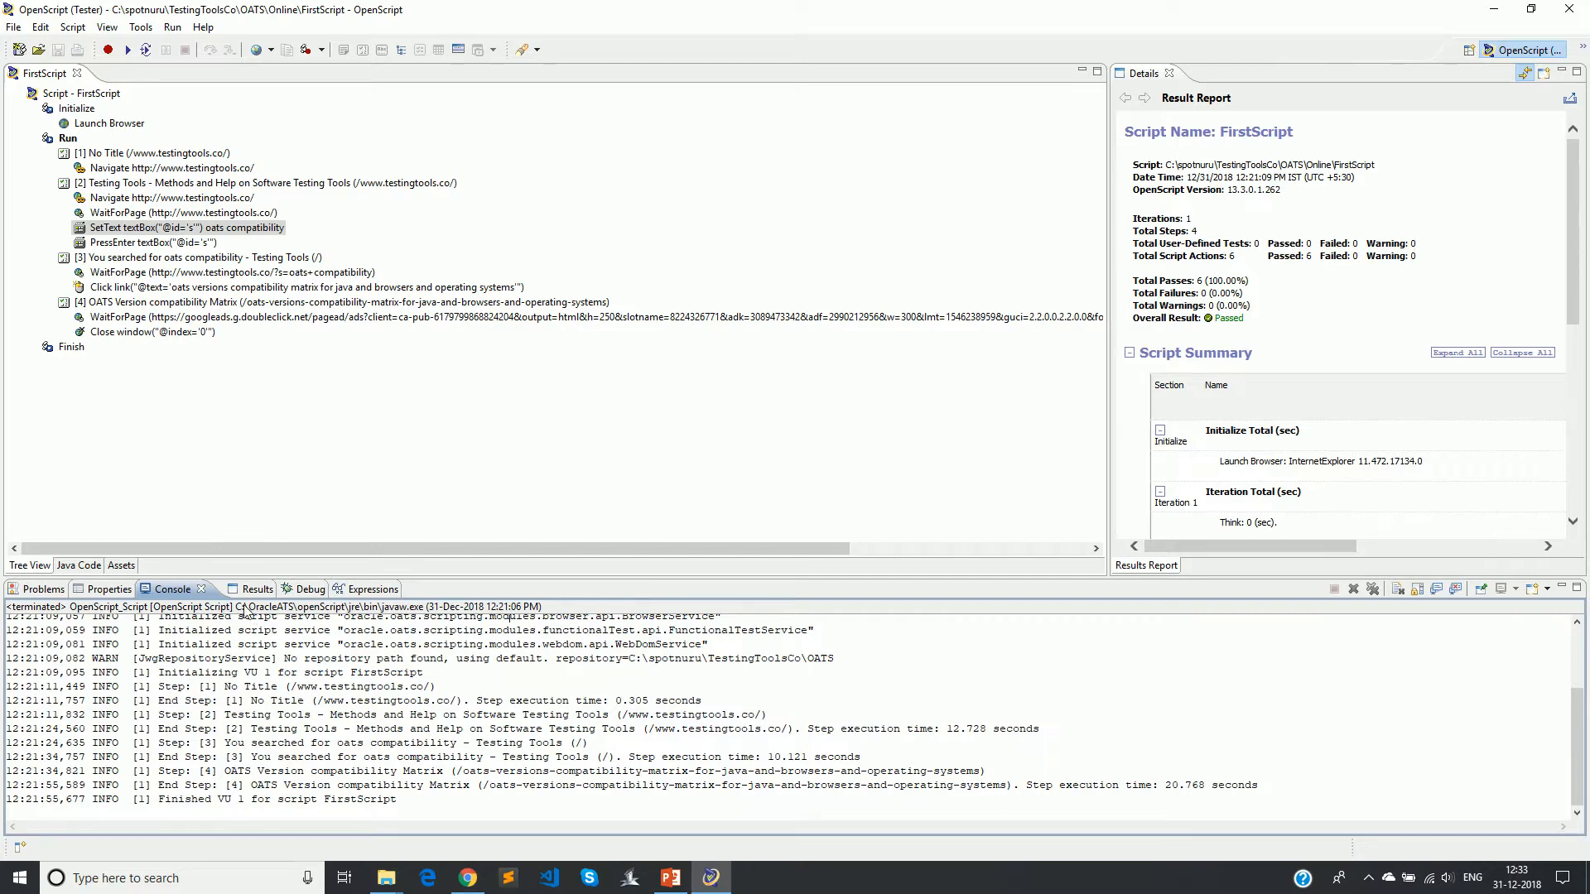
Show the last playback's results and expand Results > Script FirstScript into its phases.
left_click(227, 589)
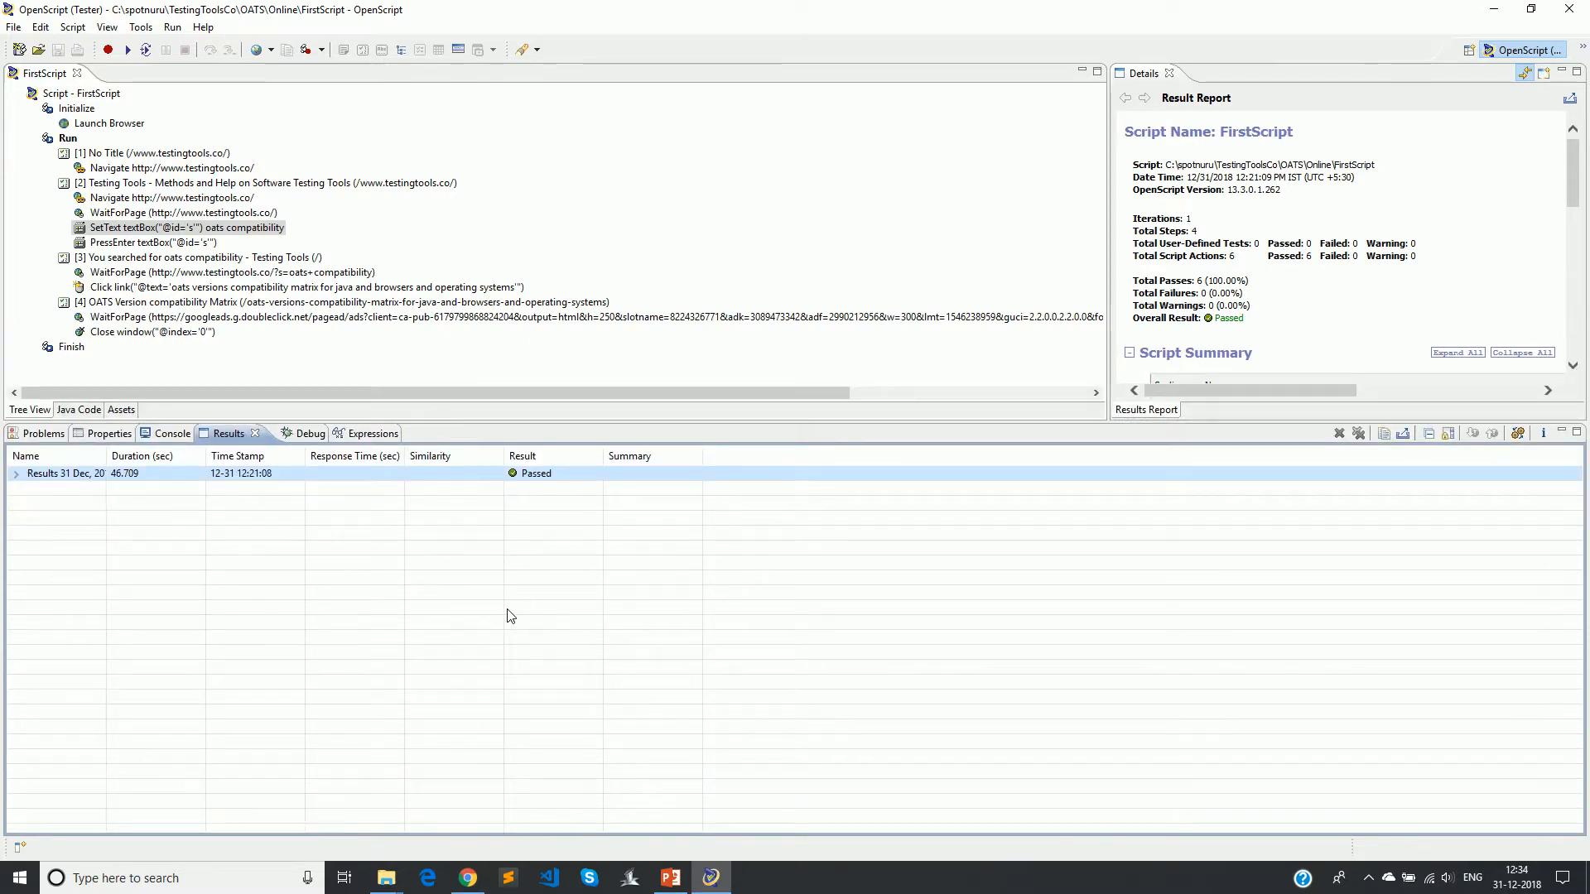
mouse_move(135, 482)
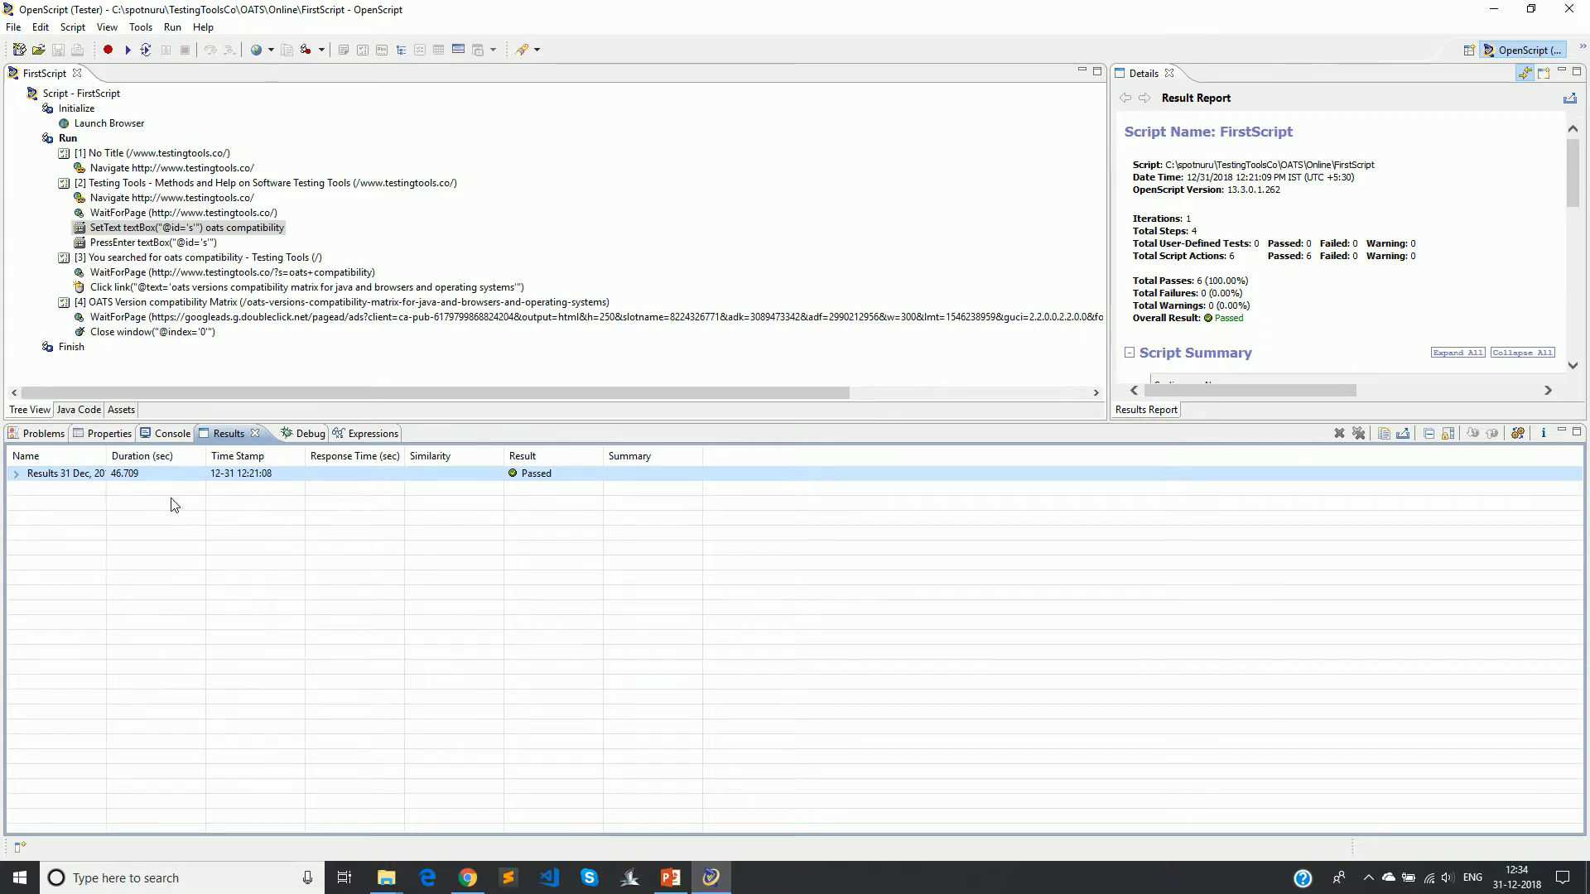
left_click(17, 474)
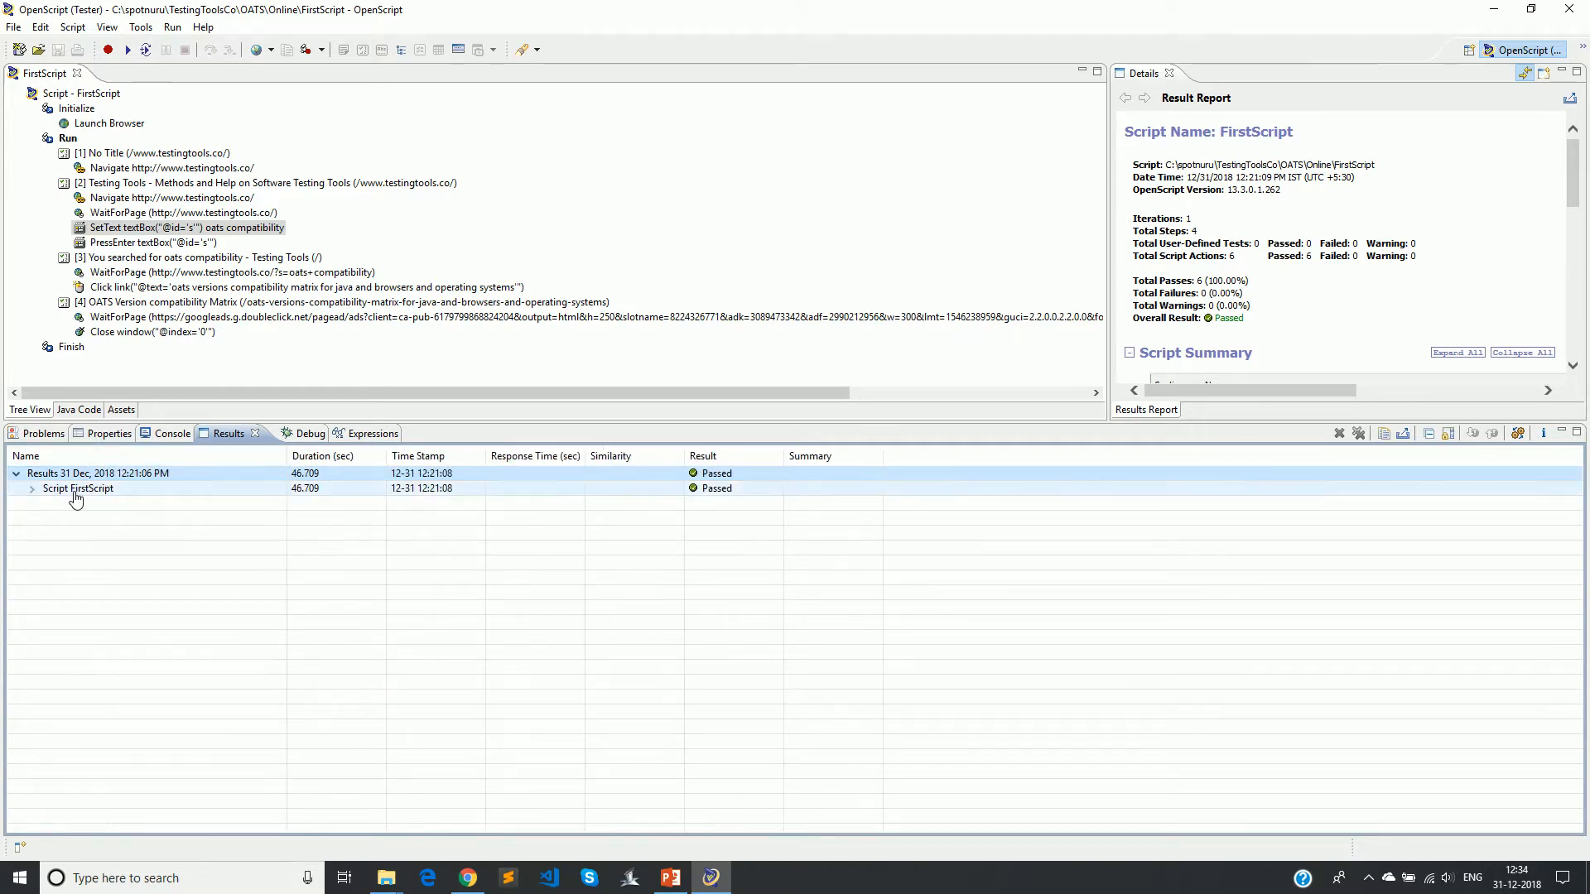
left_click(32, 487)
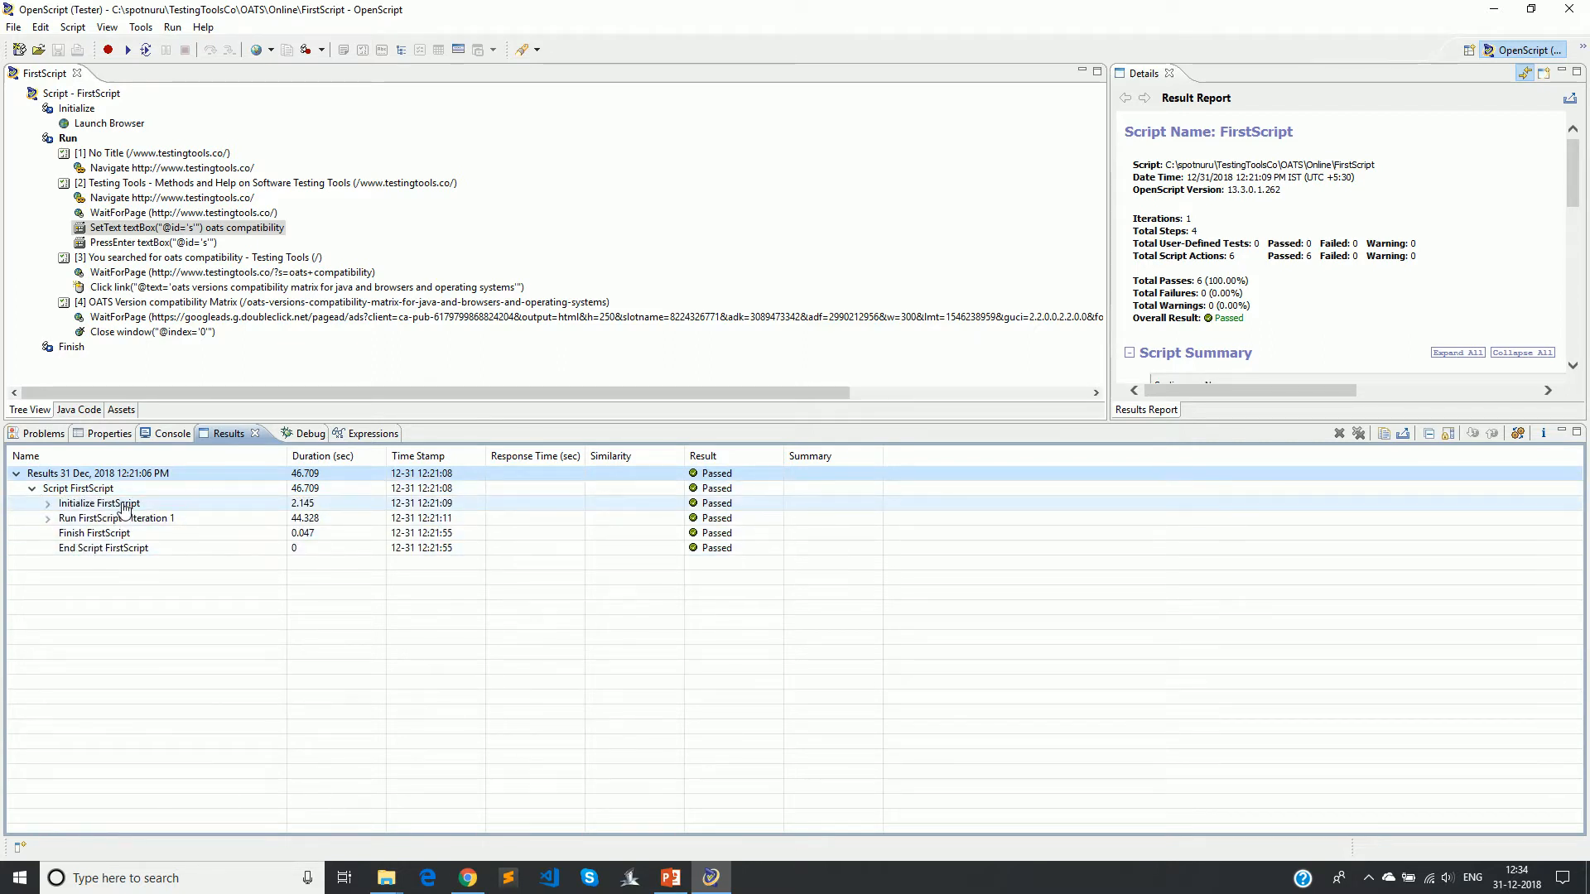
left_click(115, 518)
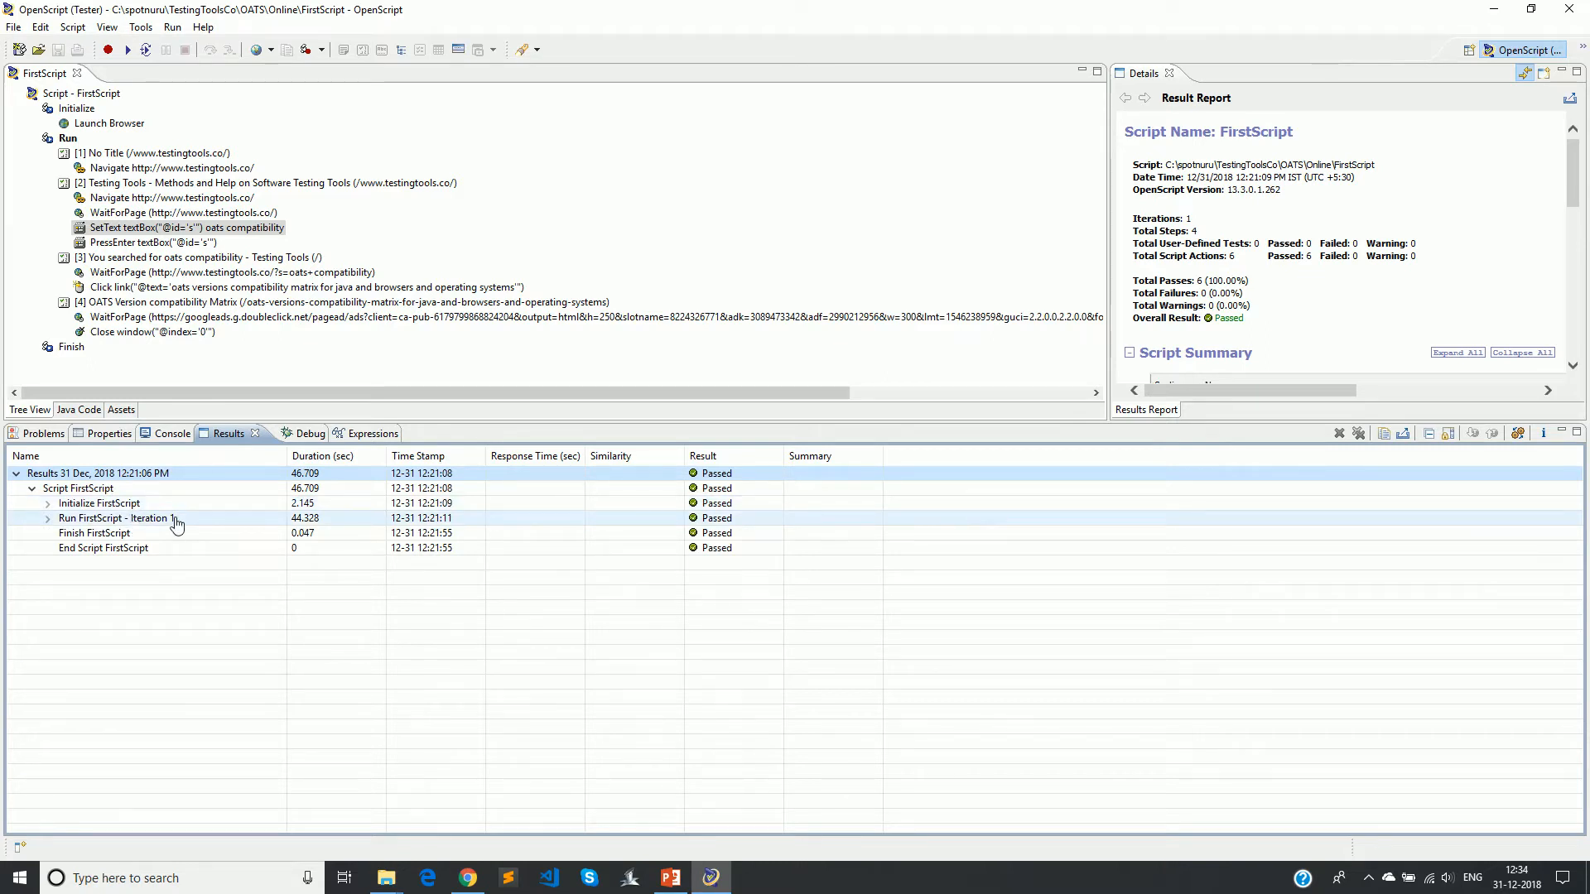
Expand Initialize FirstScript and Run FirstScript - Iteration 1 into the browser launch and four page steps.
left_click(96, 531)
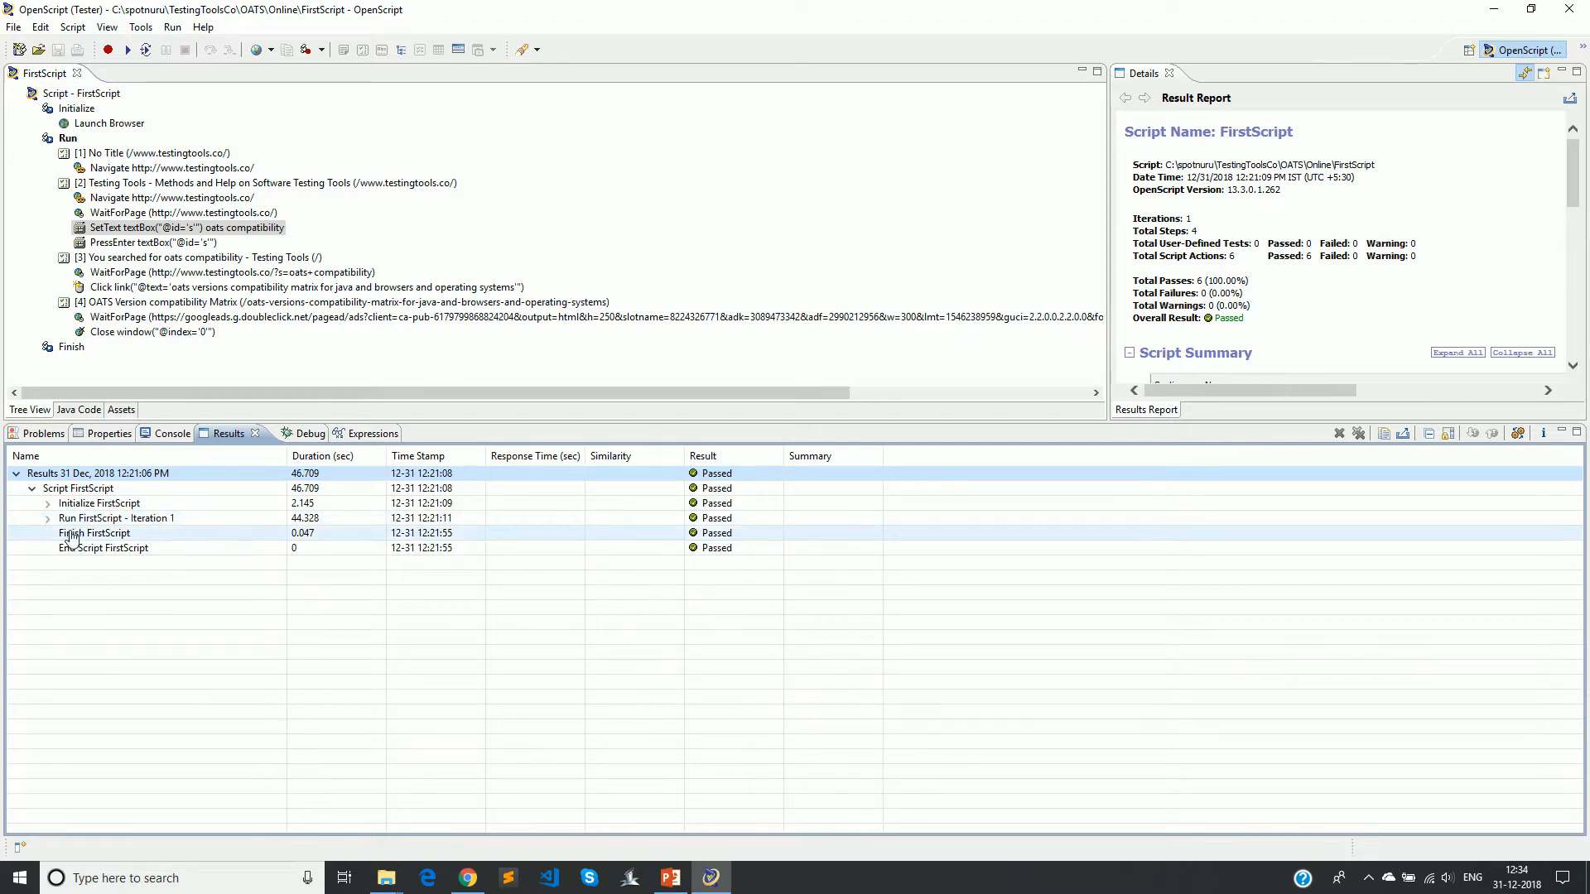
mouse_move(244, 617)
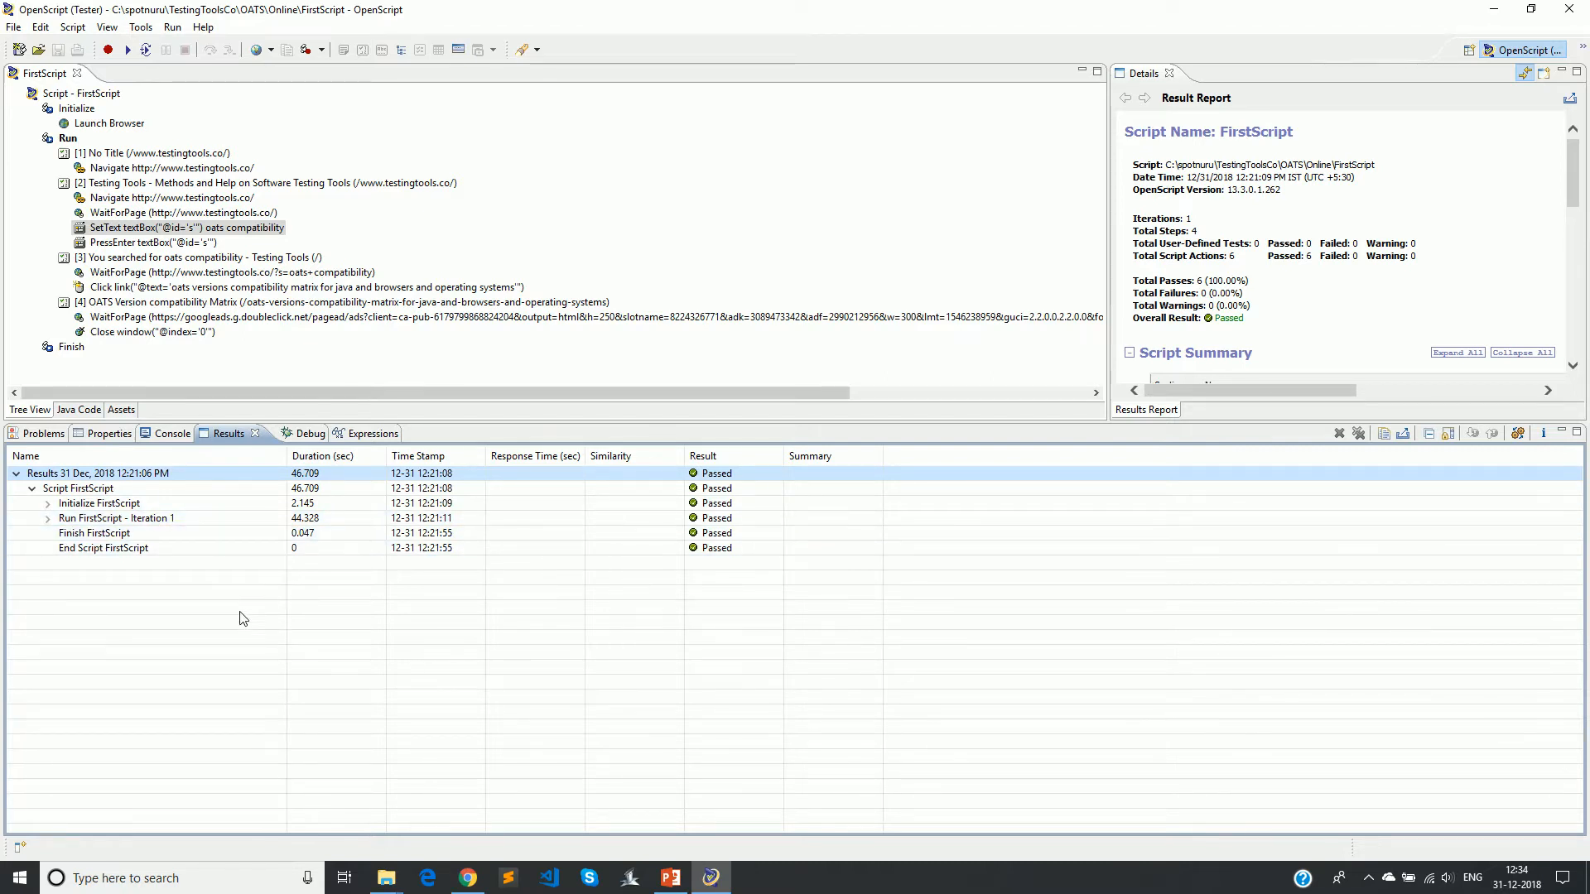
mouse_move(210, 617)
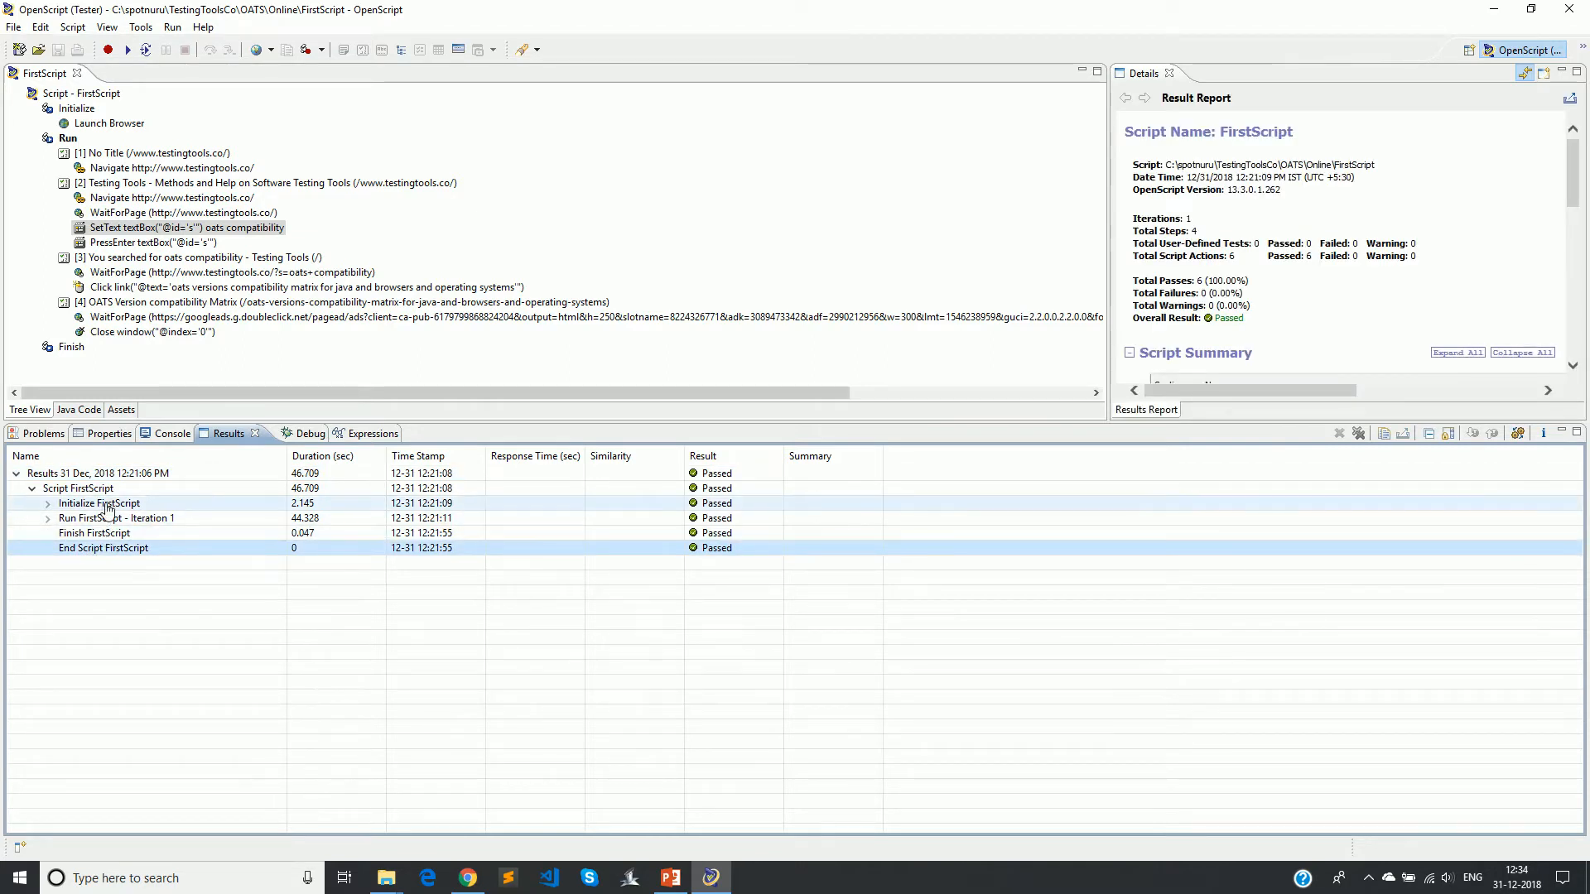
left_click(98, 504)
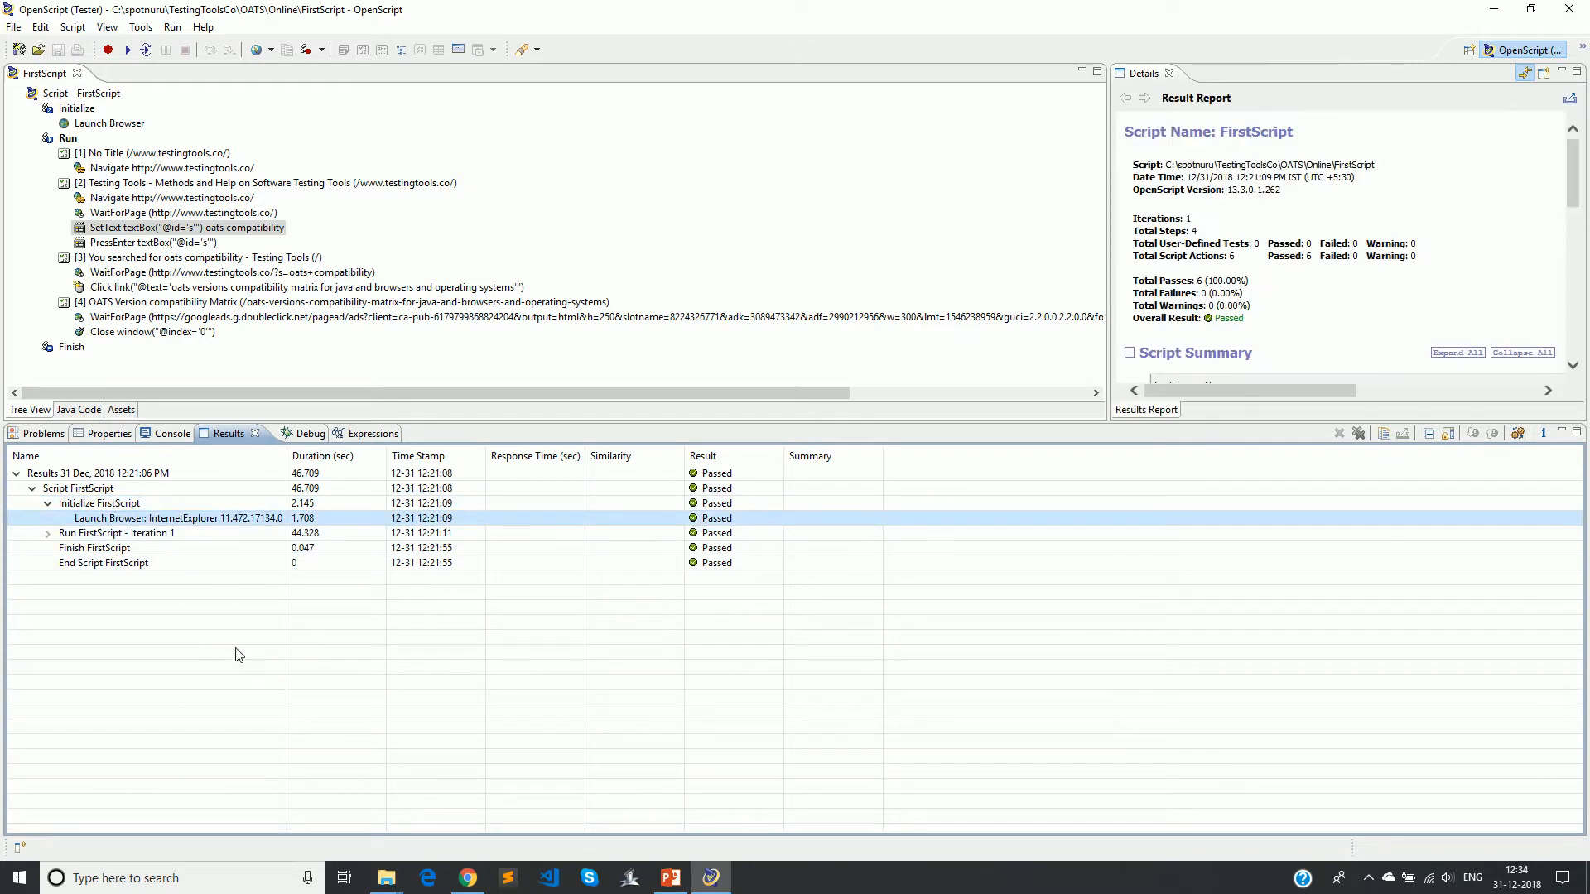
mouse_move(180, 532)
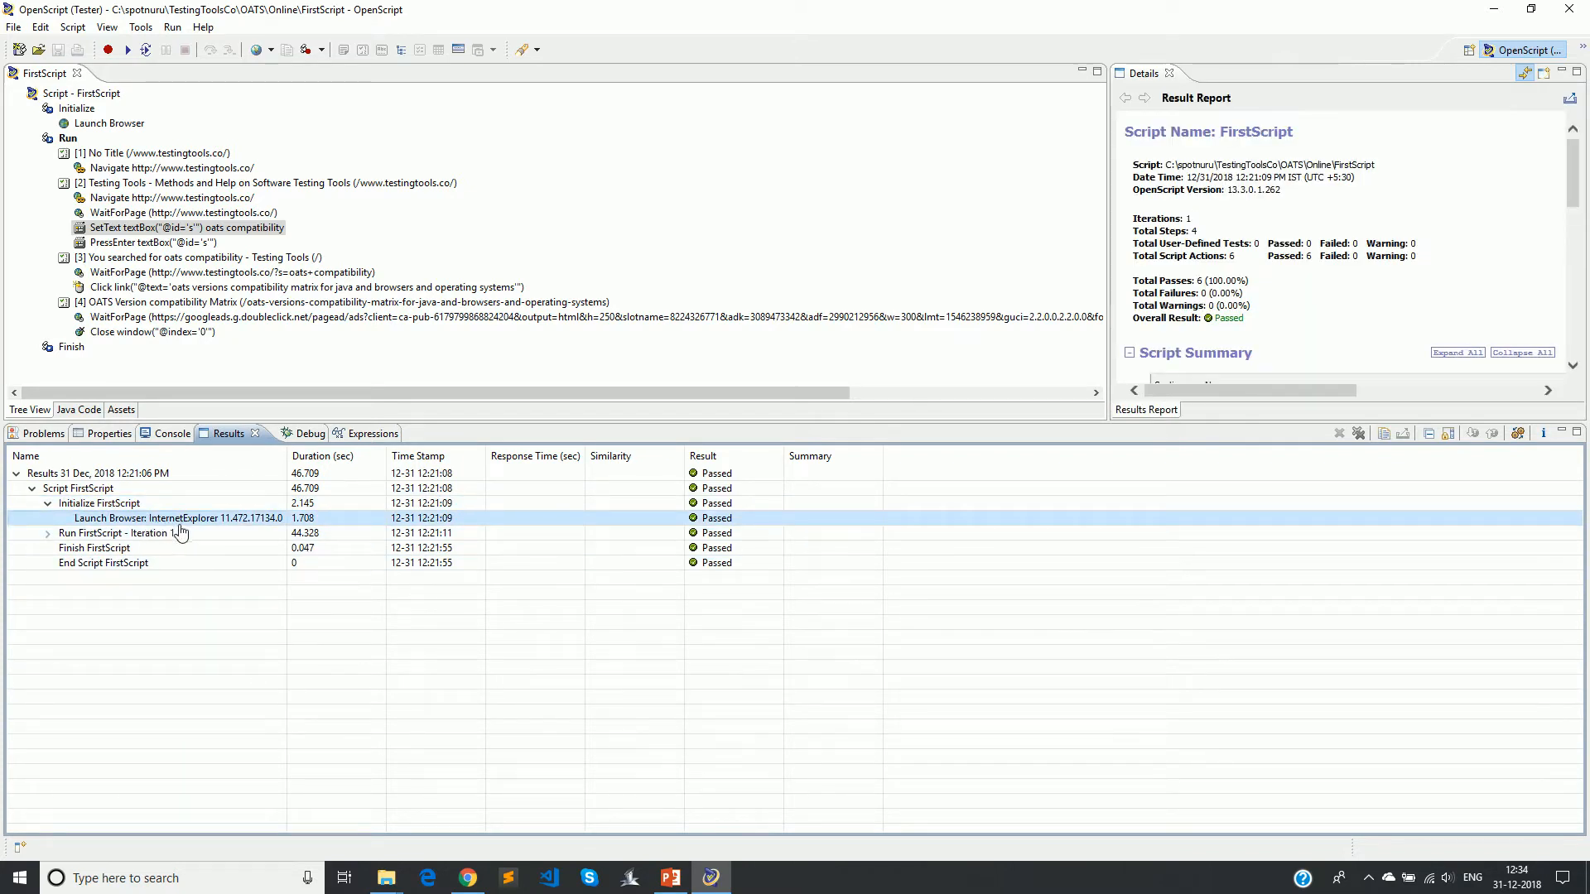
left_click(114, 532)
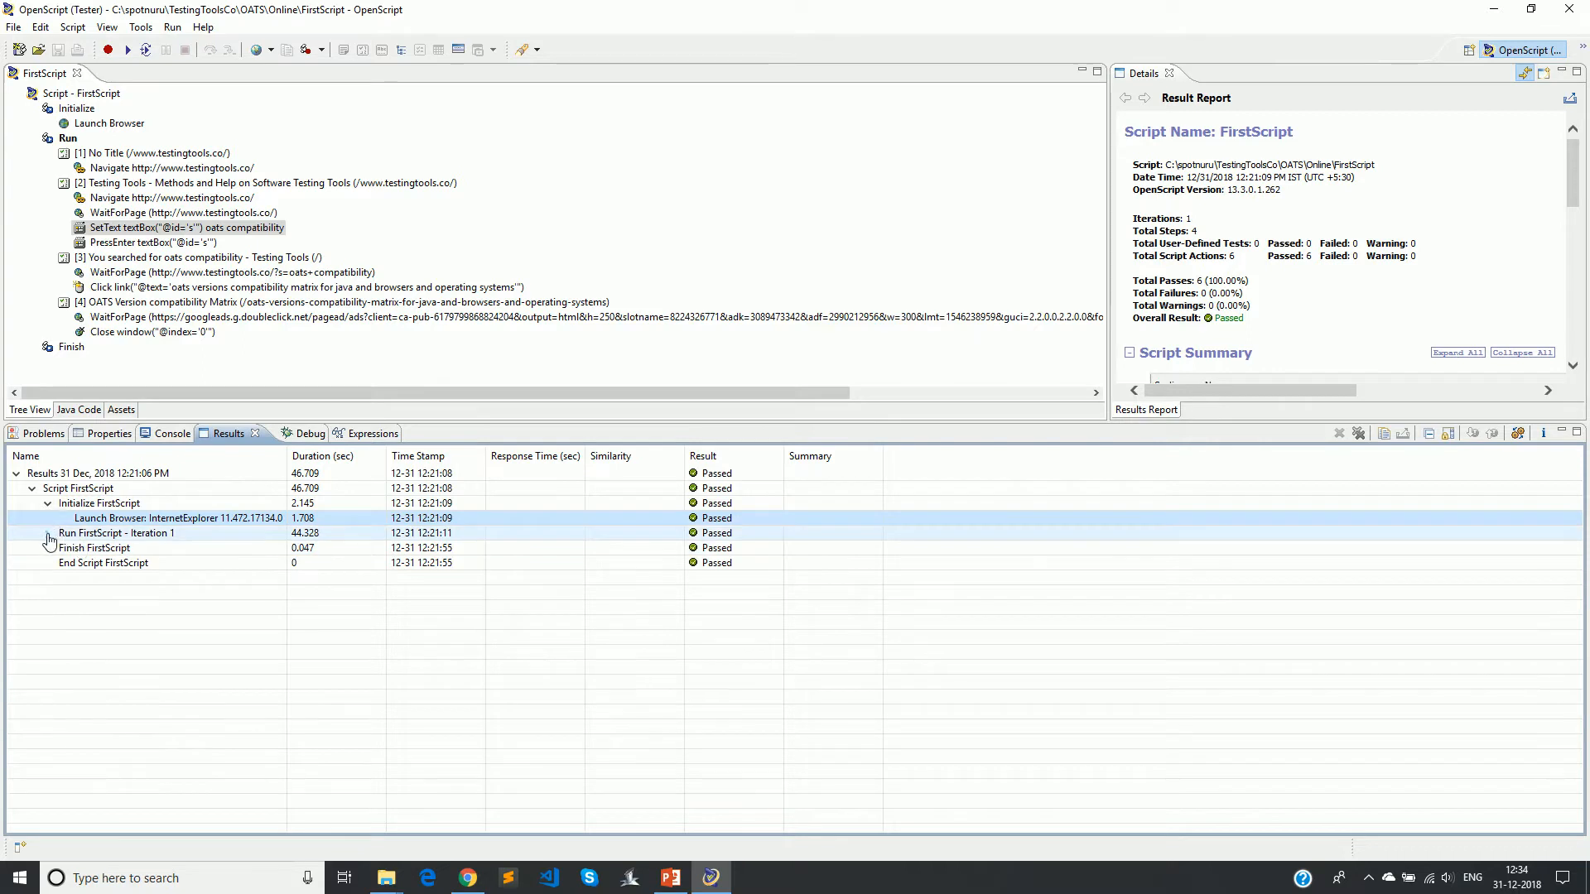
left_click(48, 531)
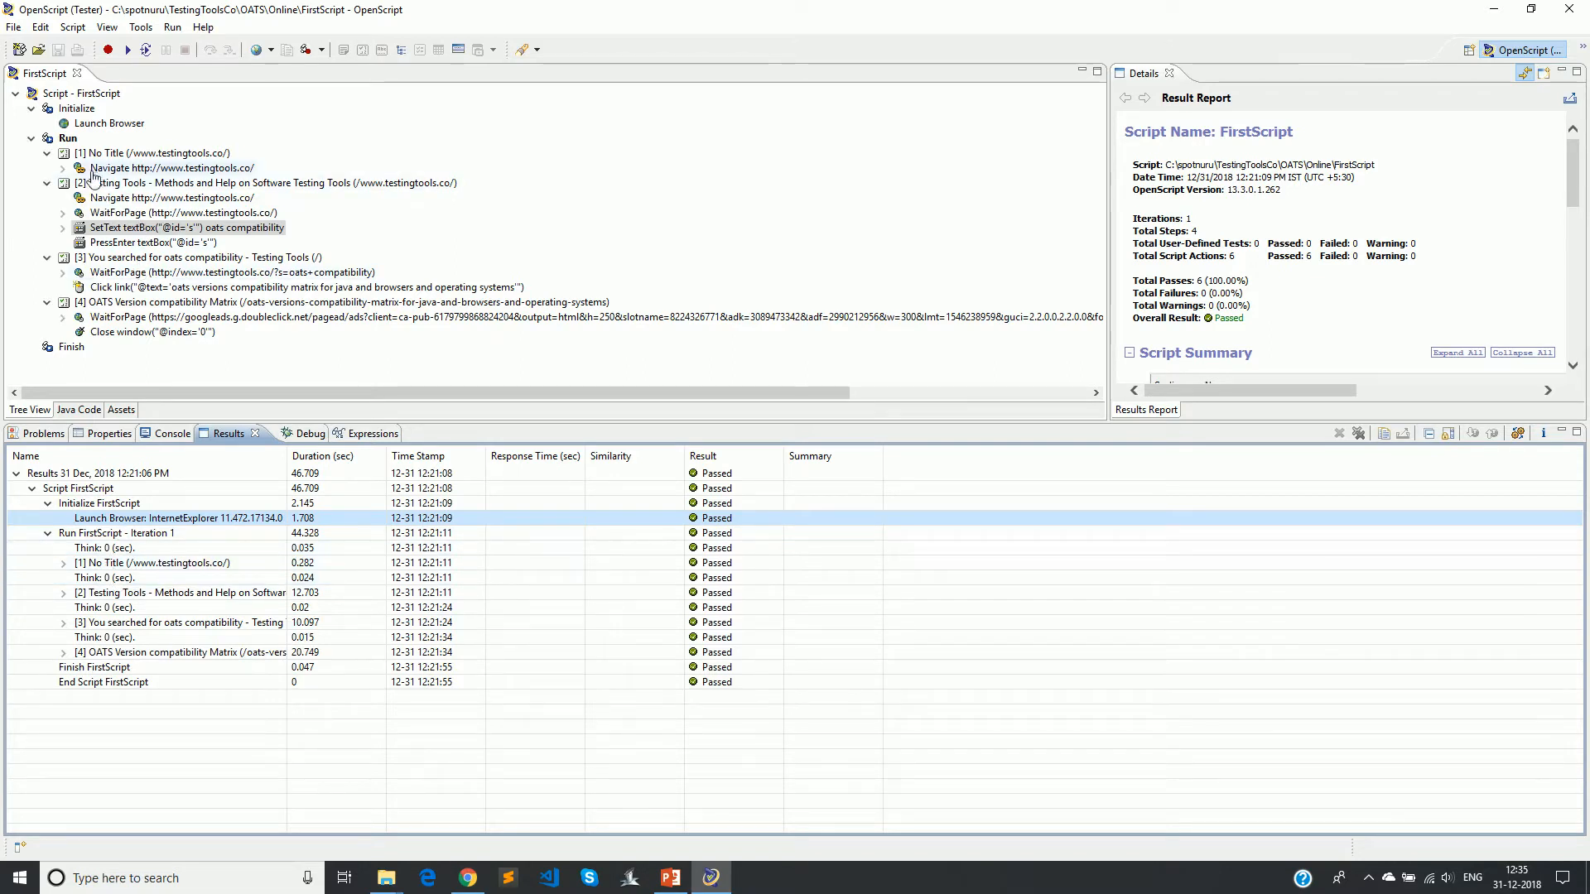
Collapse the script tree pages and list the steps of page [1] in the results.
left_click(46, 153)
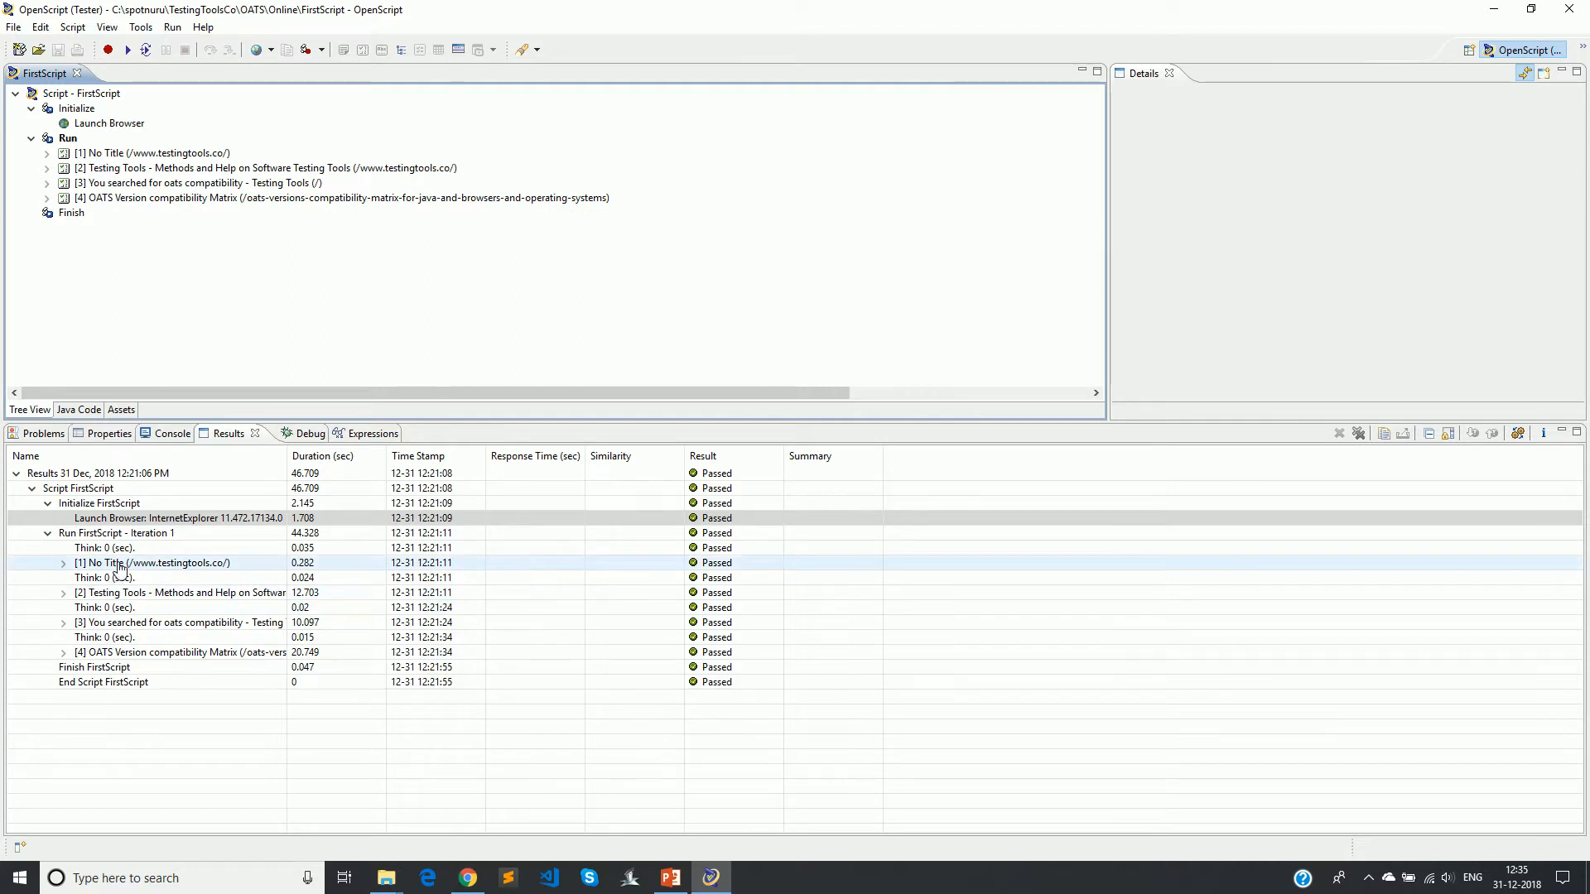
left_click(152, 152)
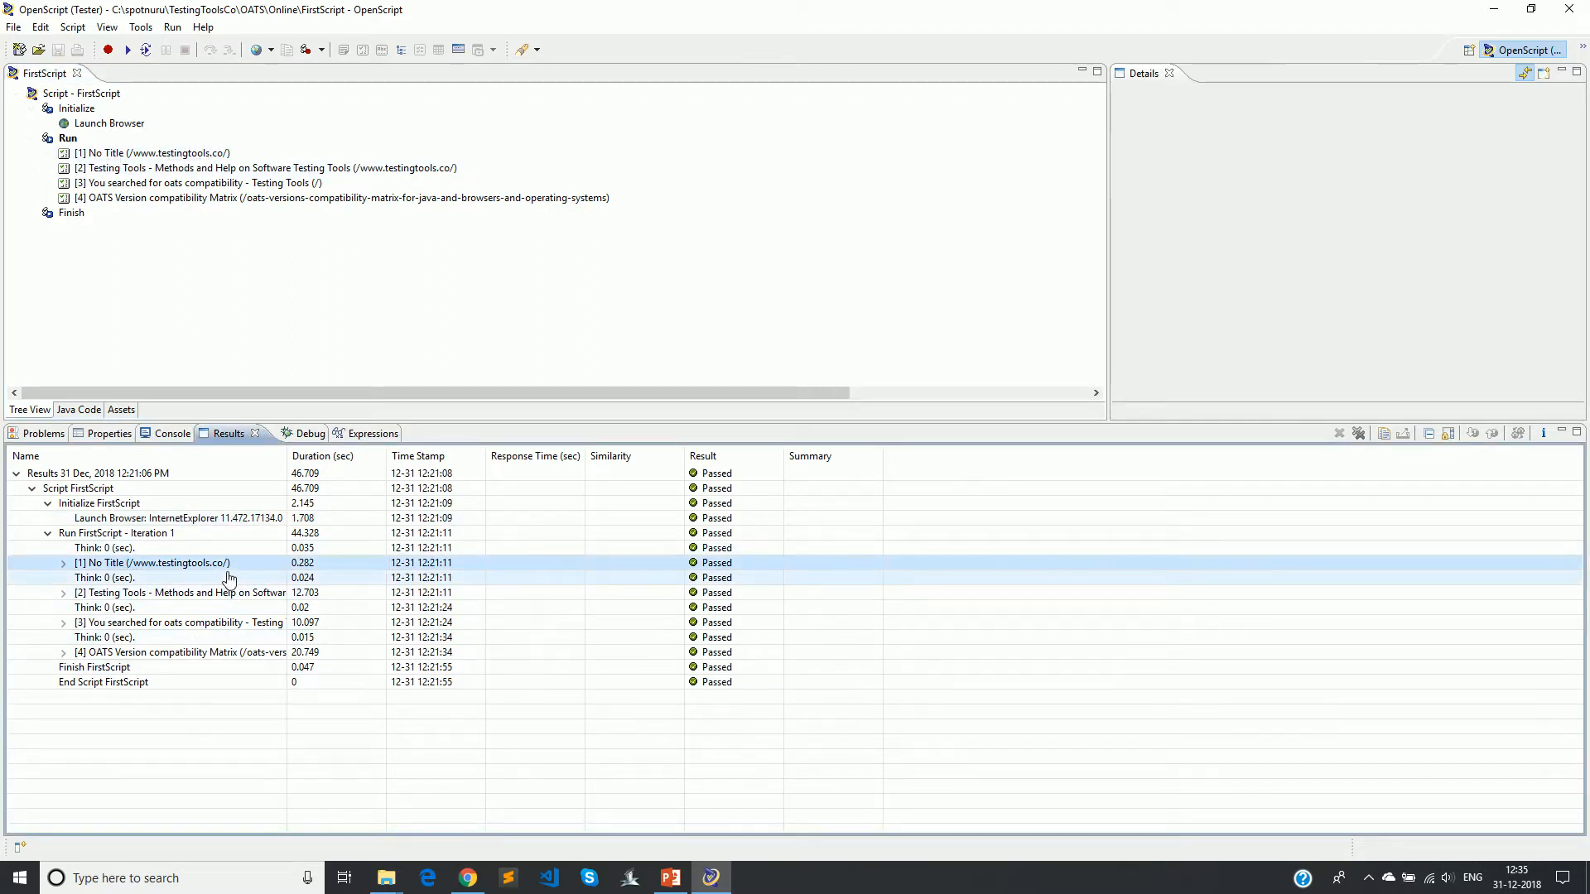
left_click(61, 564)
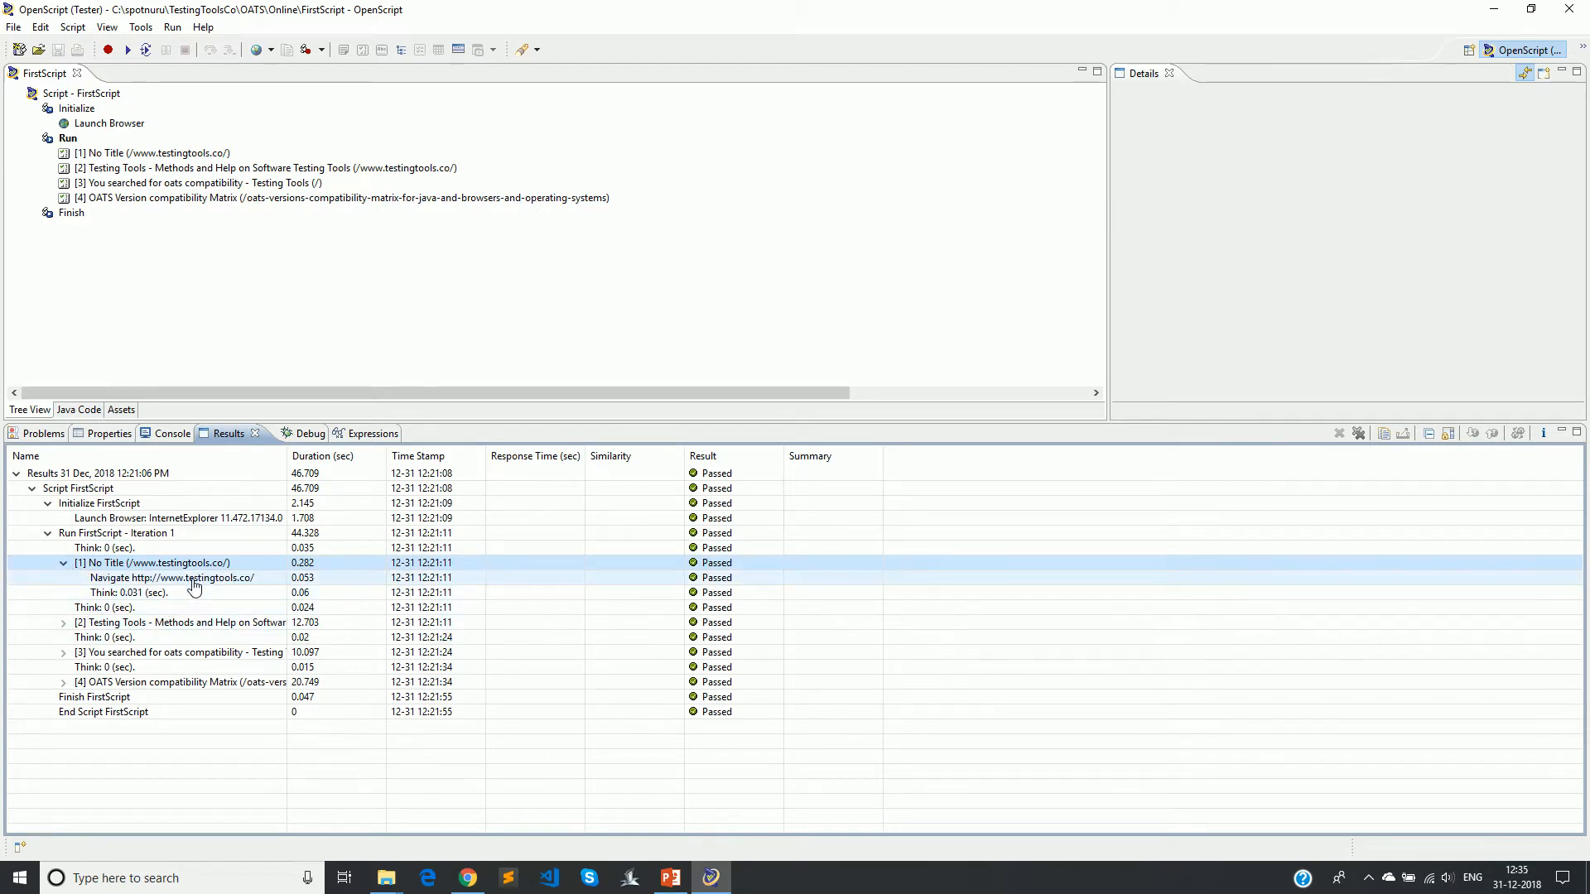
mouse_move(747, 587)
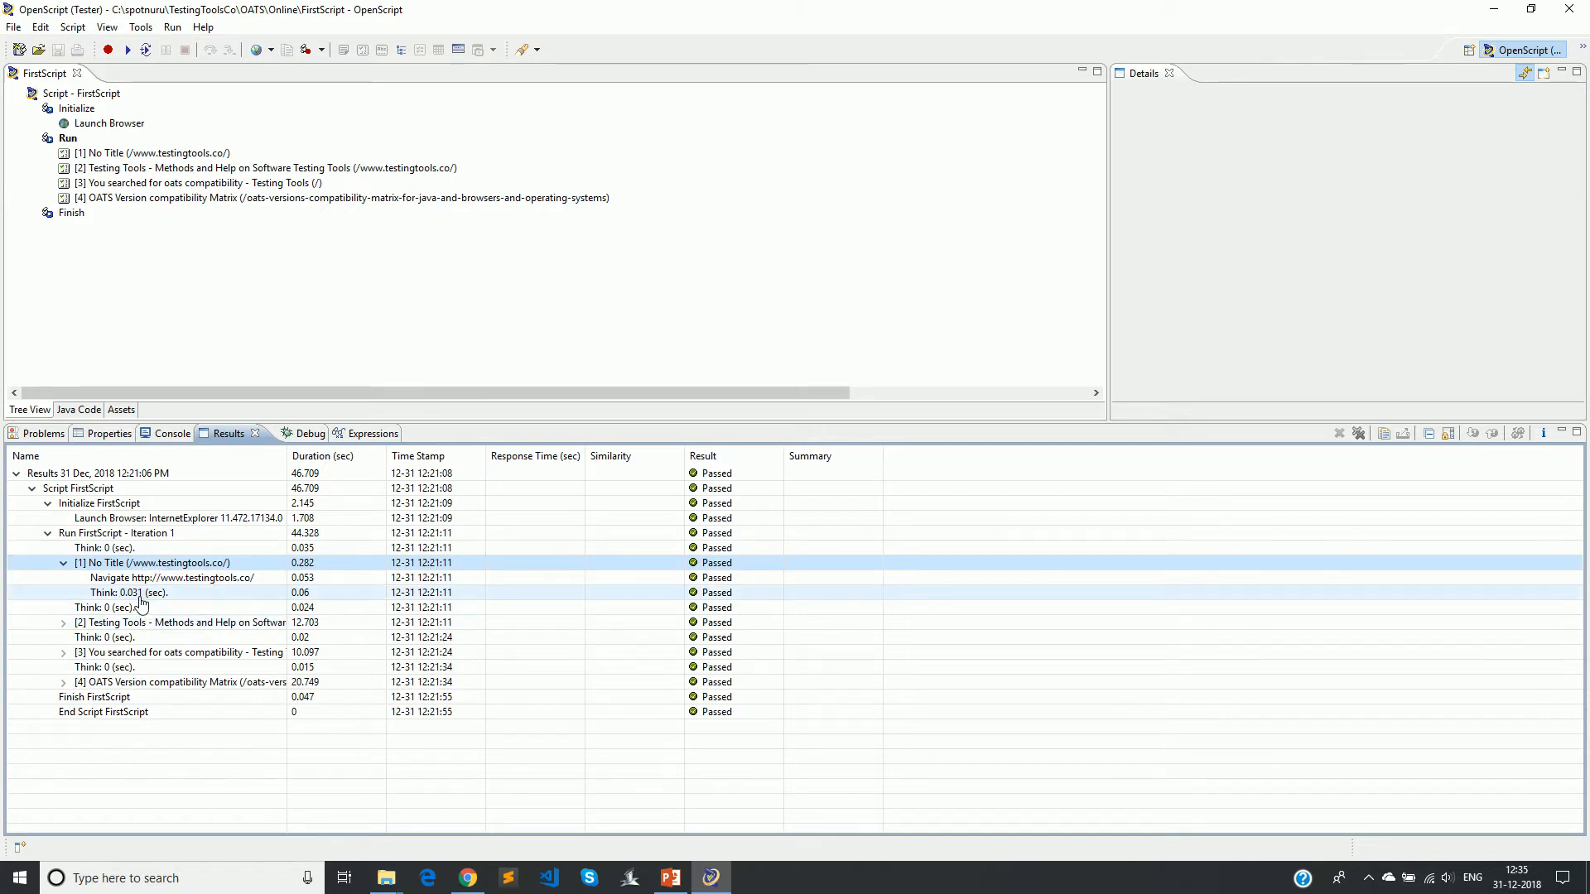
Expand pages [2] and [3] into their navigate, wait, SetText and click step results.
left_click(127, 593)
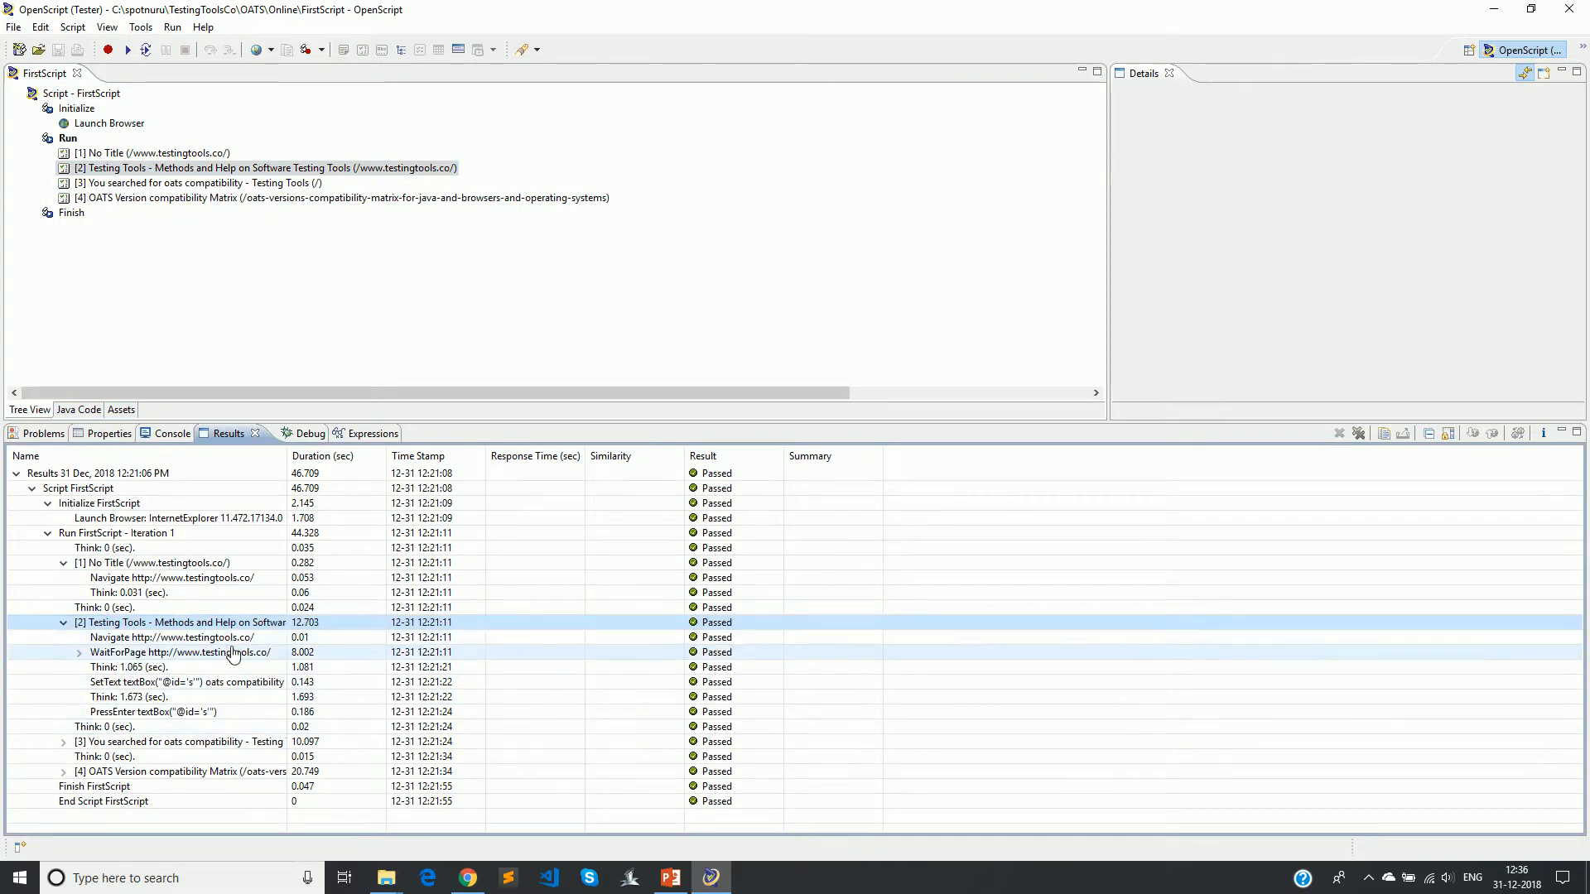
left_click(233, 680)
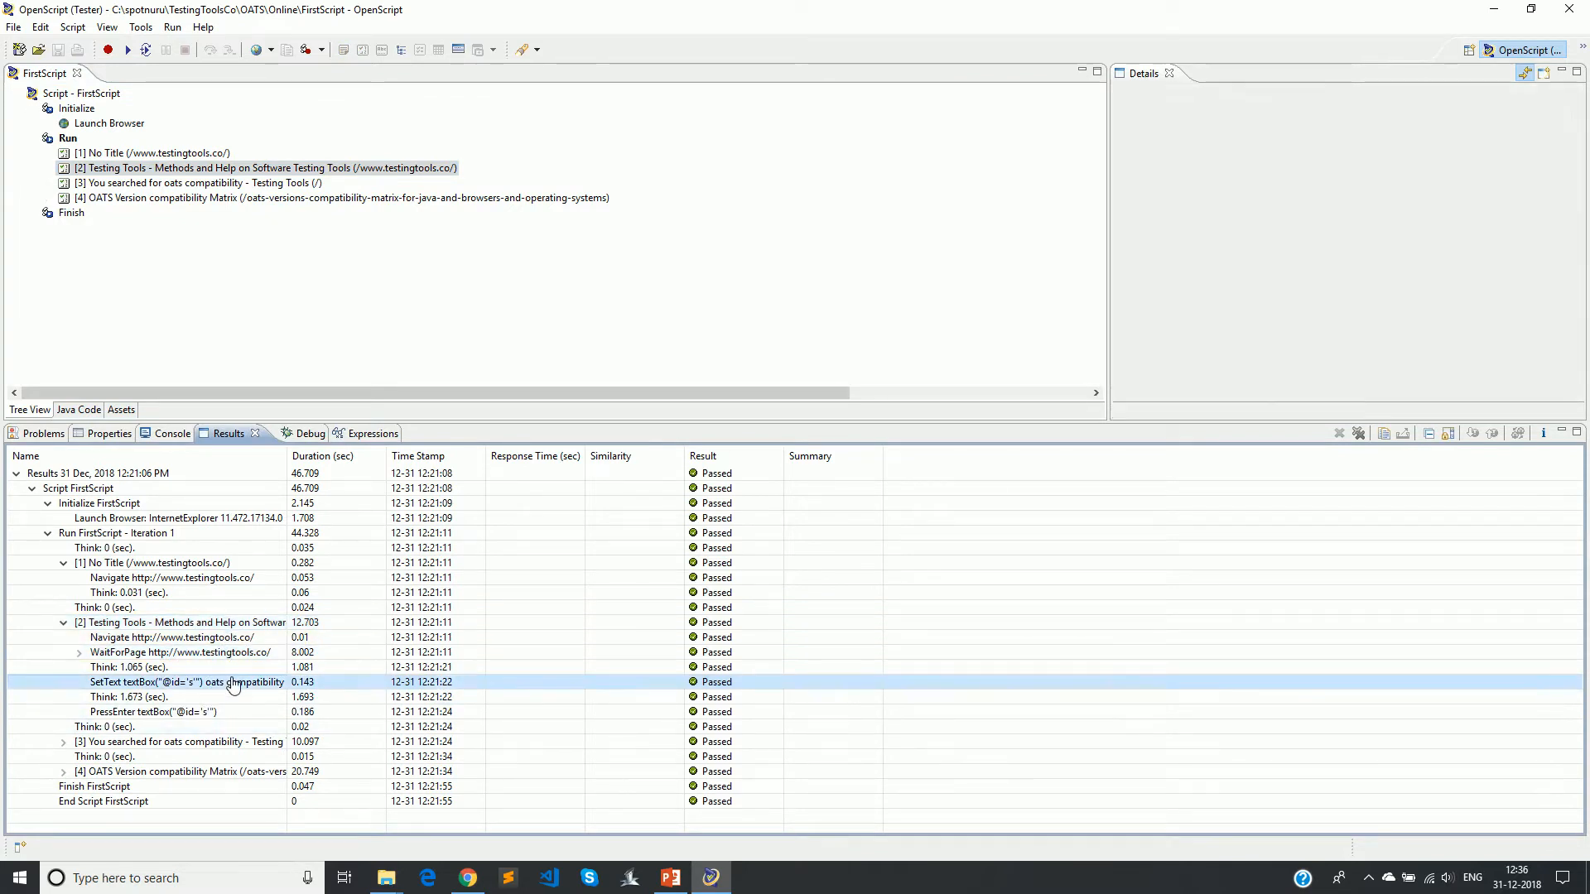
left_click(158, 697)
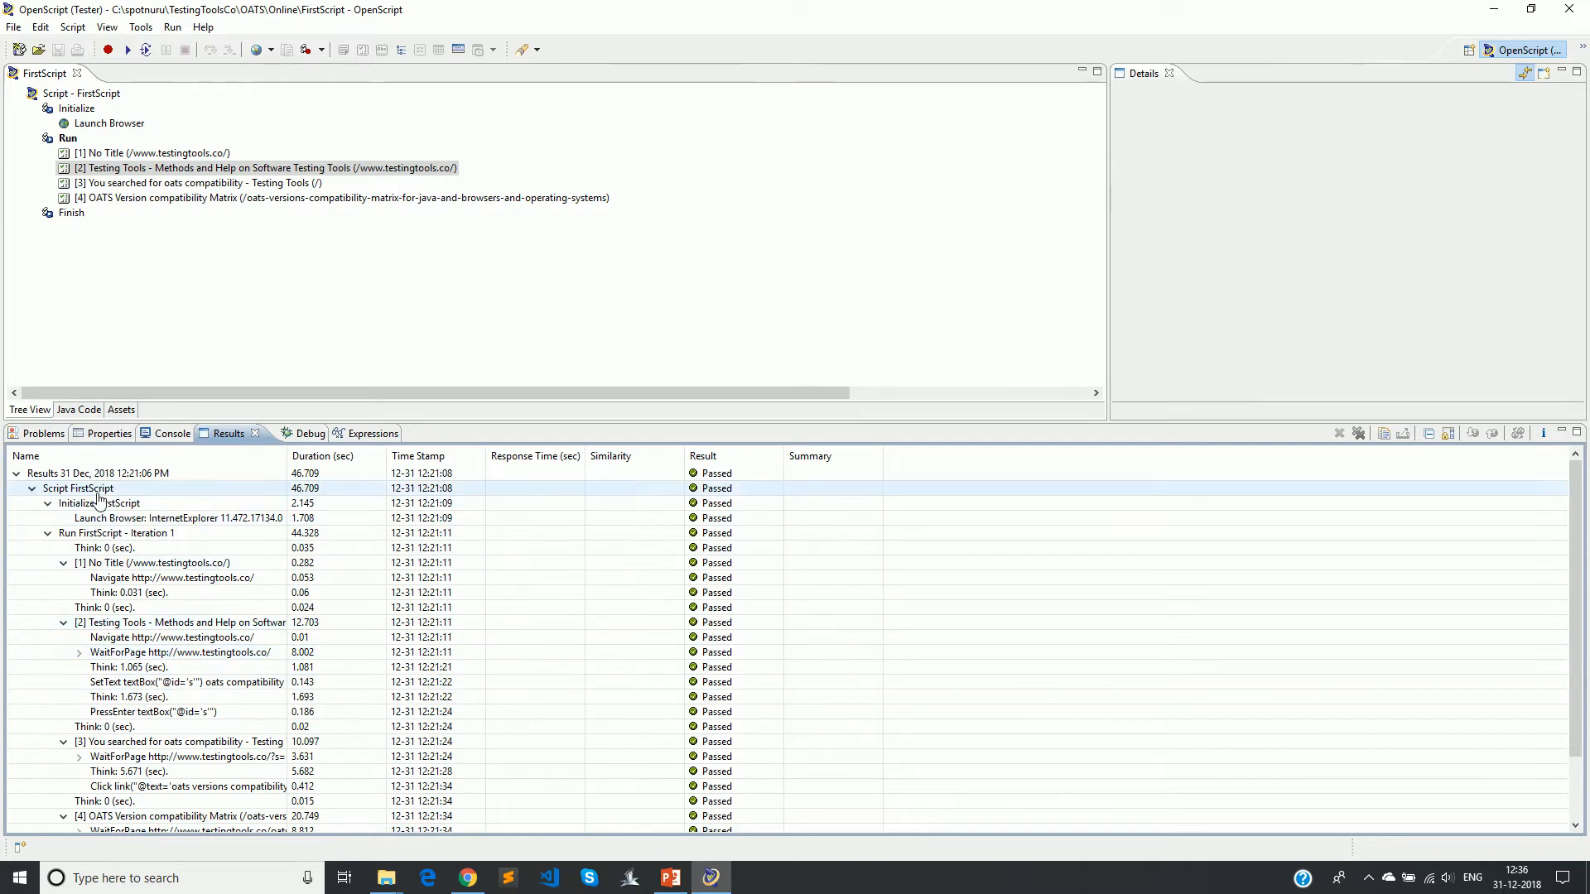
Load the Script FirstScript result report in Details and maximize that view.
left_click(99, 473)
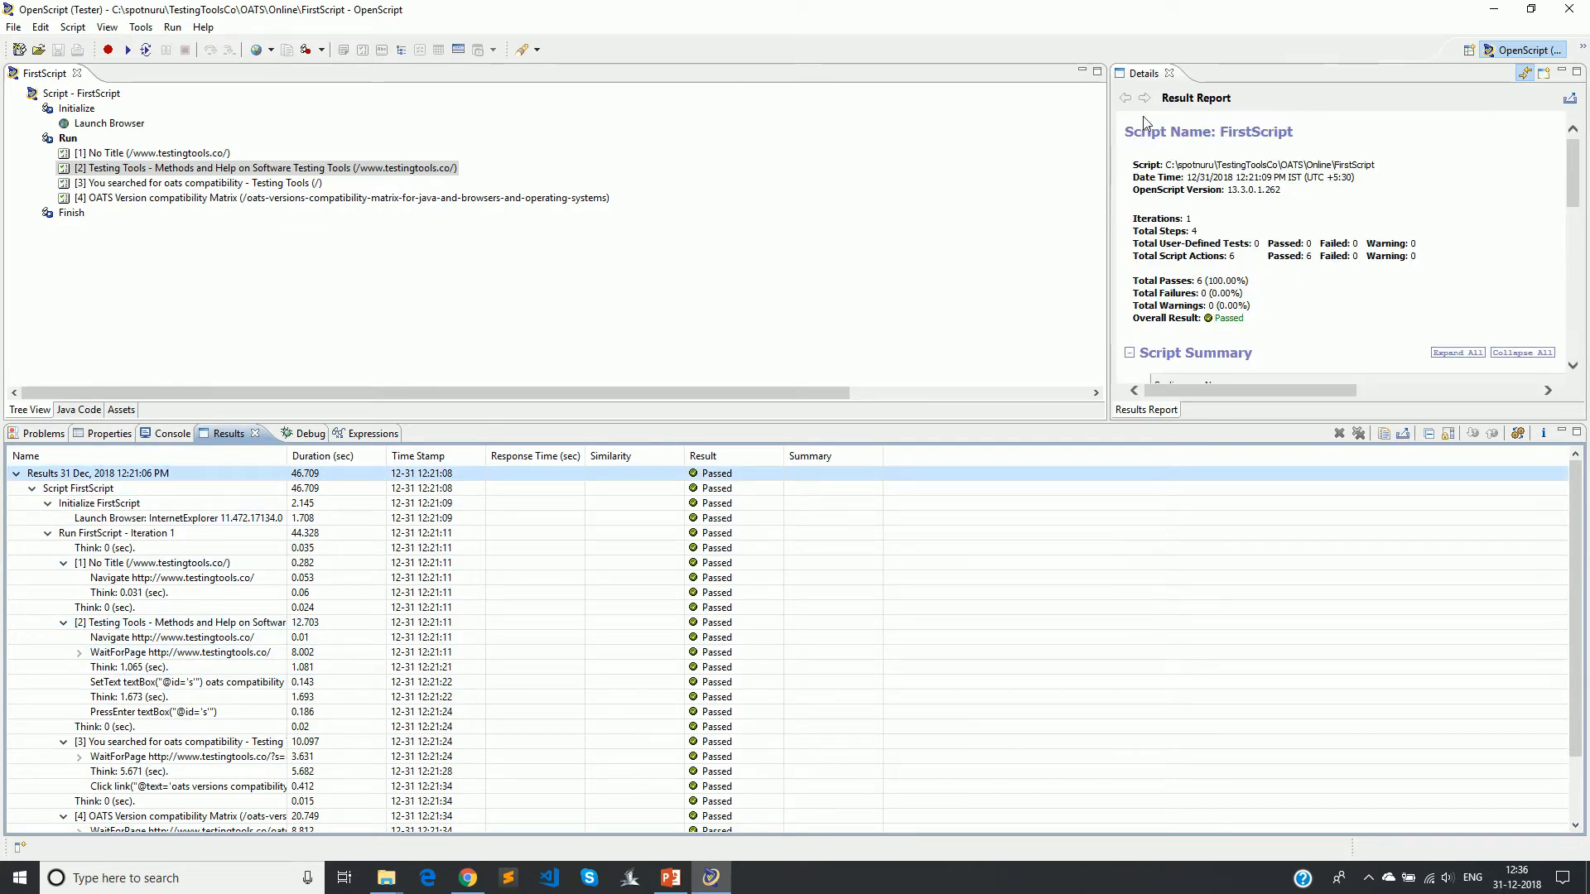
left_click(202, 608)
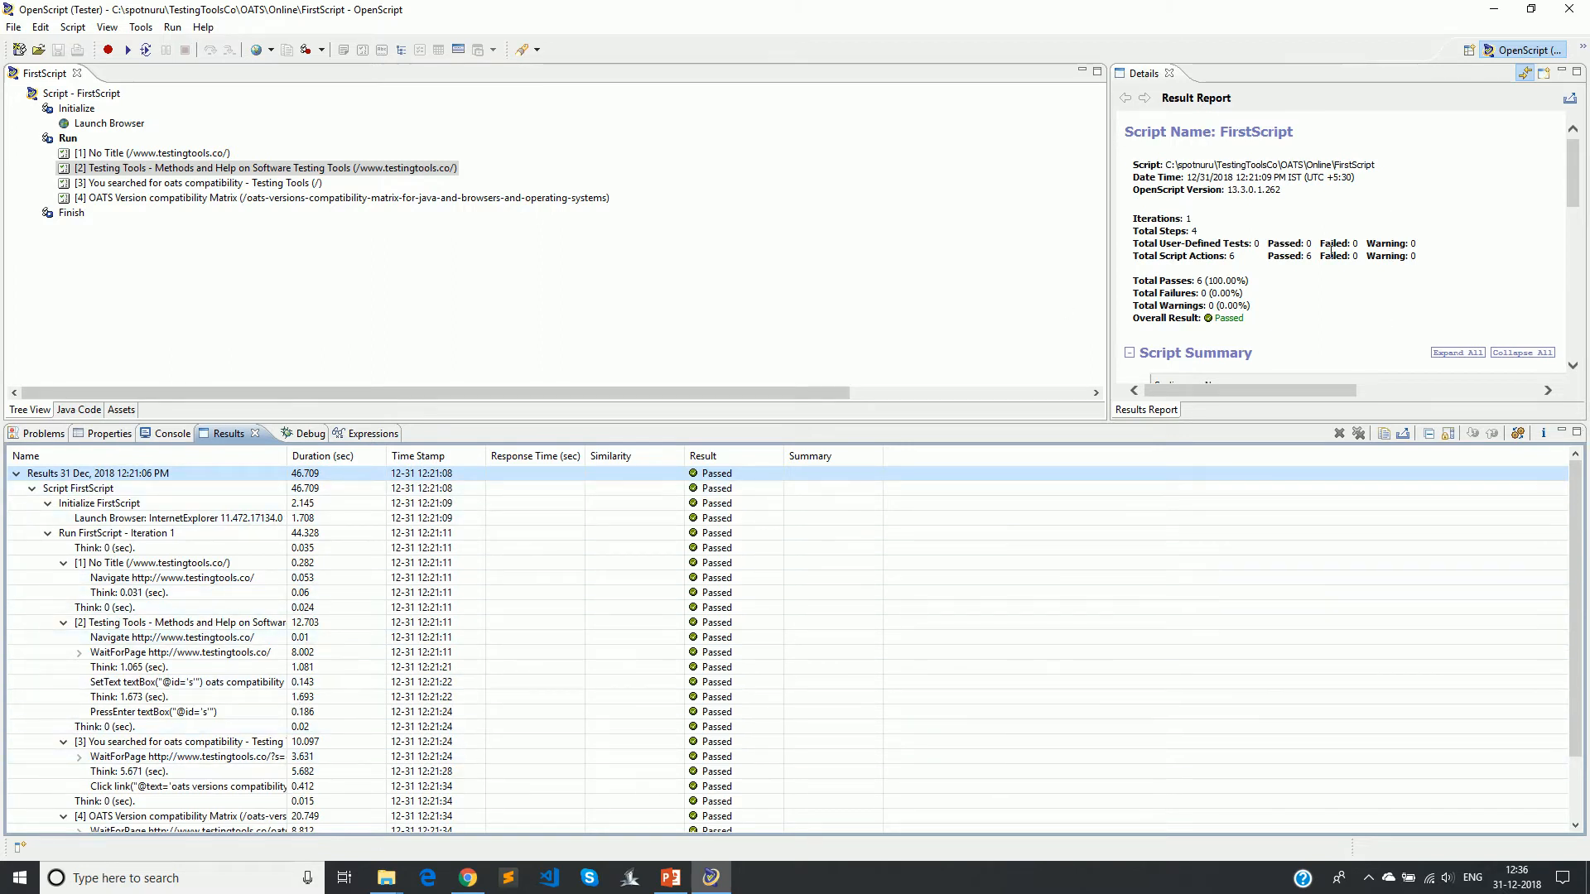
mouse_move(1371, 280)
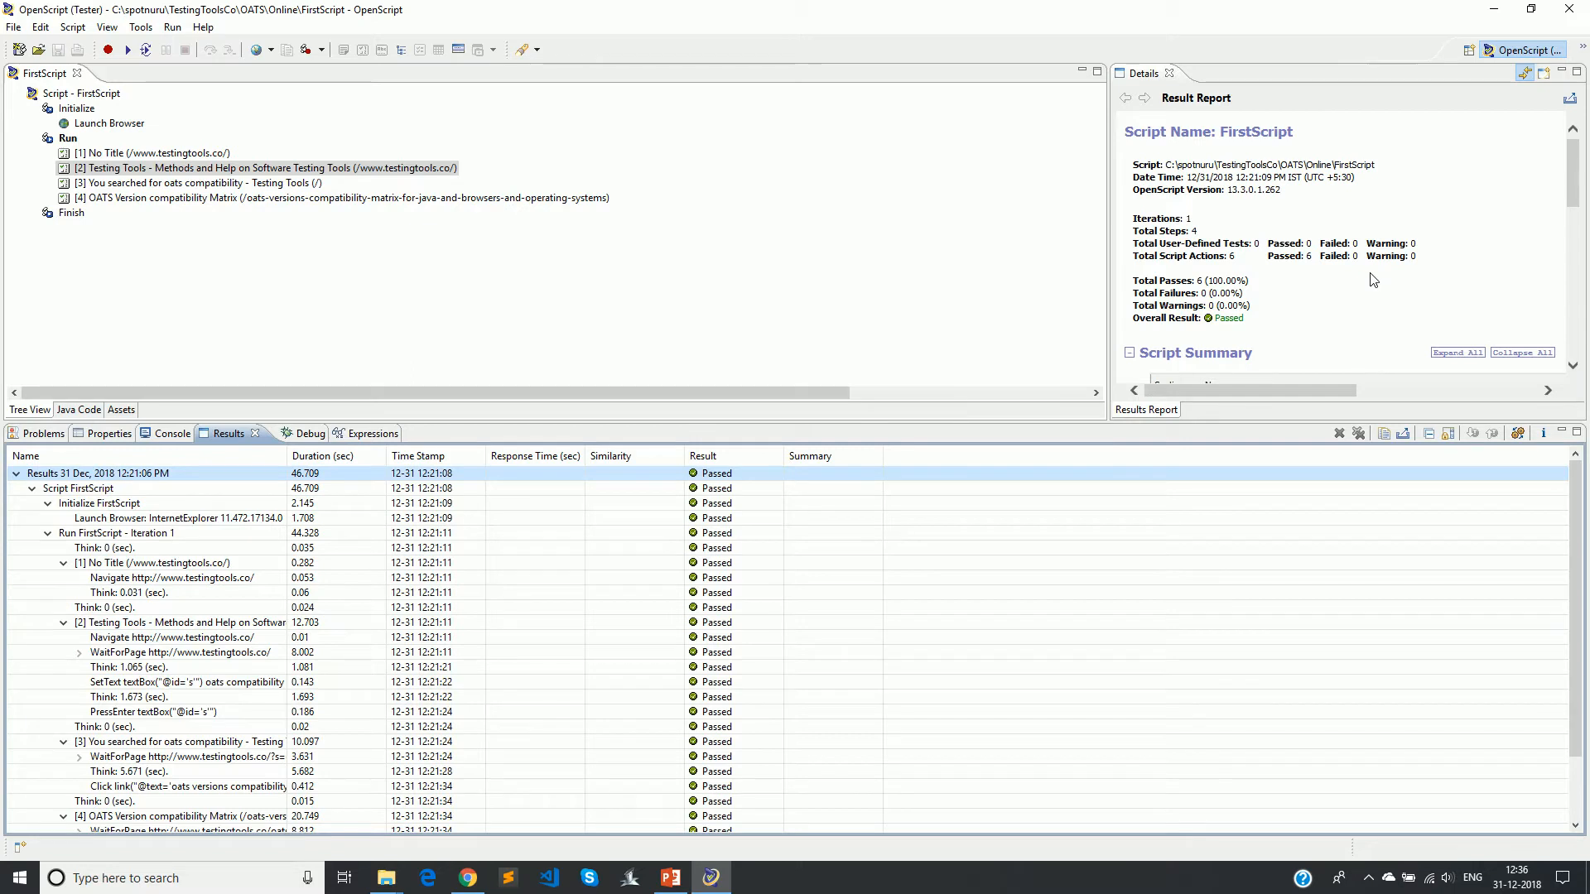
mouse_move(1333, 209)
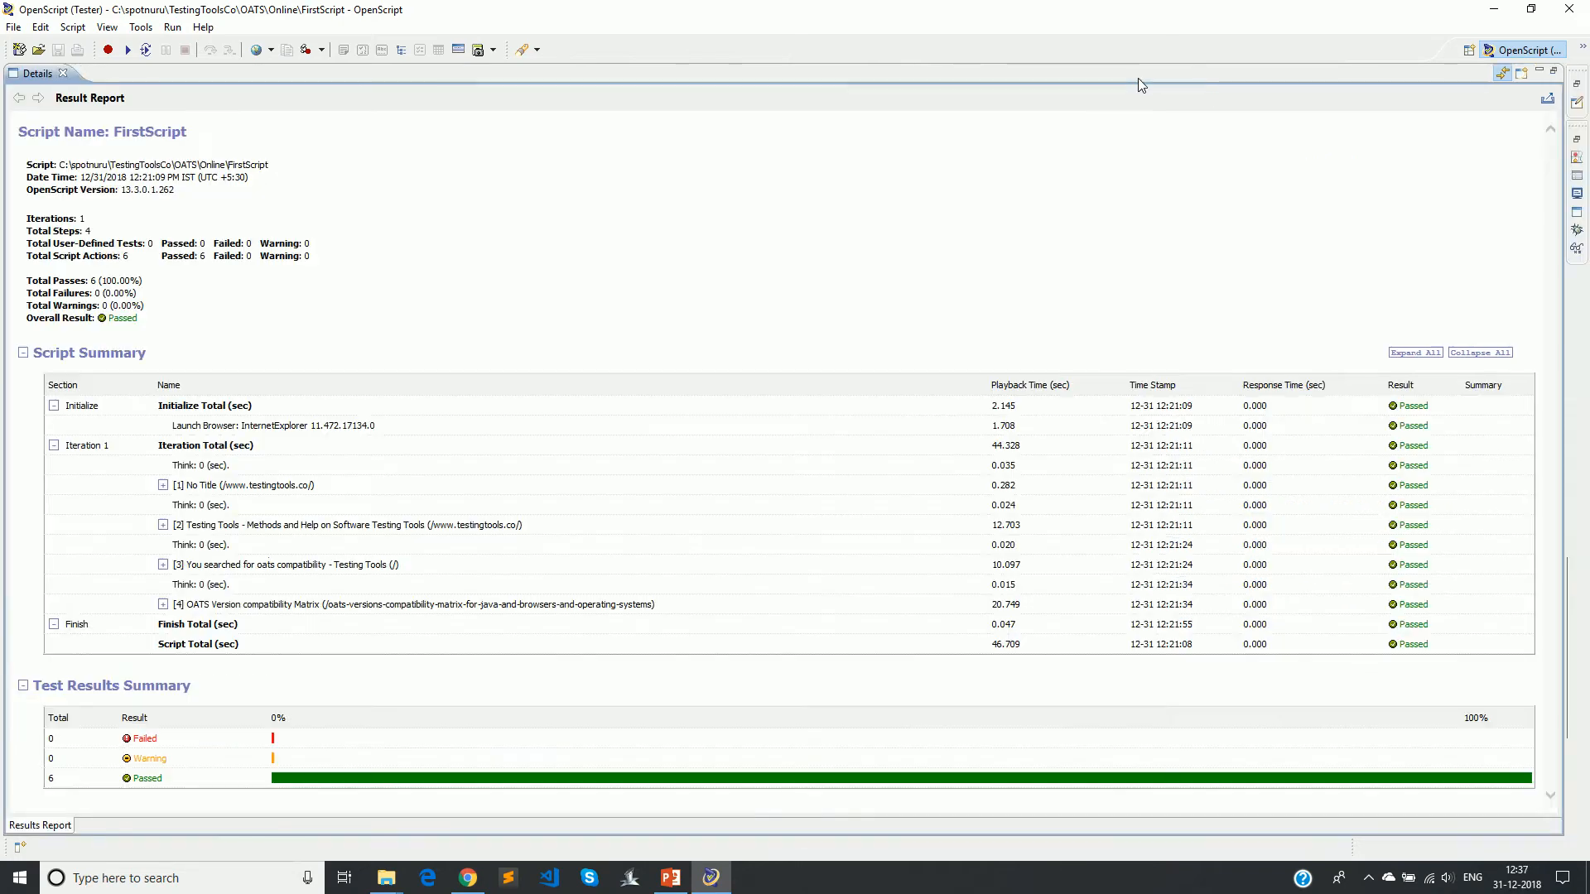
mouse_move(621, 295)
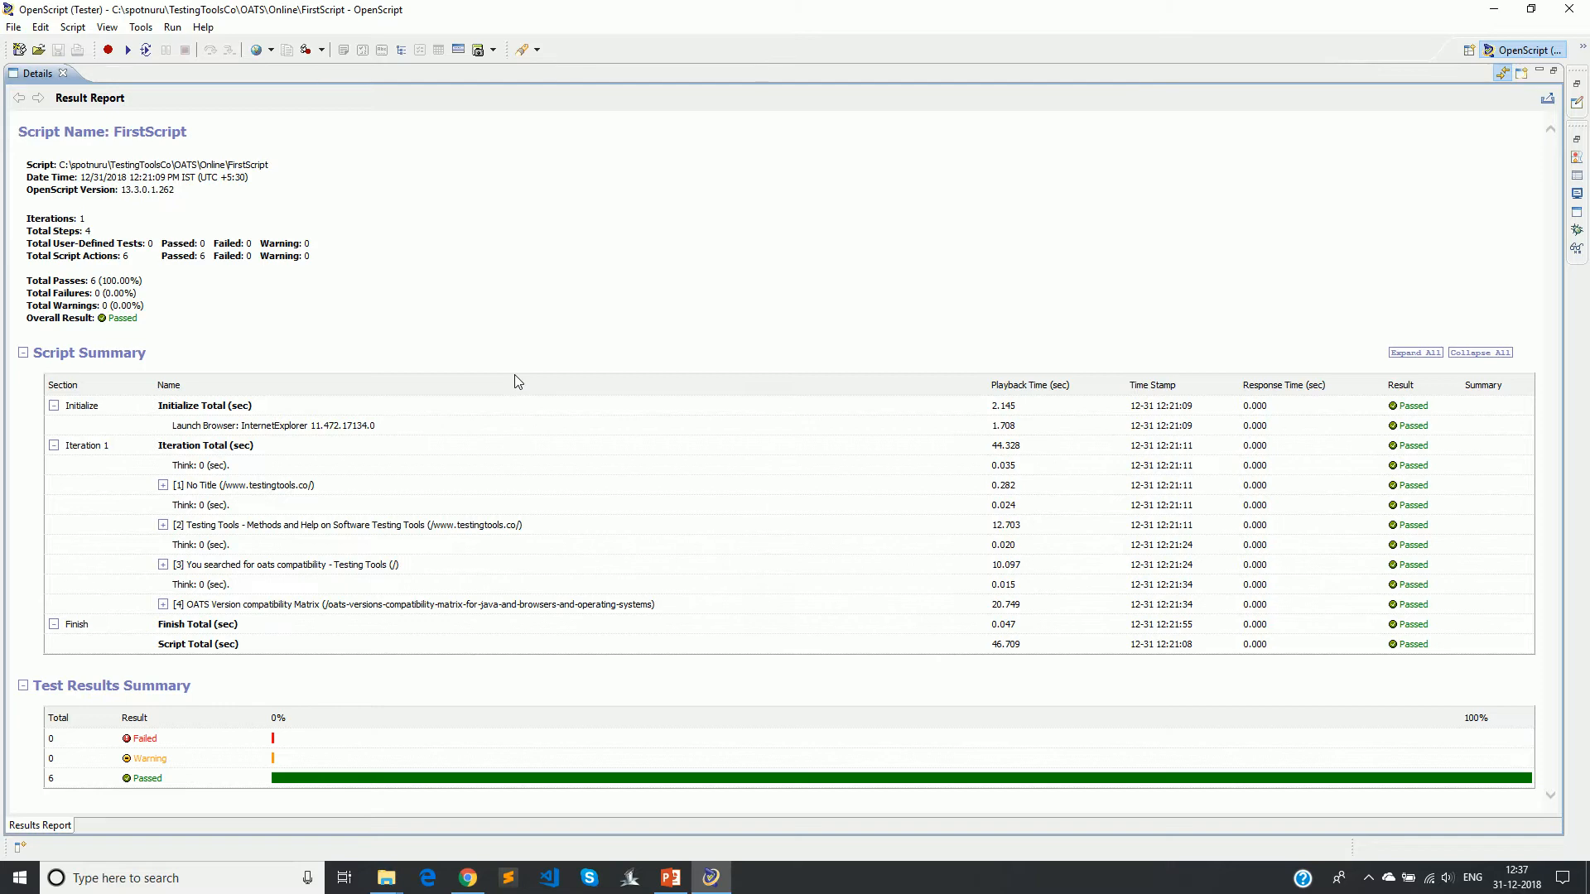
mouse_move(517, 462)
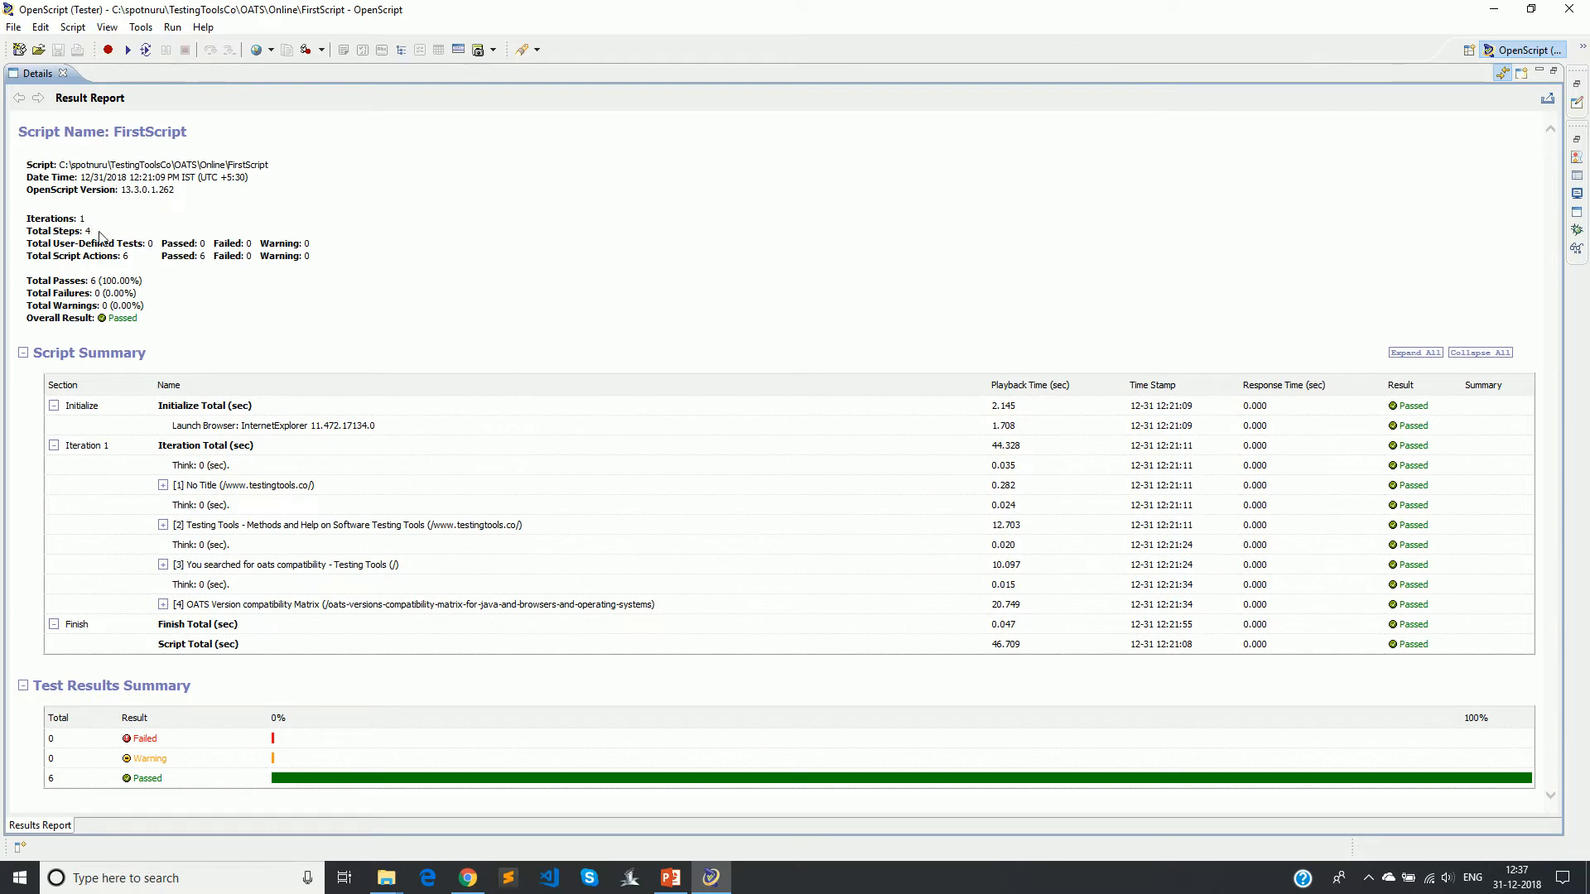
mouse_move(206, 522)
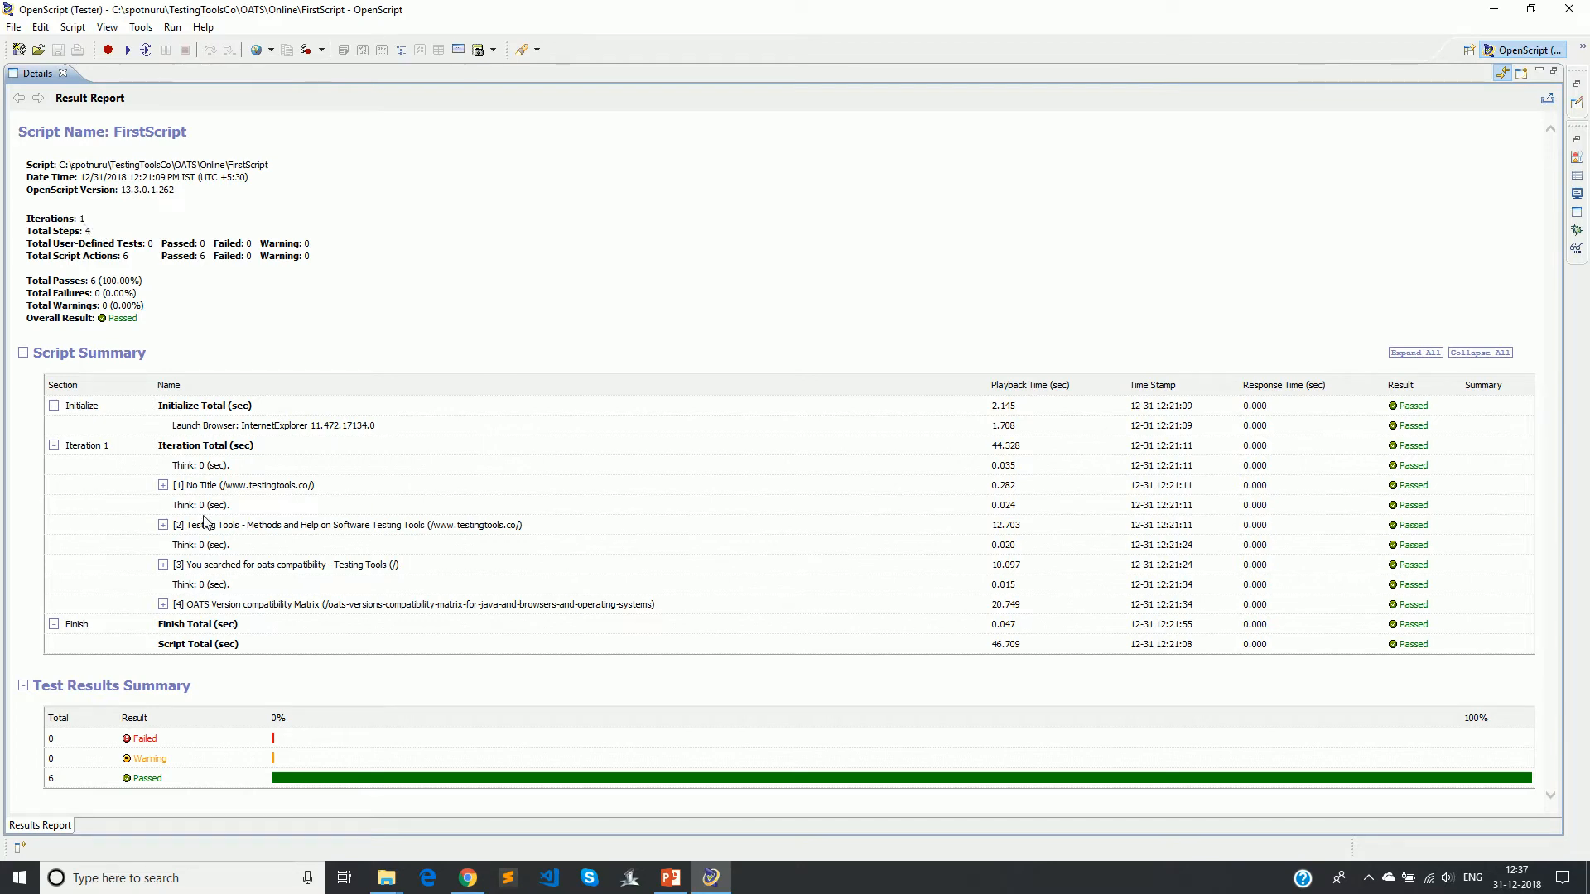
mouse_move(182, 598)
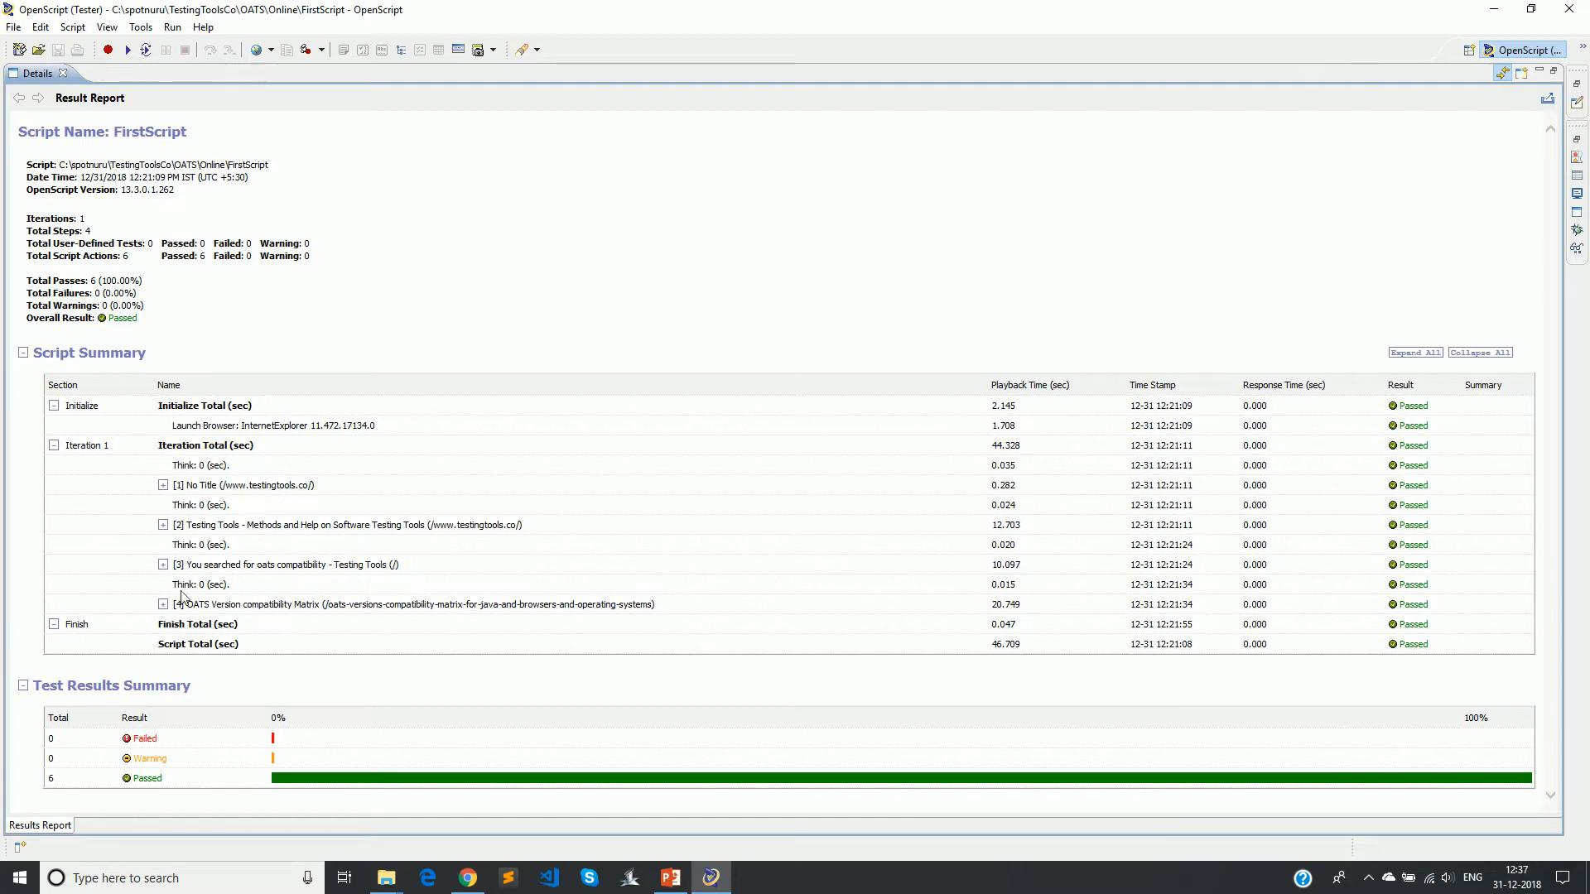
mouse_move(160, 266)
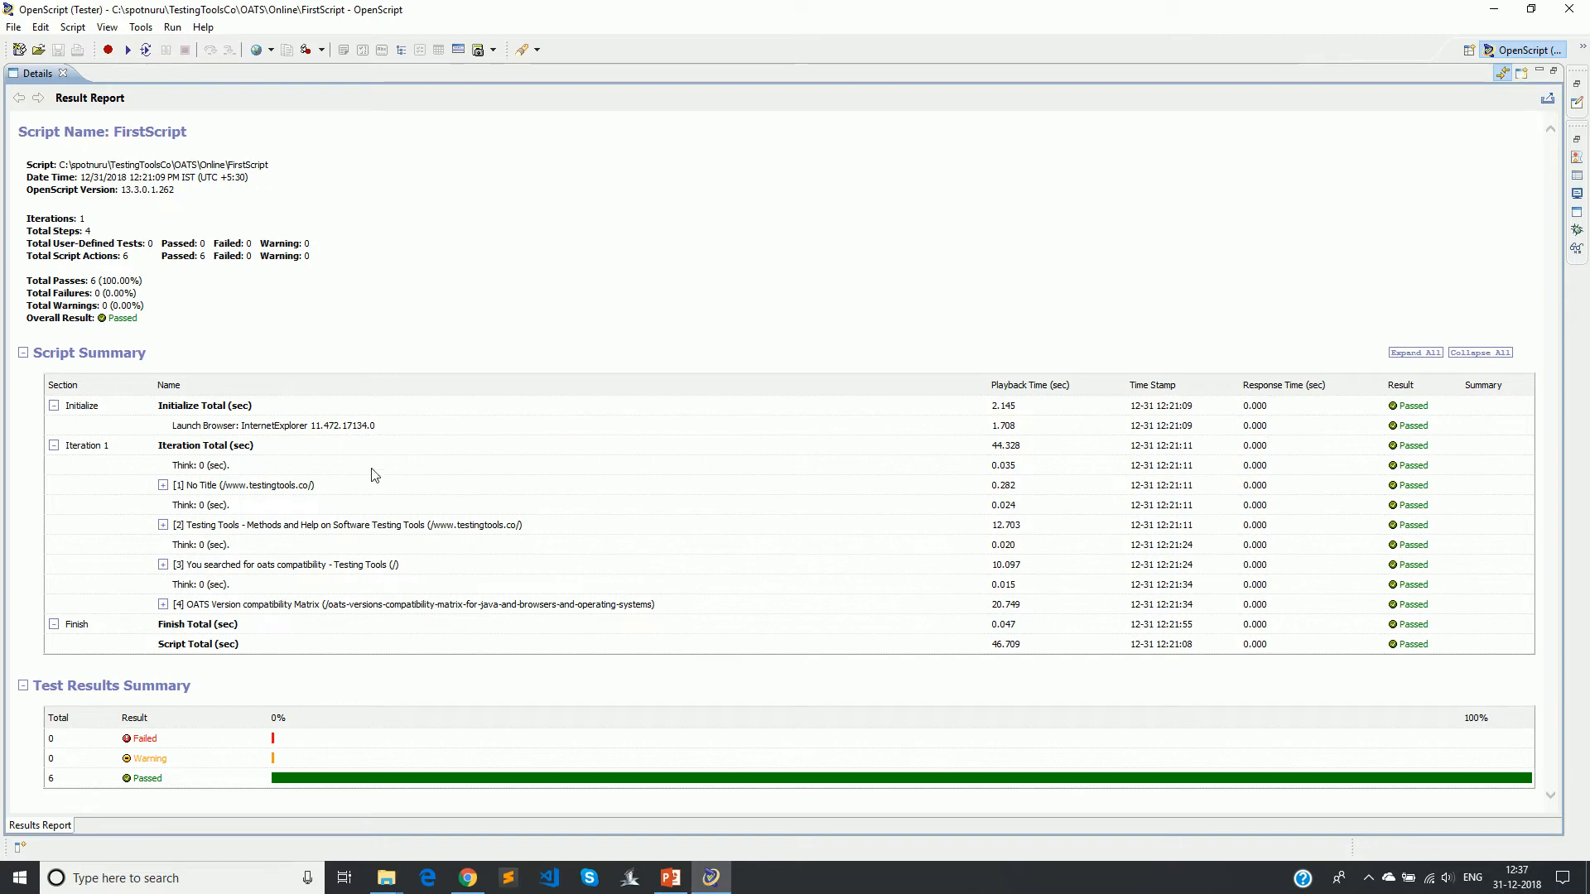
mouse_move(165, 498)
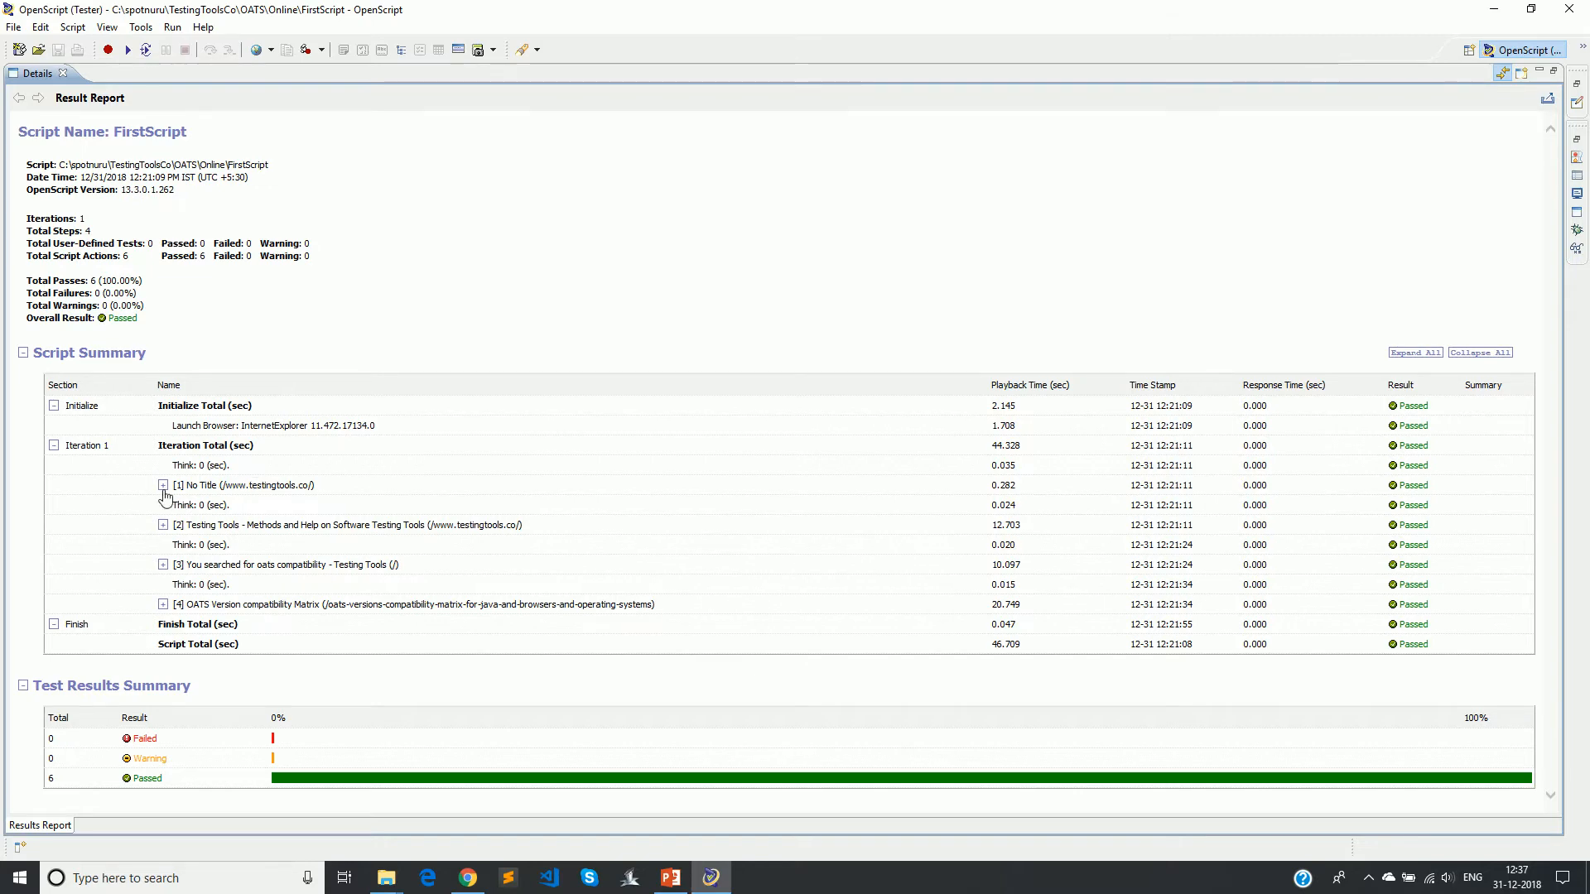
Expand the step nodes in the maximized report, review their timings, and restore the normal layout.
left_click(162, 486)
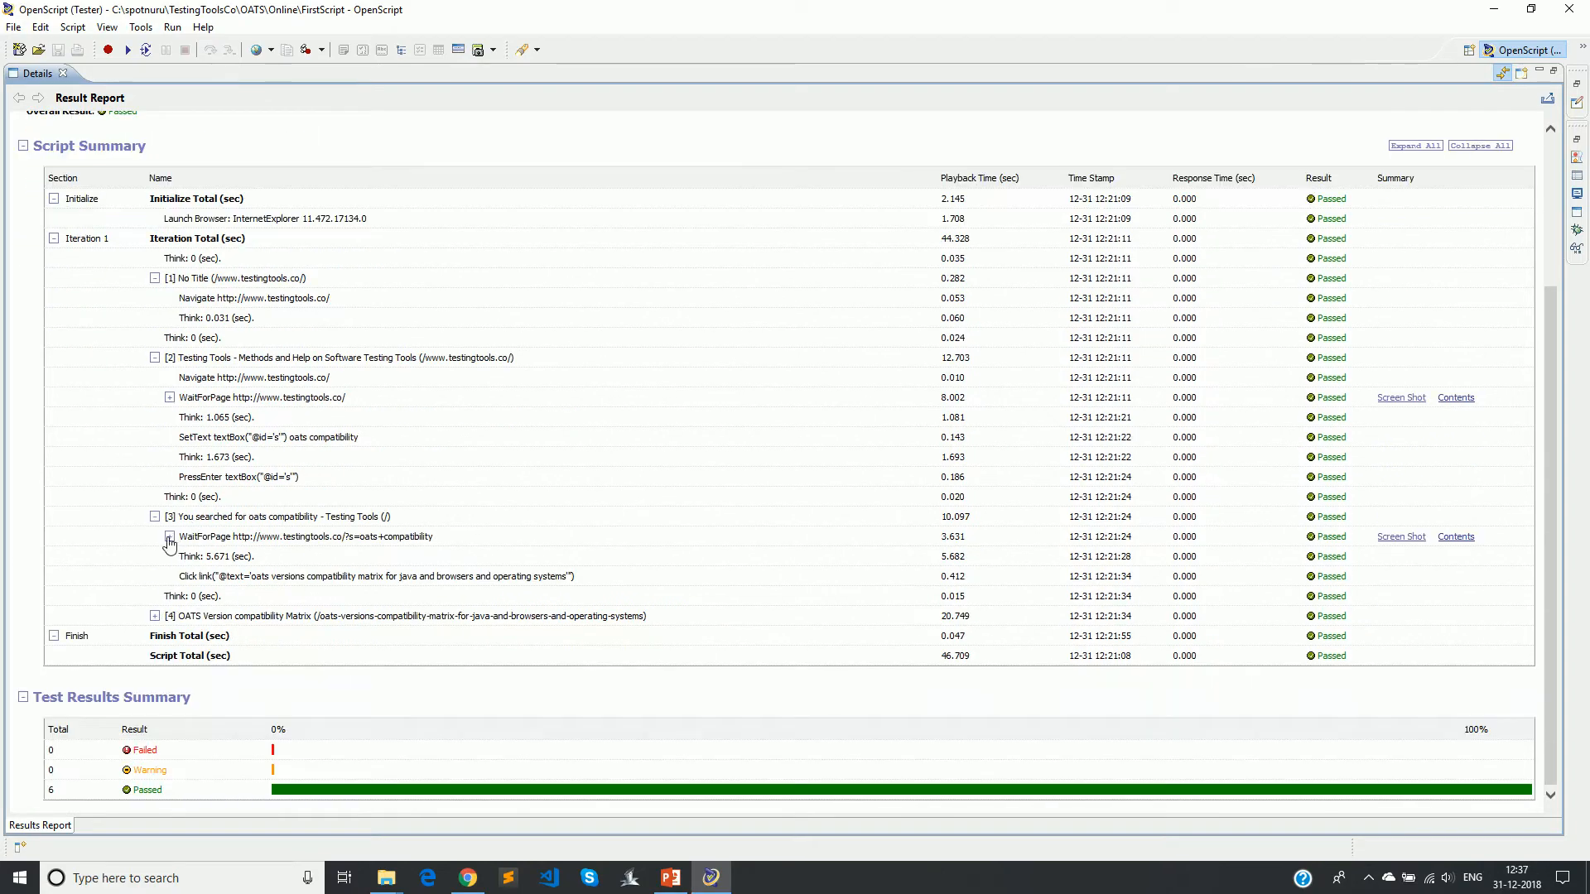
left_click(169, 536)
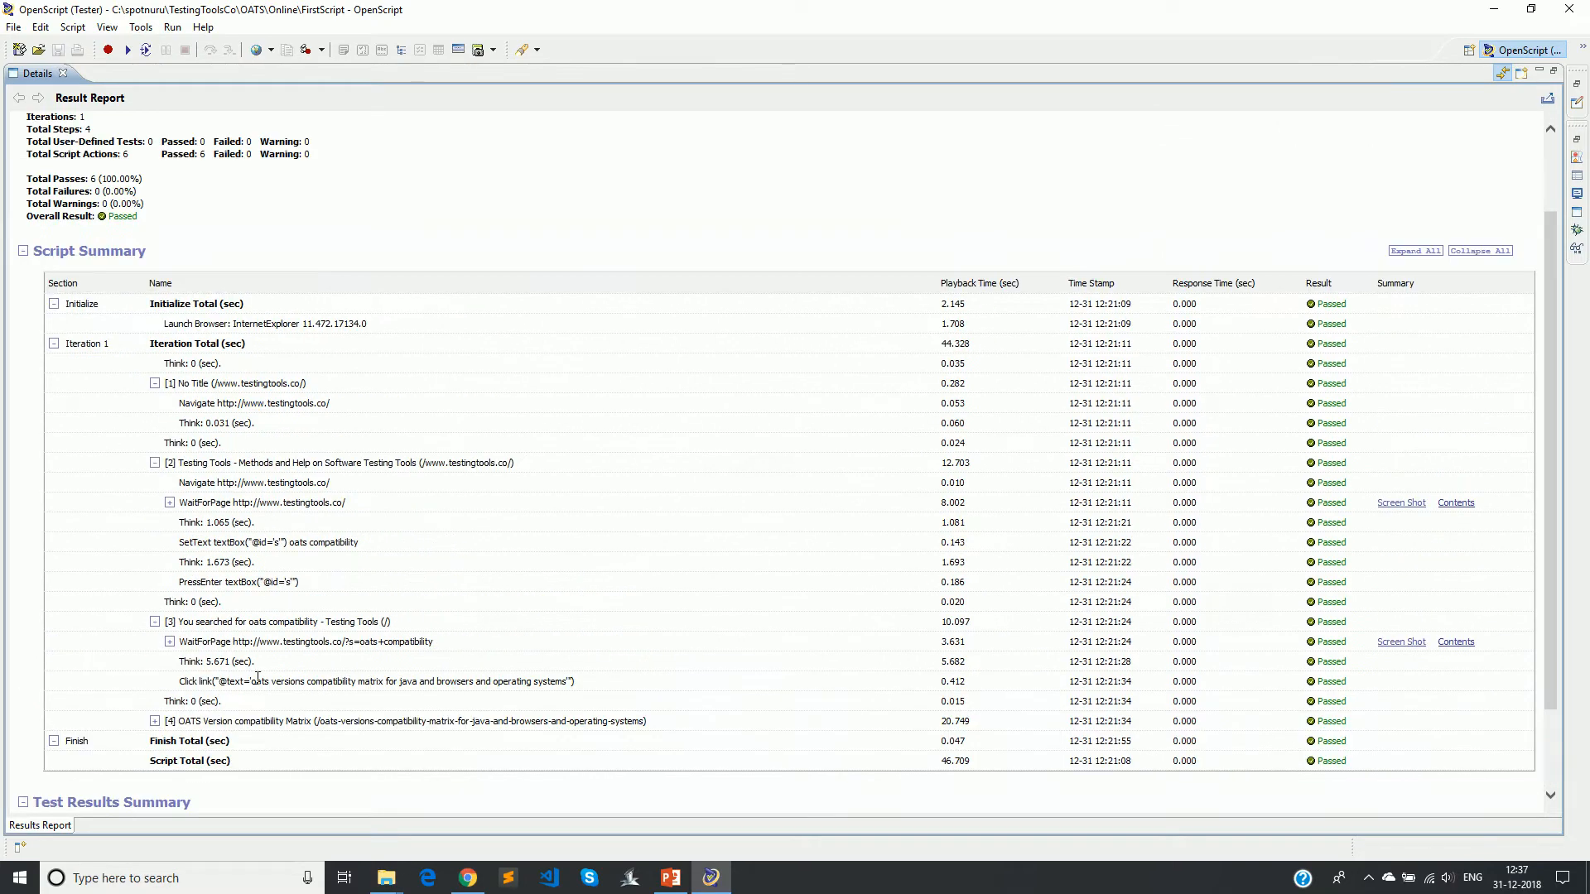
scroll("down", 3)
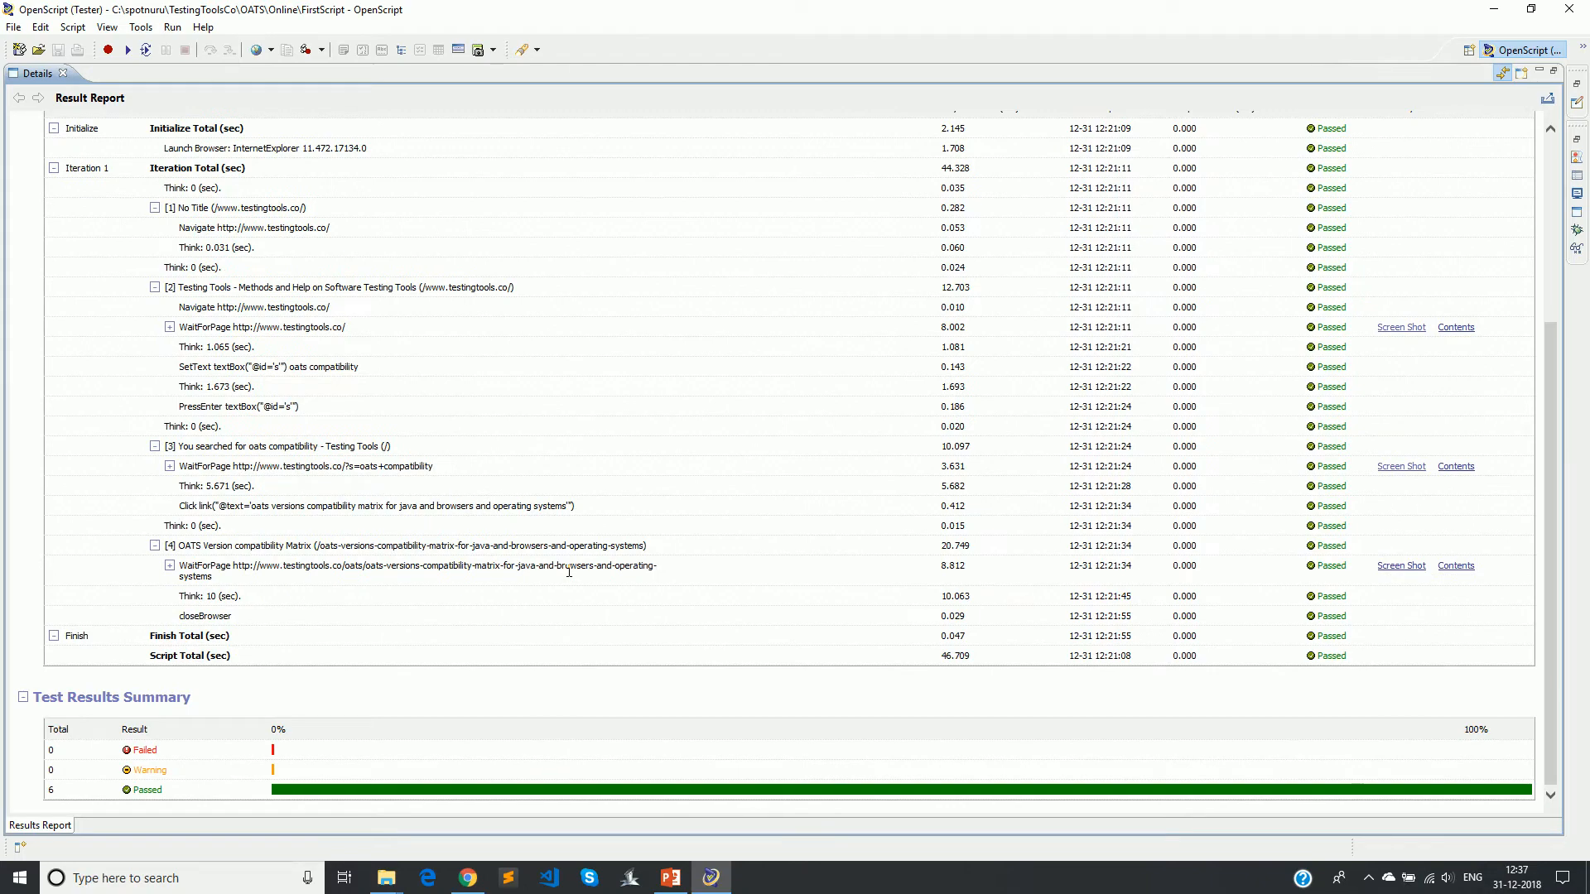
scroll("up", 3)
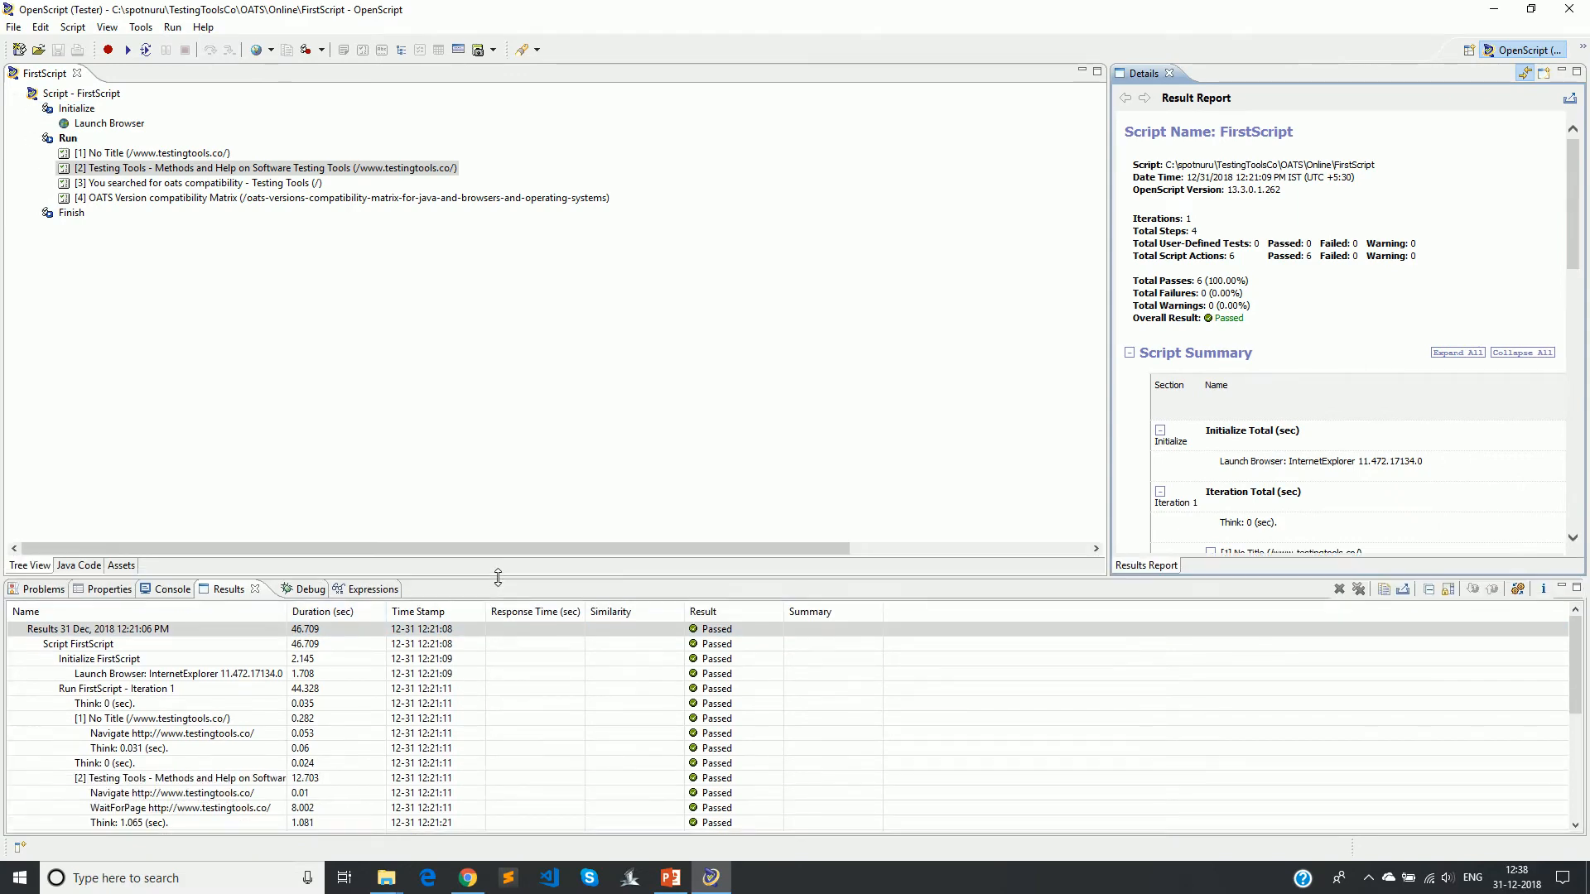
Surround the four recorded steps under Run with if (false) conditions from the context menu.
left_click(171, 589)
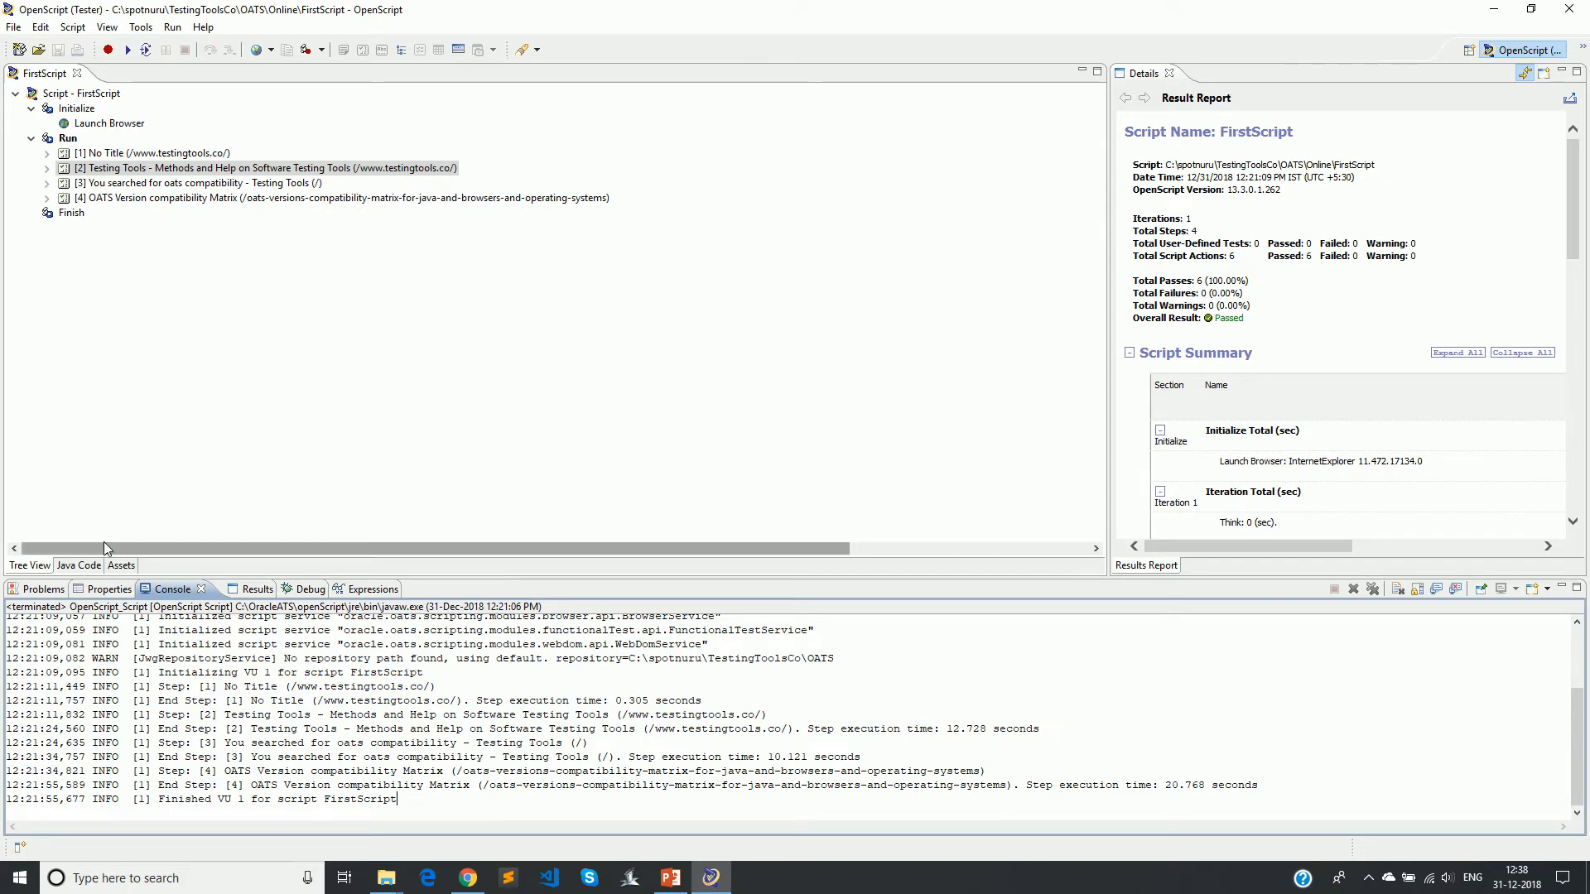
left_click(153, 152)
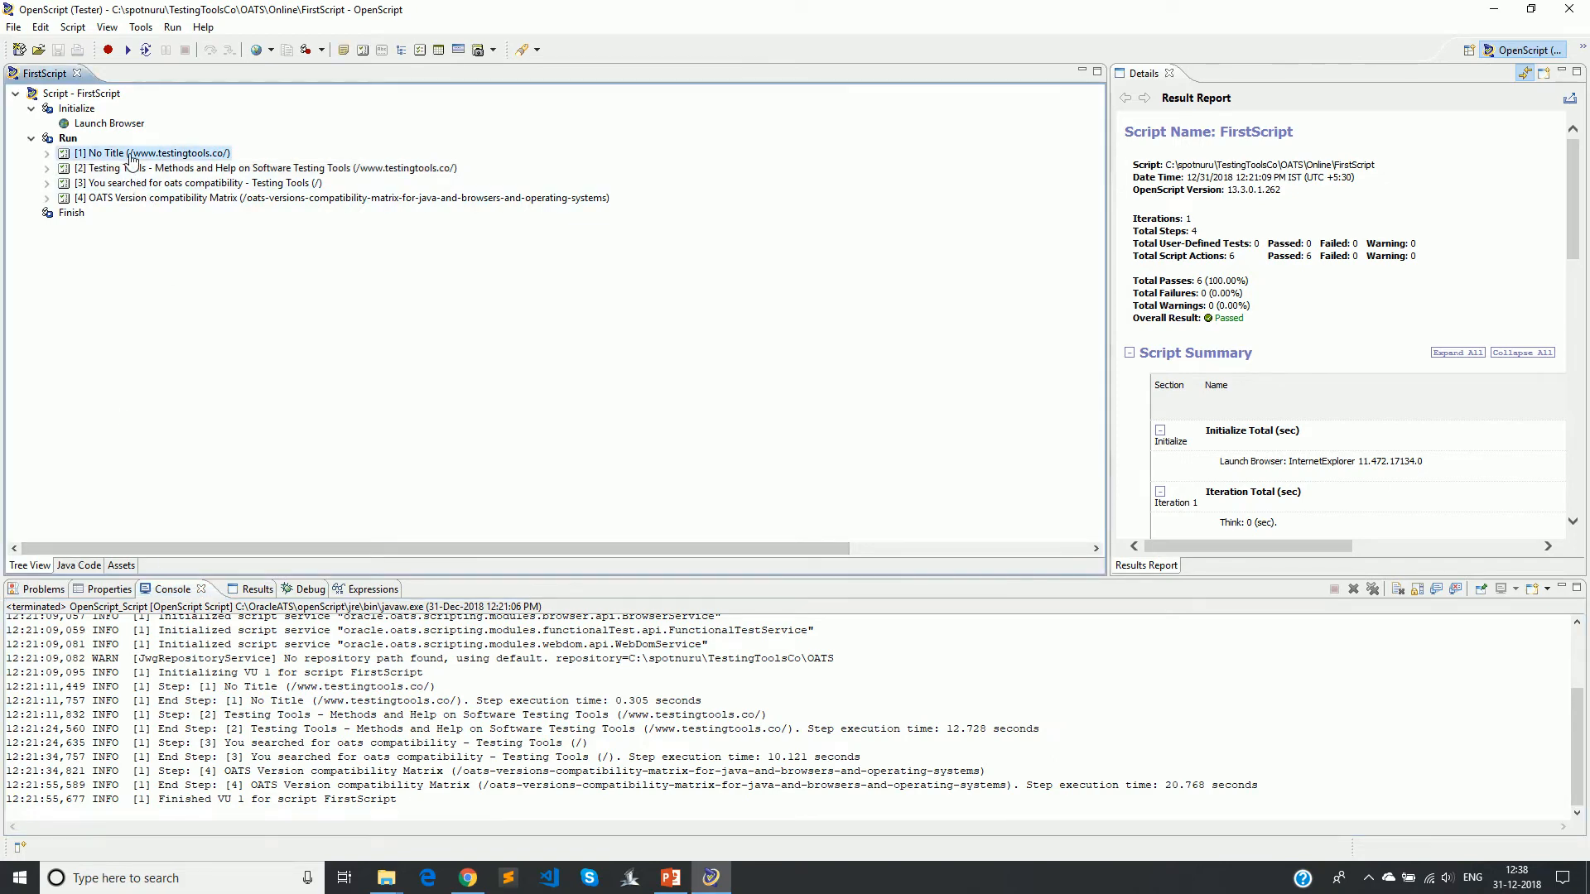
right_click(152, 152)
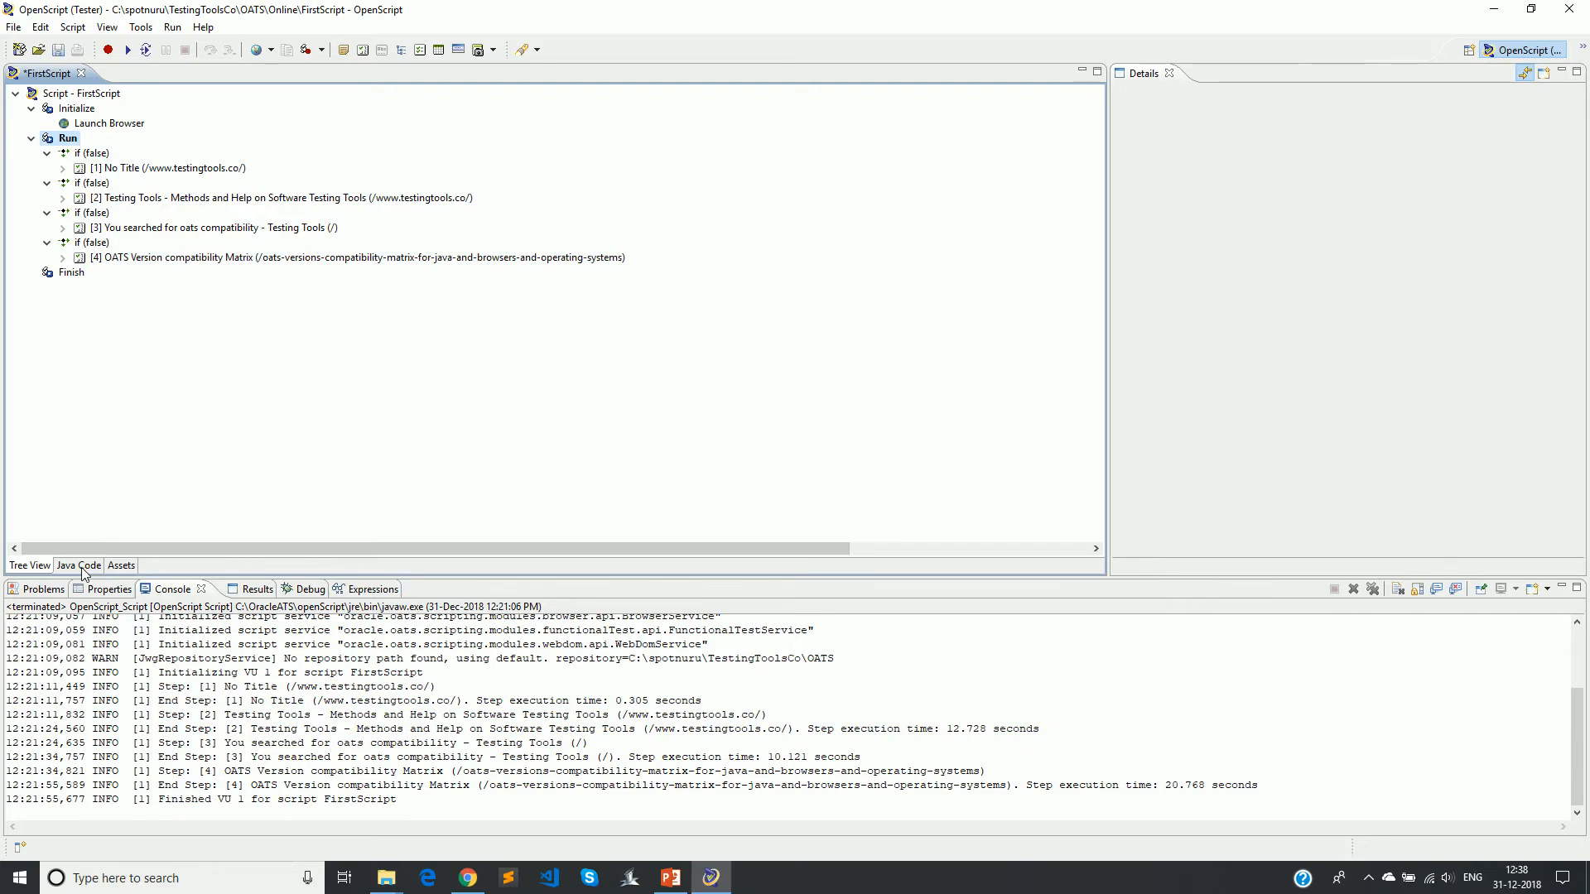
In Java Code, add System.out.println("Check me in Console Tab during playback of script.") at the top of run().
left_click(77, 567)
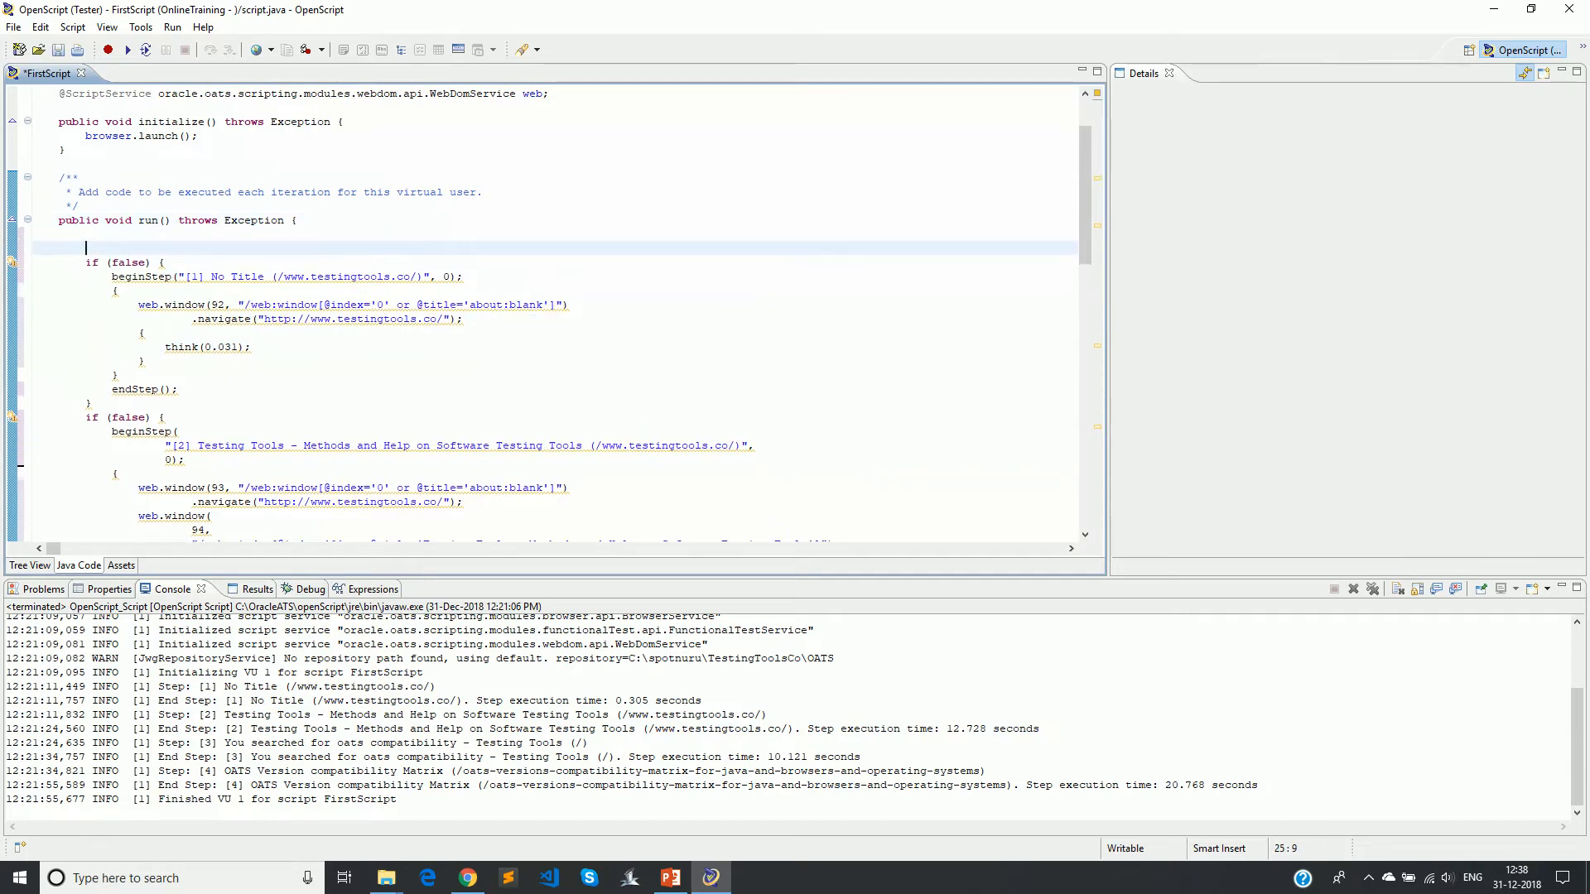
type("System.out.")
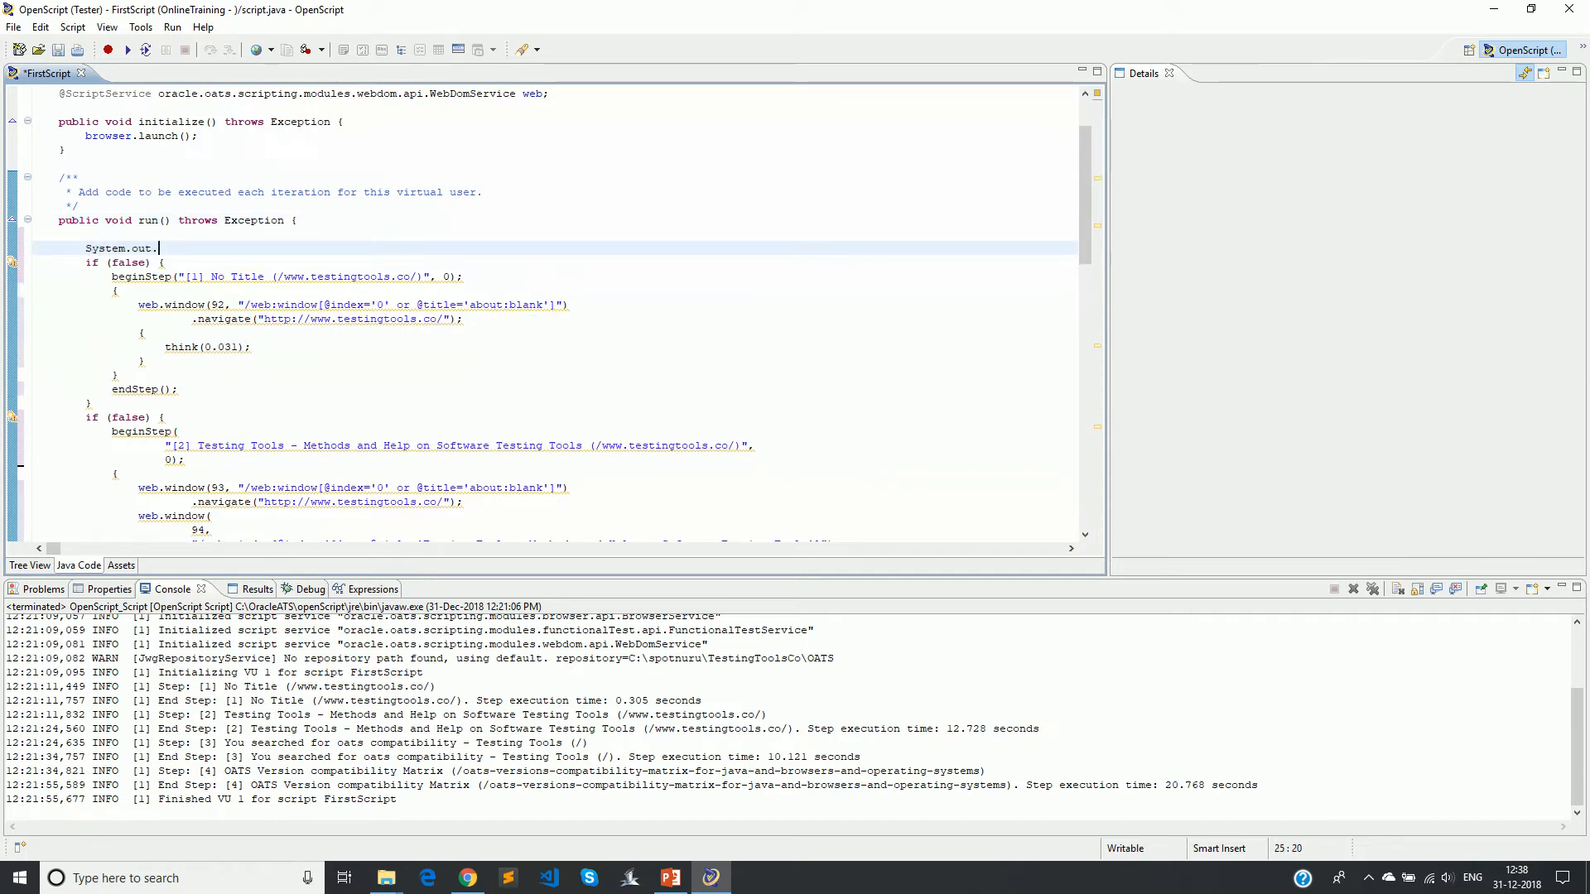
type("println()")
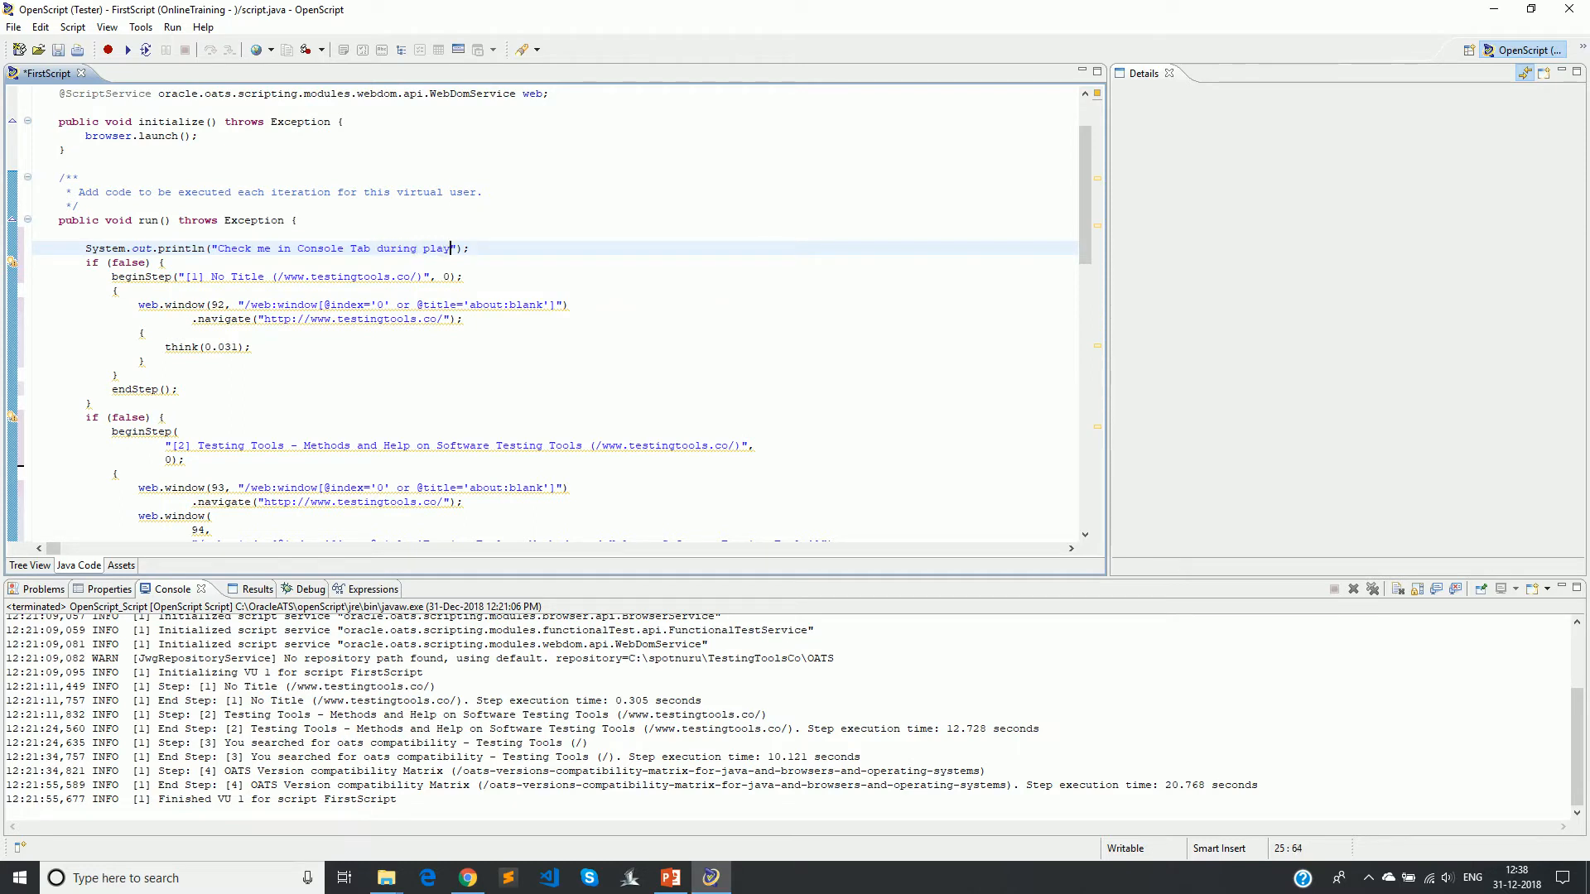
type("back of script")
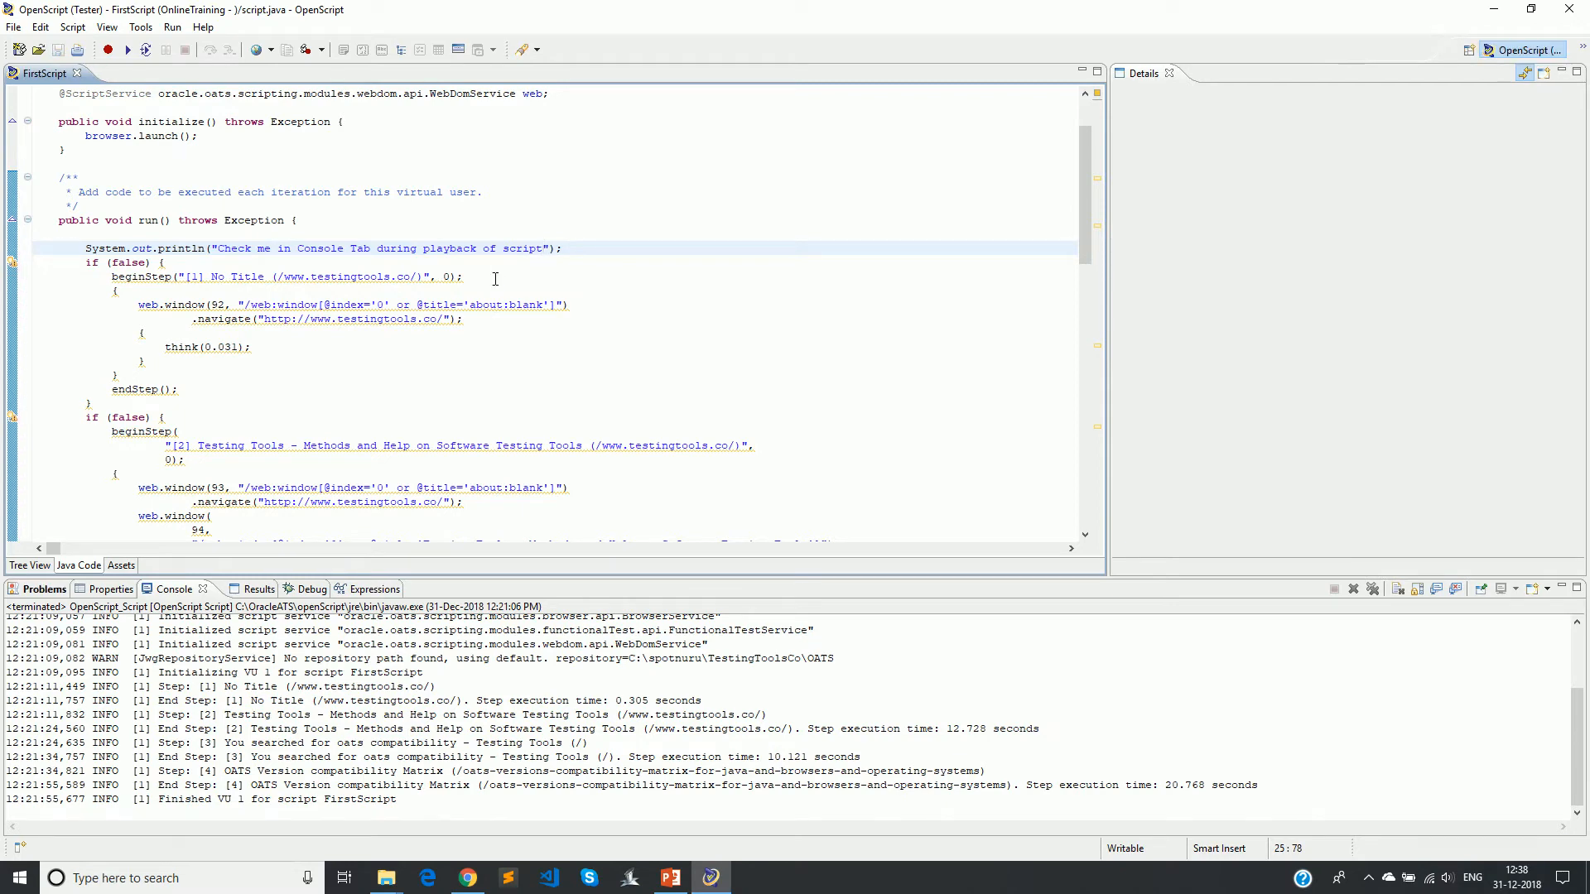
type(".")
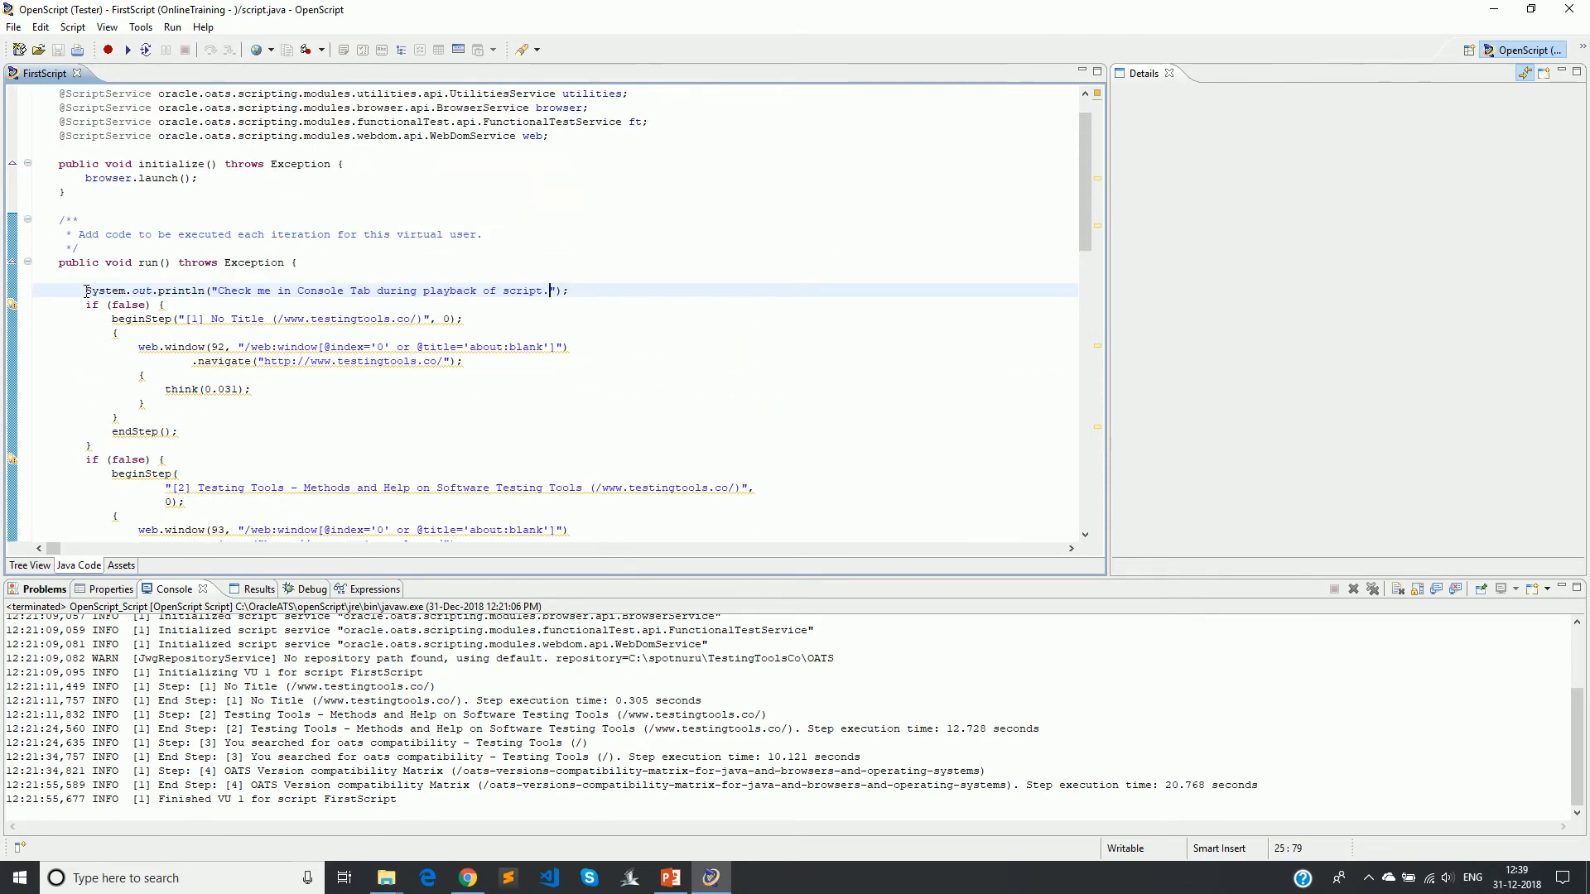
left_click(517, 346)
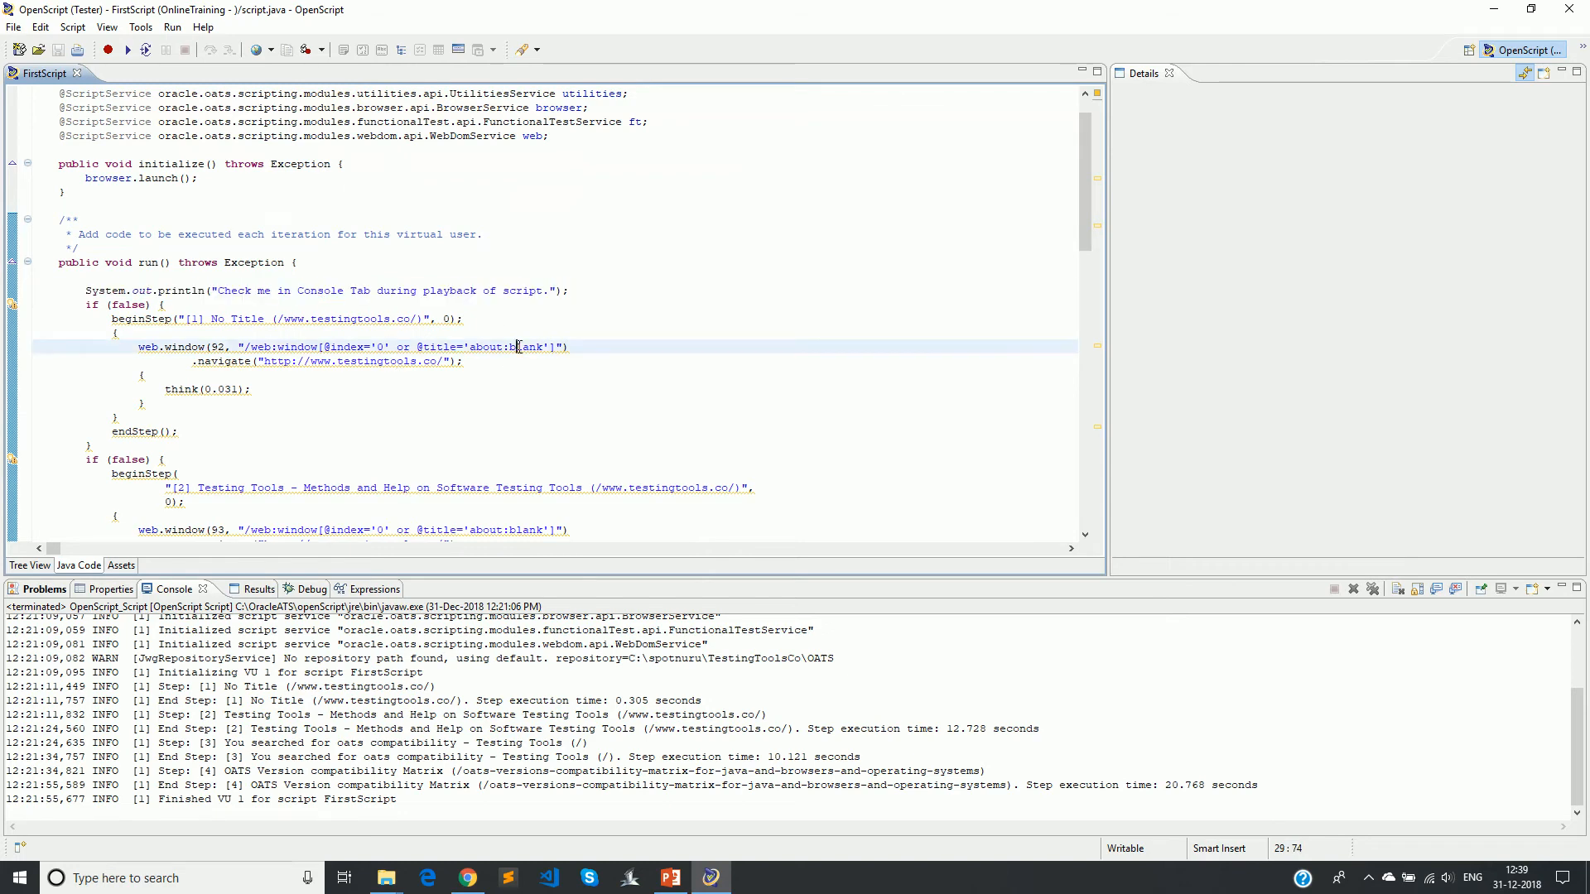
left_click(28, 565)
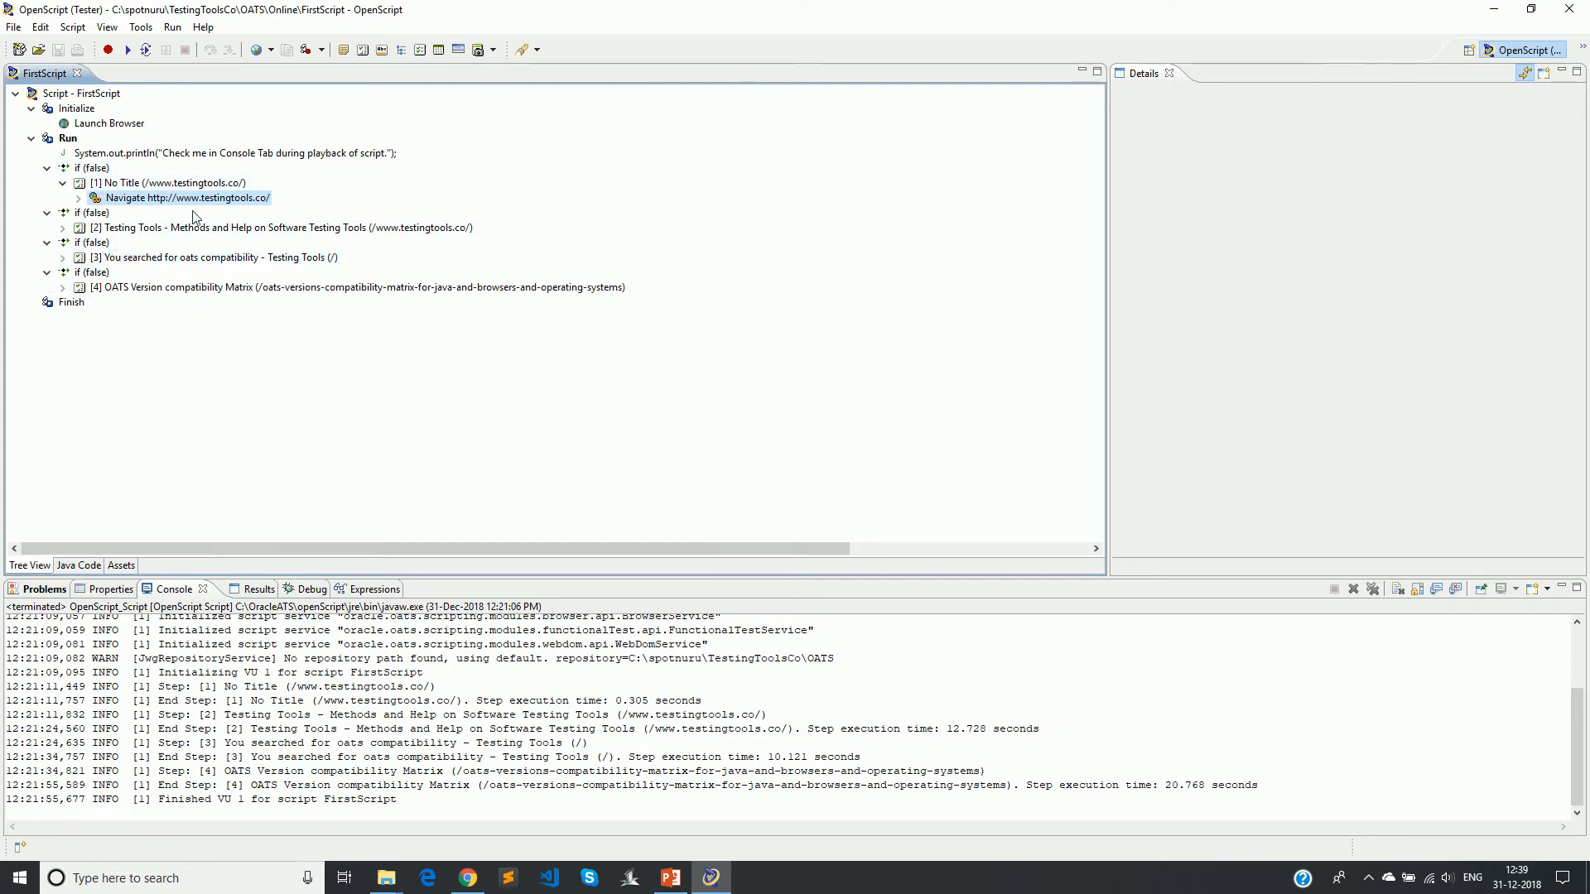
Play back FirstScript and confirm the println message appears in the Console.
left_click(187, 197)
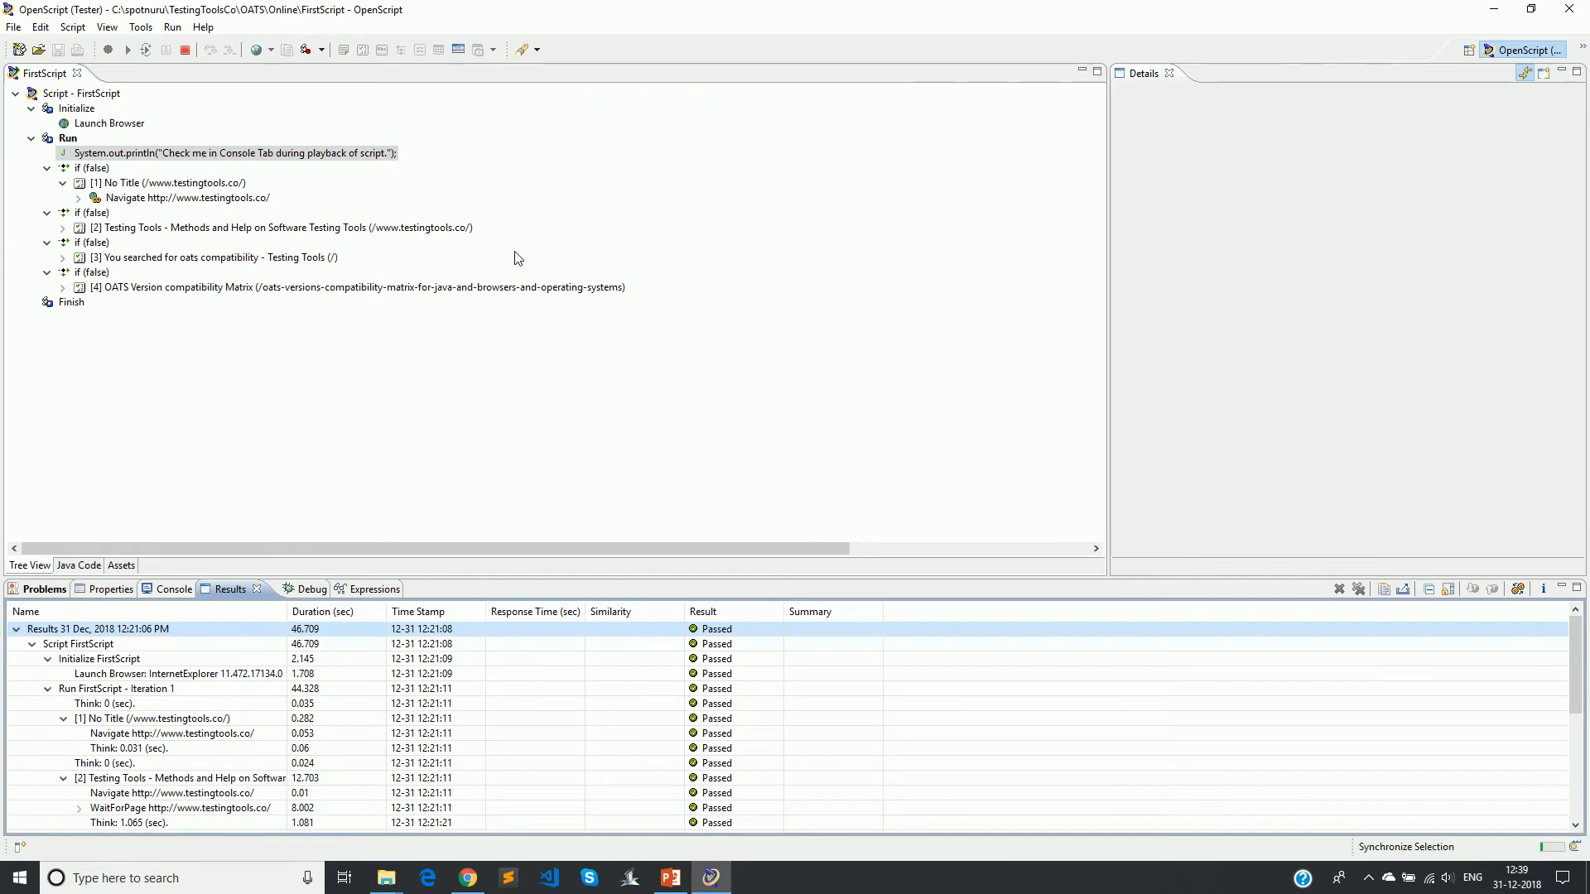
left_click(172, 589)
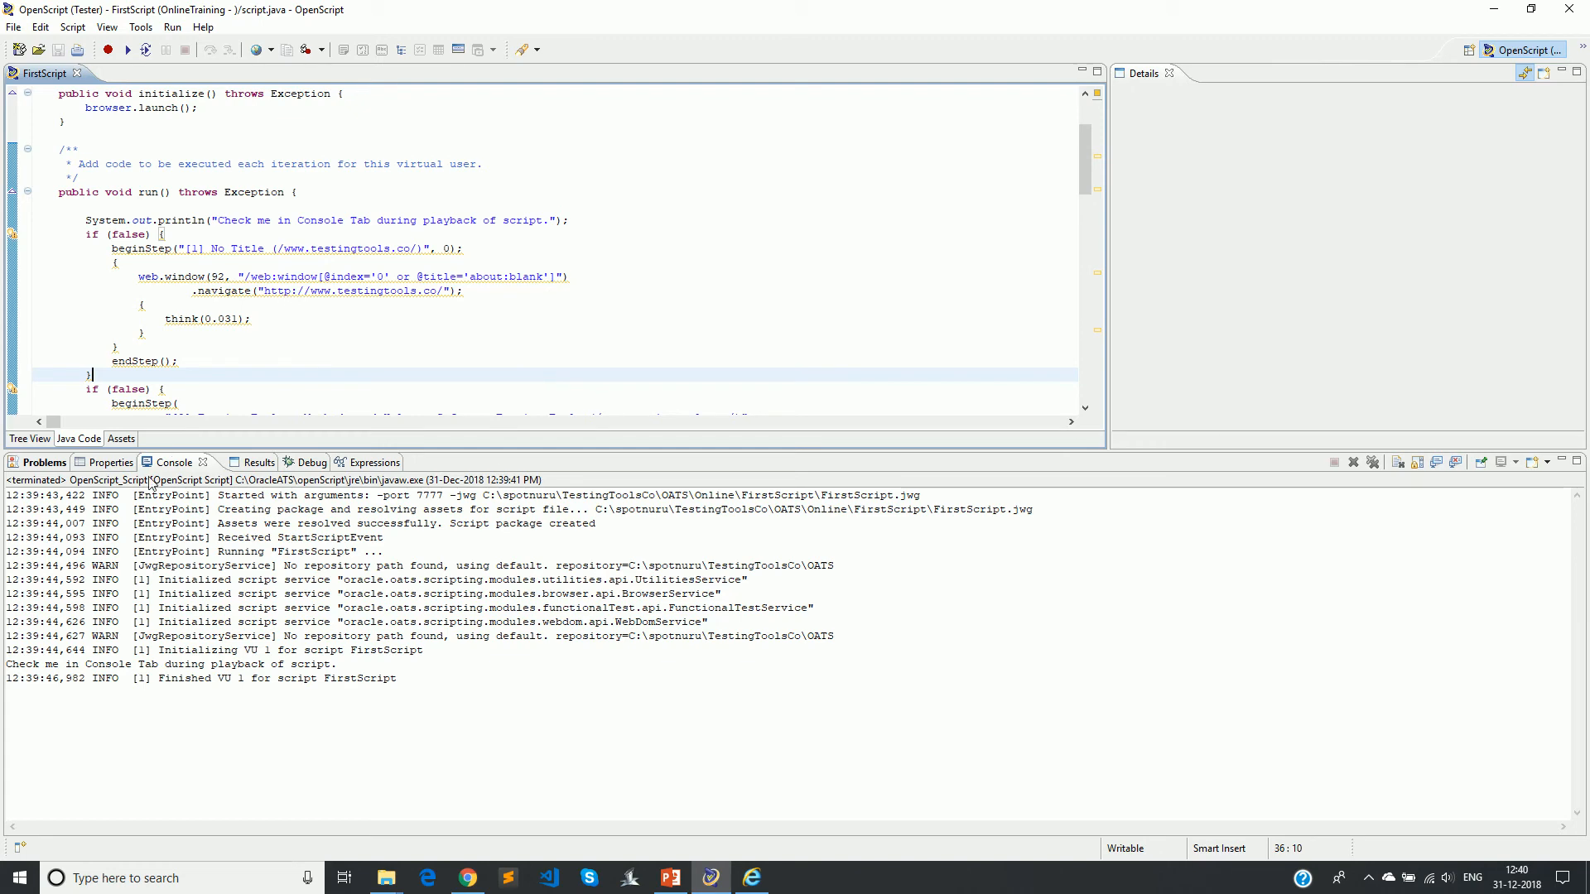
Remove the if (false) conditions so all four pages sit directly under Run again.
left_click(28, 438)
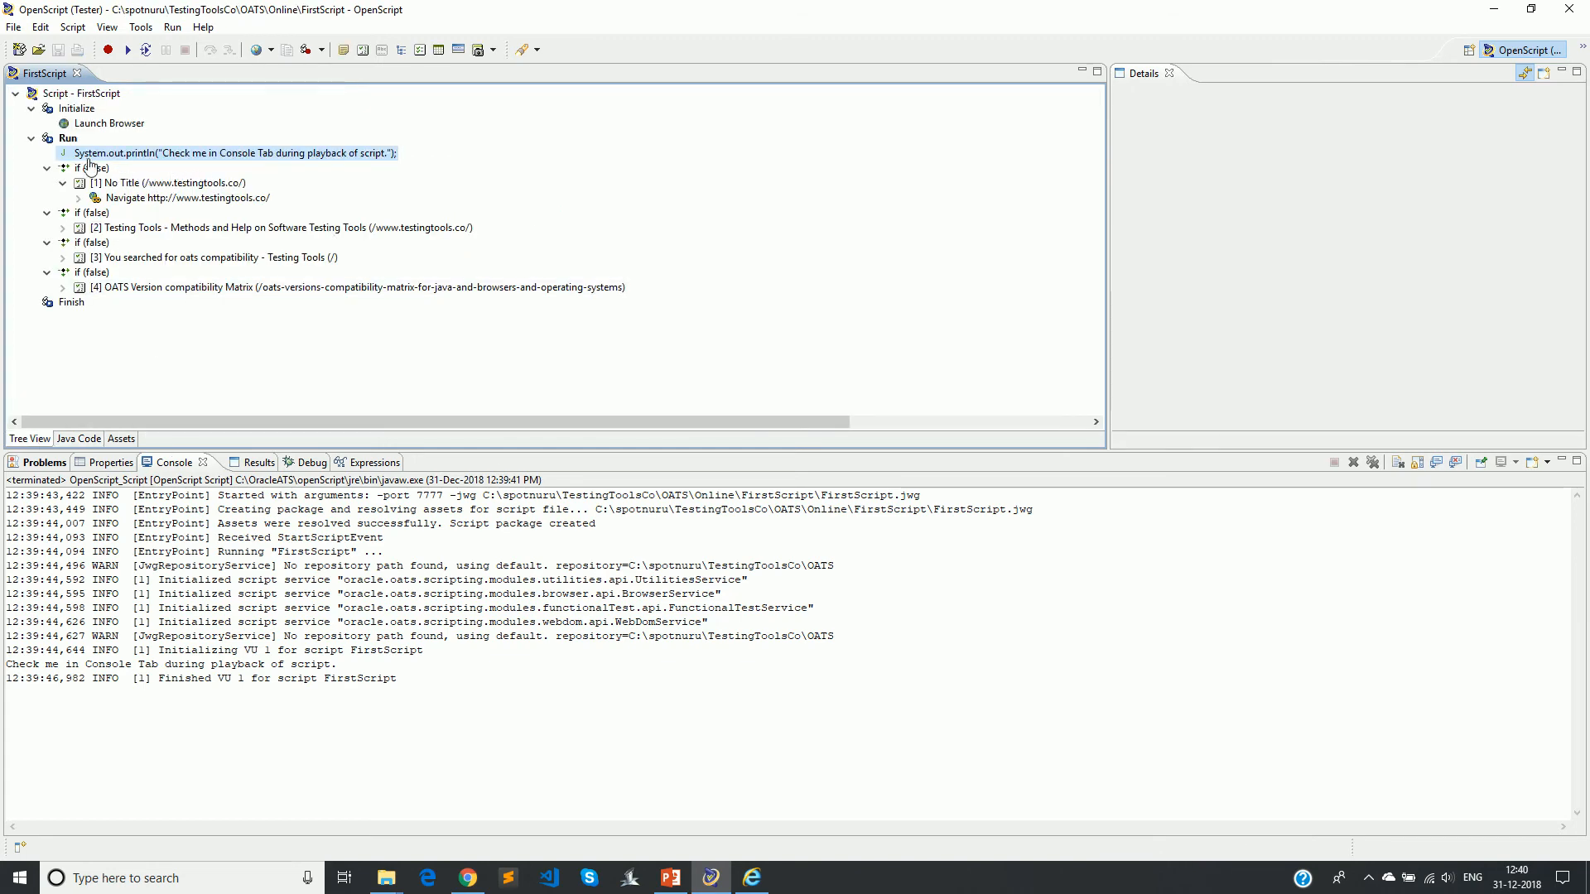
right_click(96, 167)
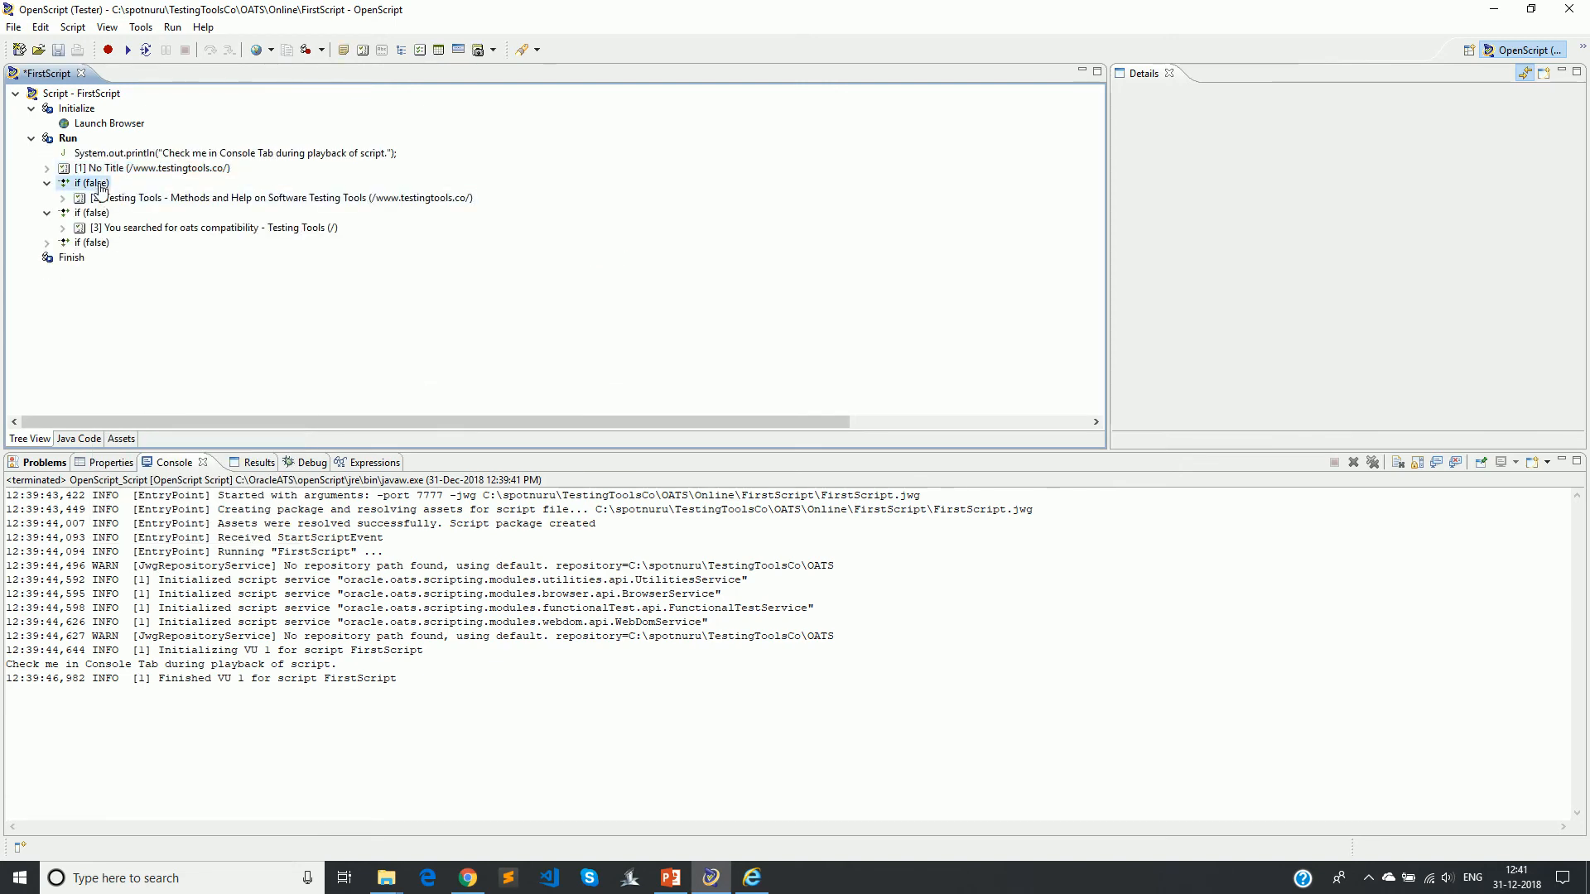
left_click(46, 182)
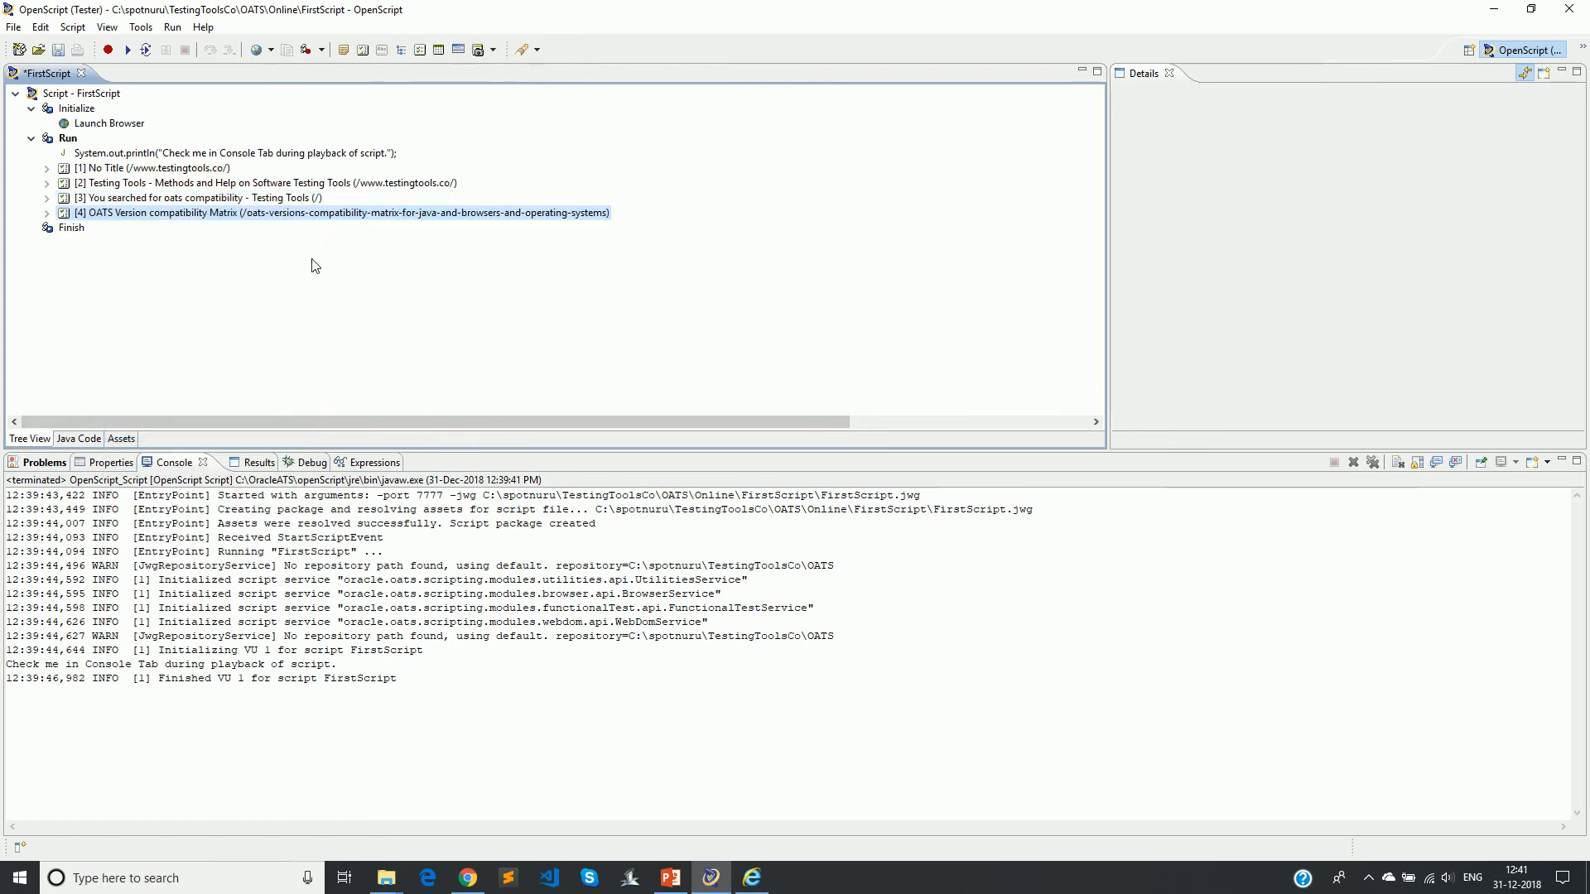
left_click(153, 167)
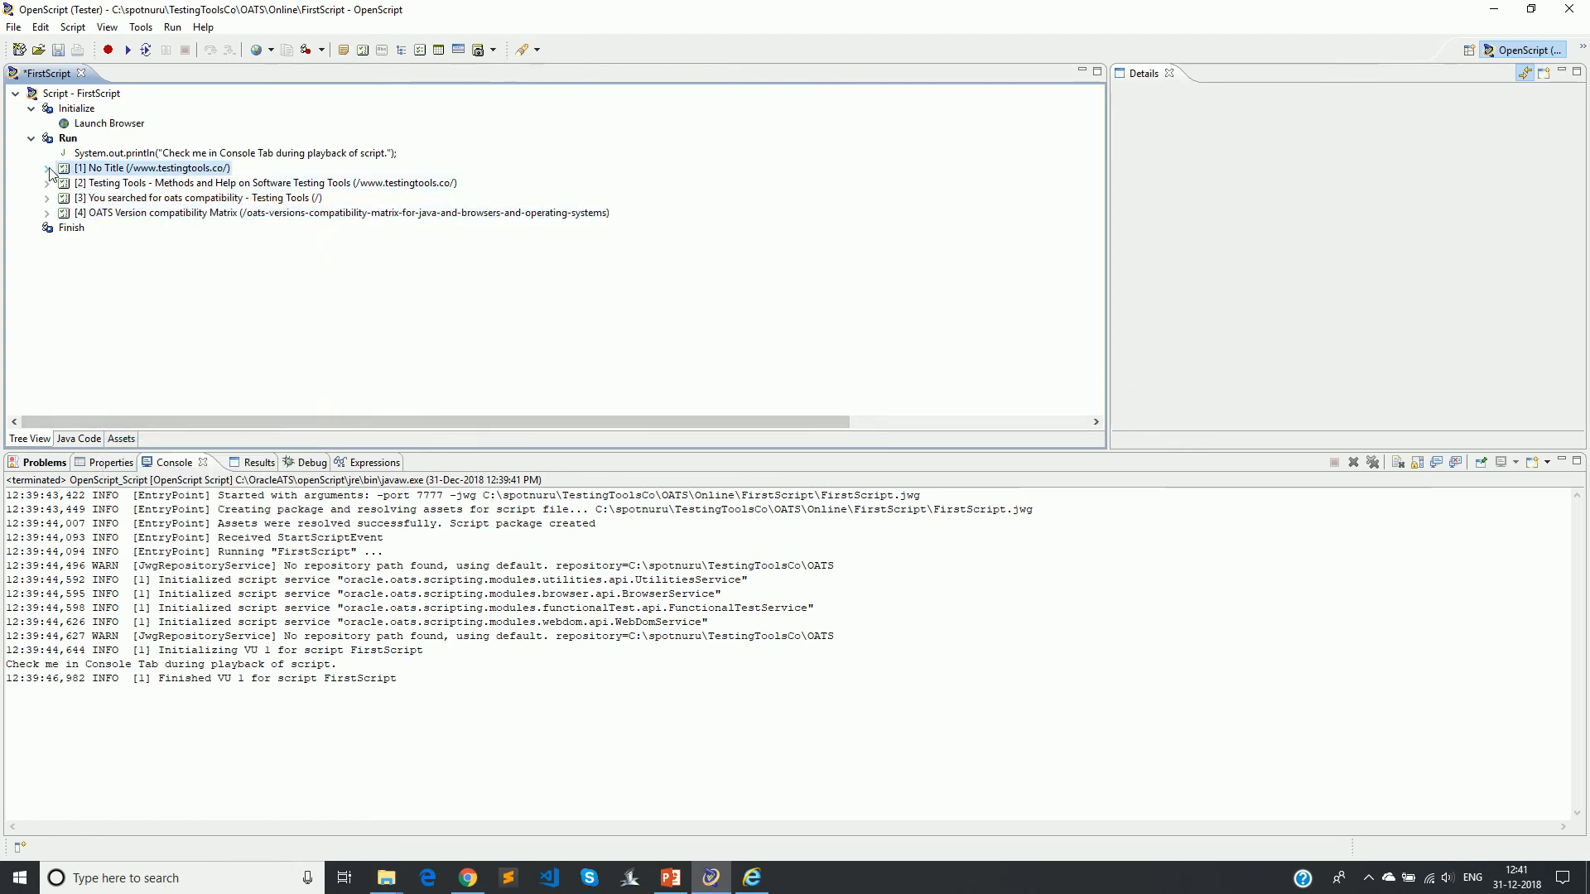
View the WaitForPage screenshot for step [2], then list both FirstScript replay results as Passed.
left_click(46, 167)
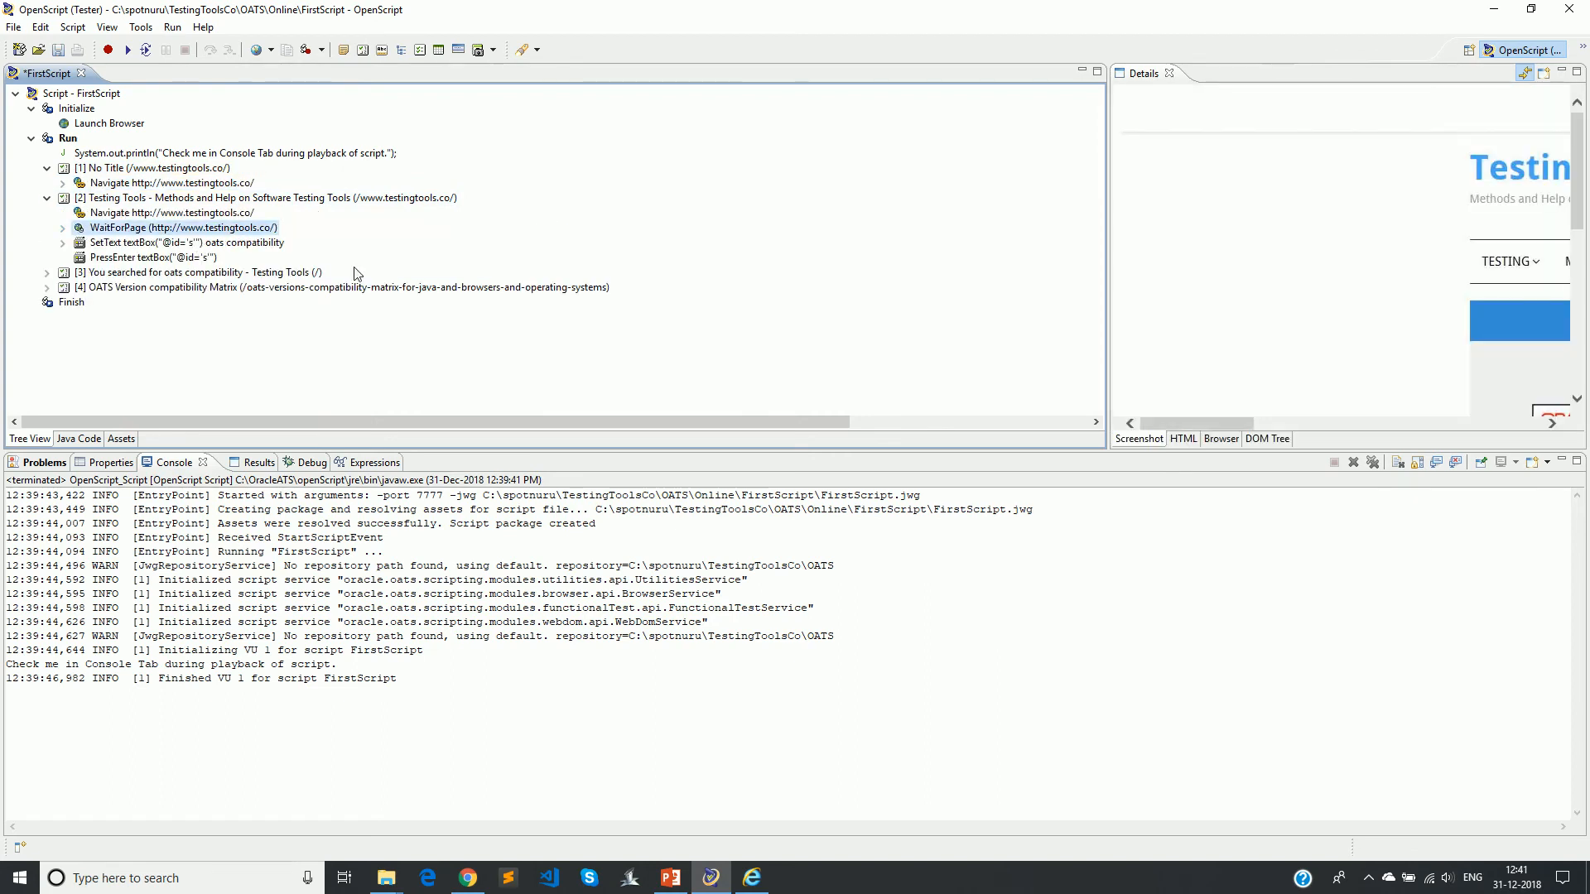
mouse_move(1102, 359)
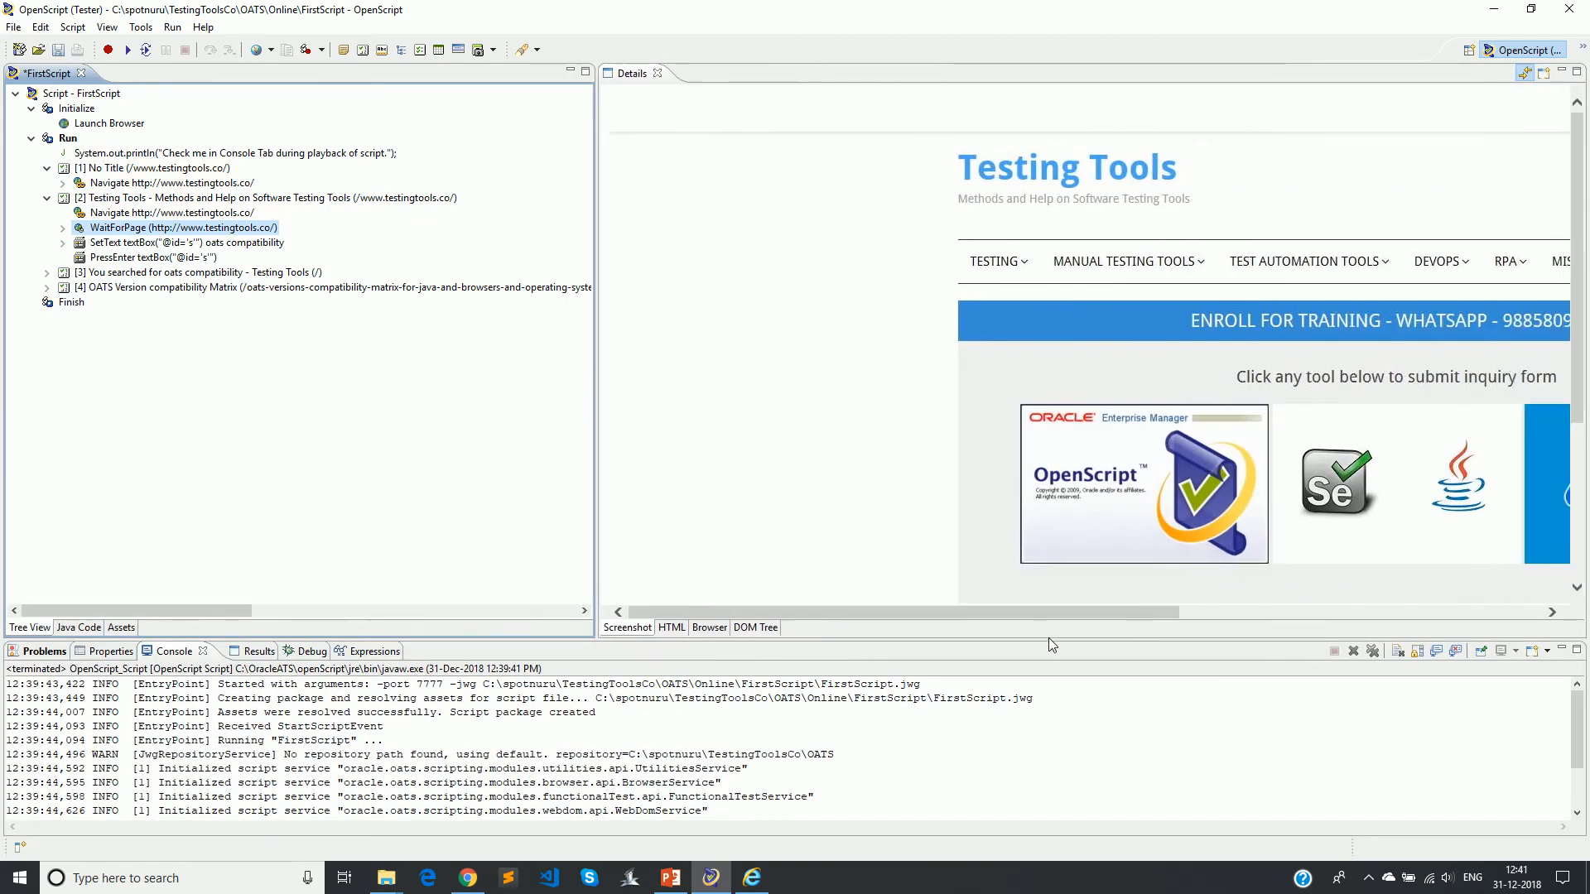
scroll("right", 3)
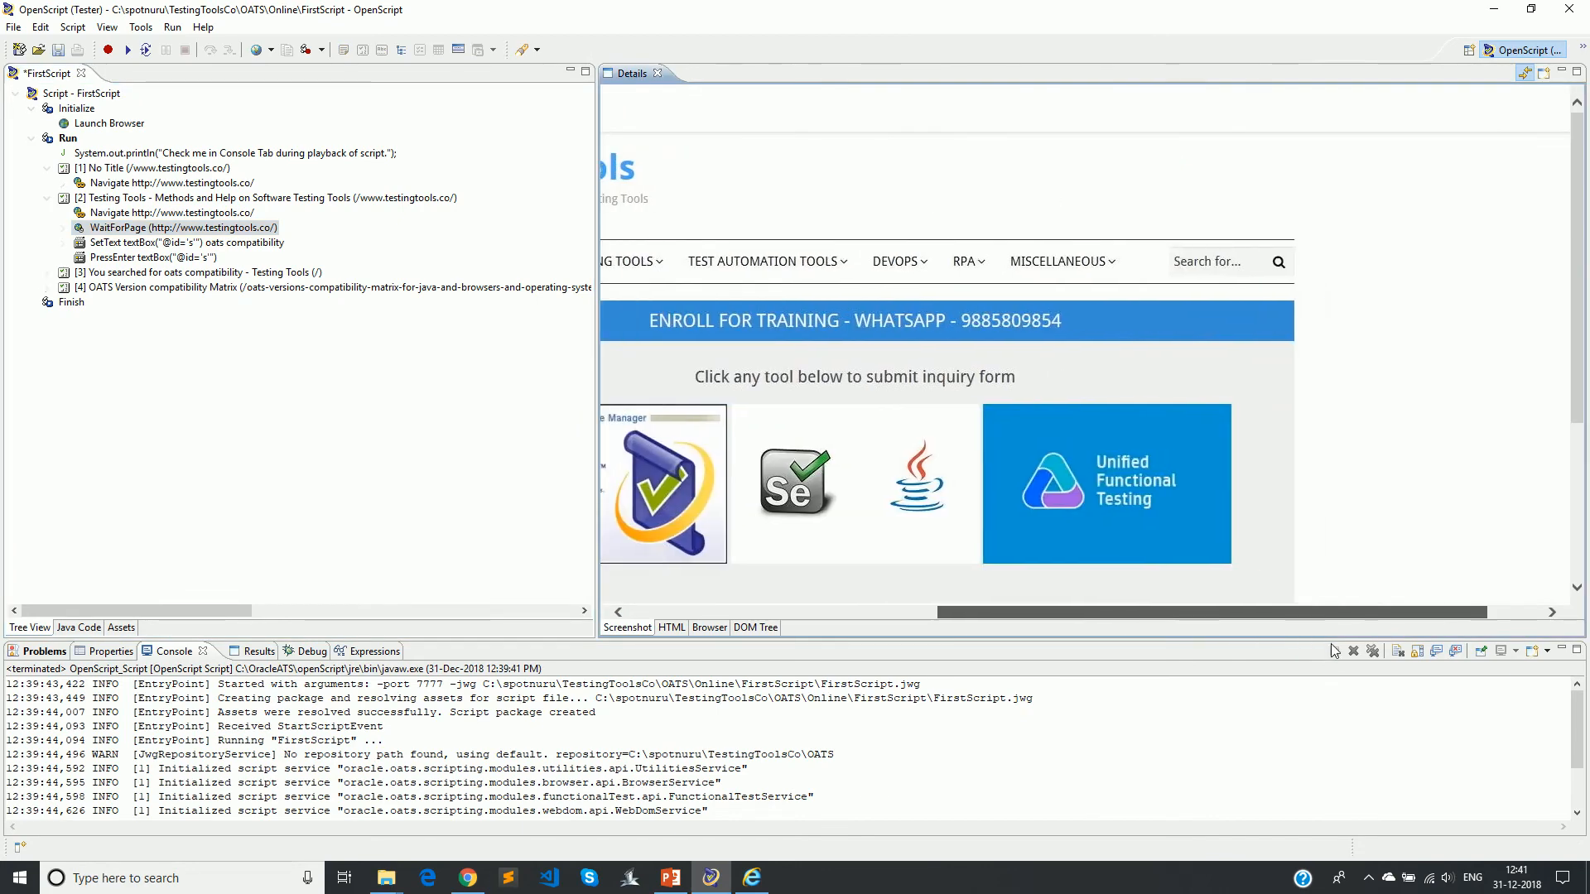
scroll("down", 3)
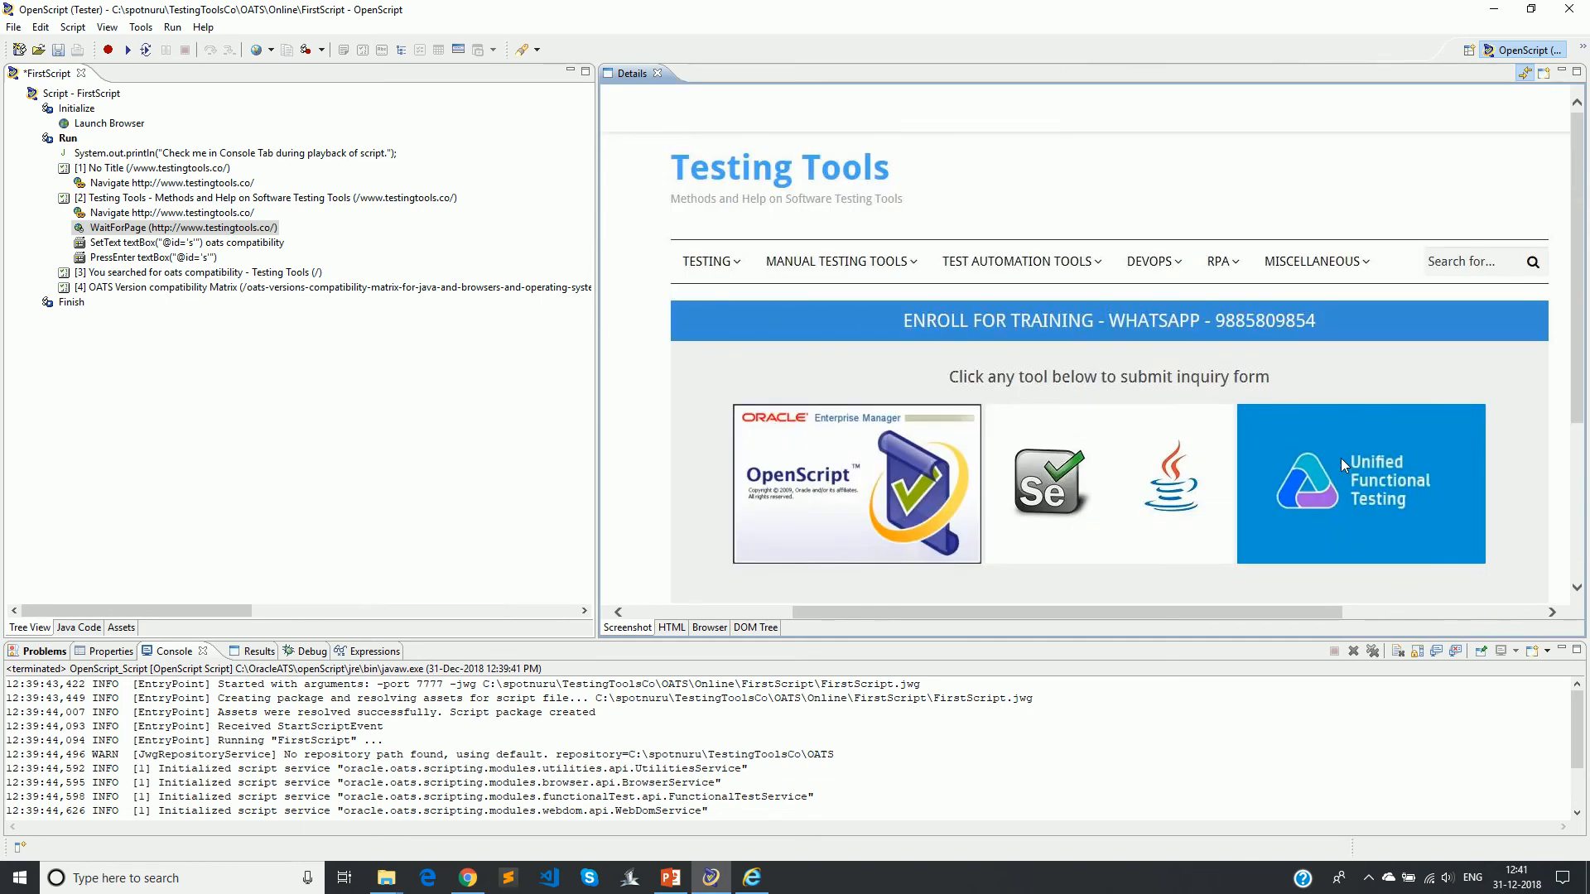
mouse_move(862, 706)
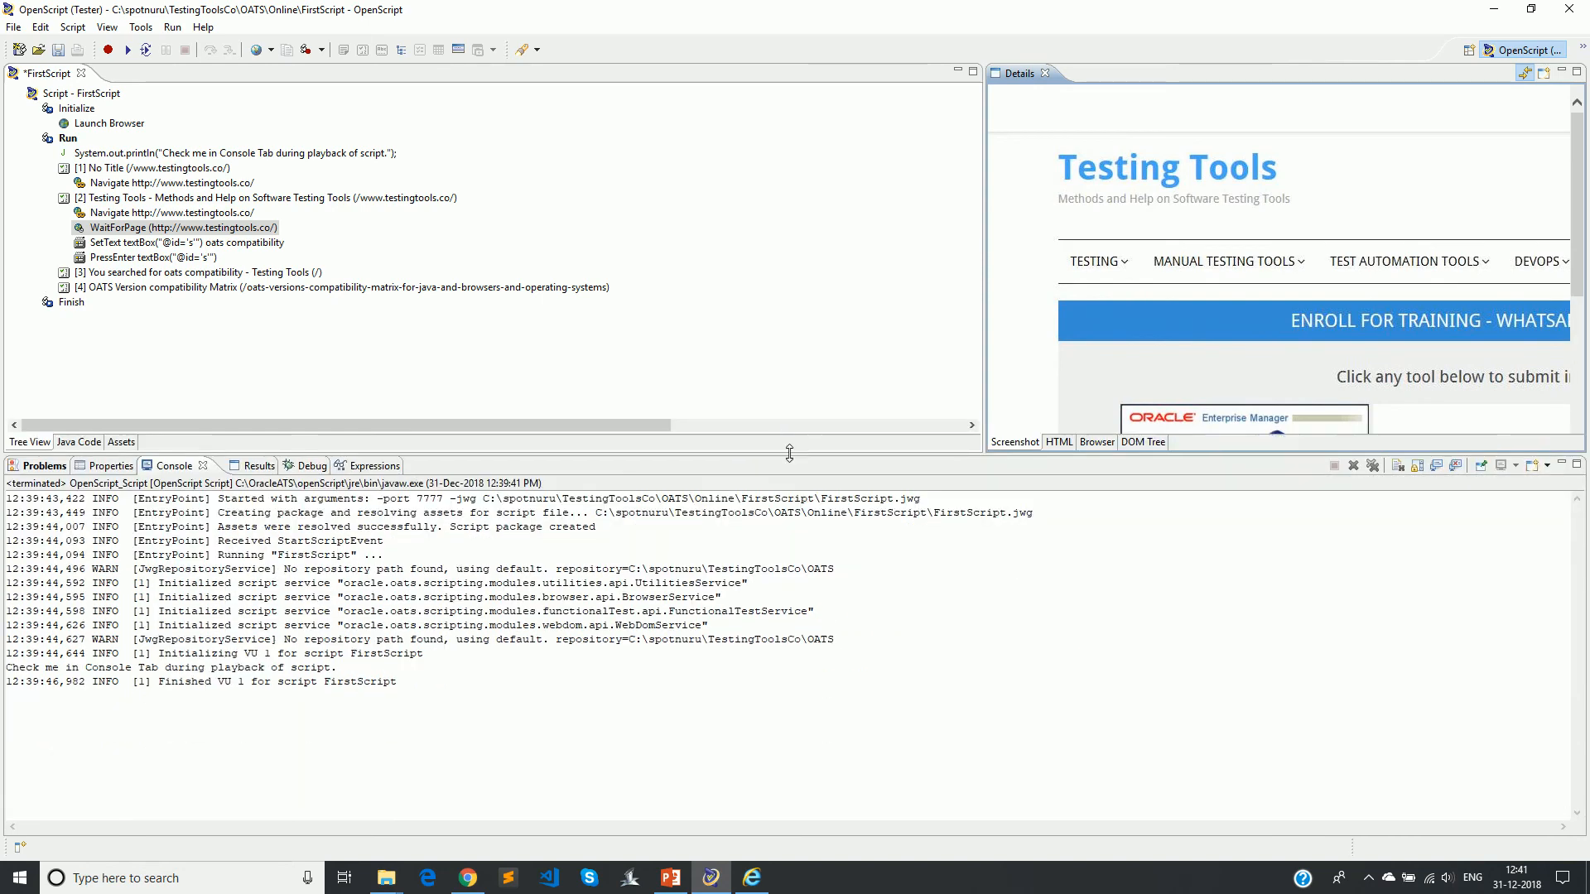
left_click(232, 464)
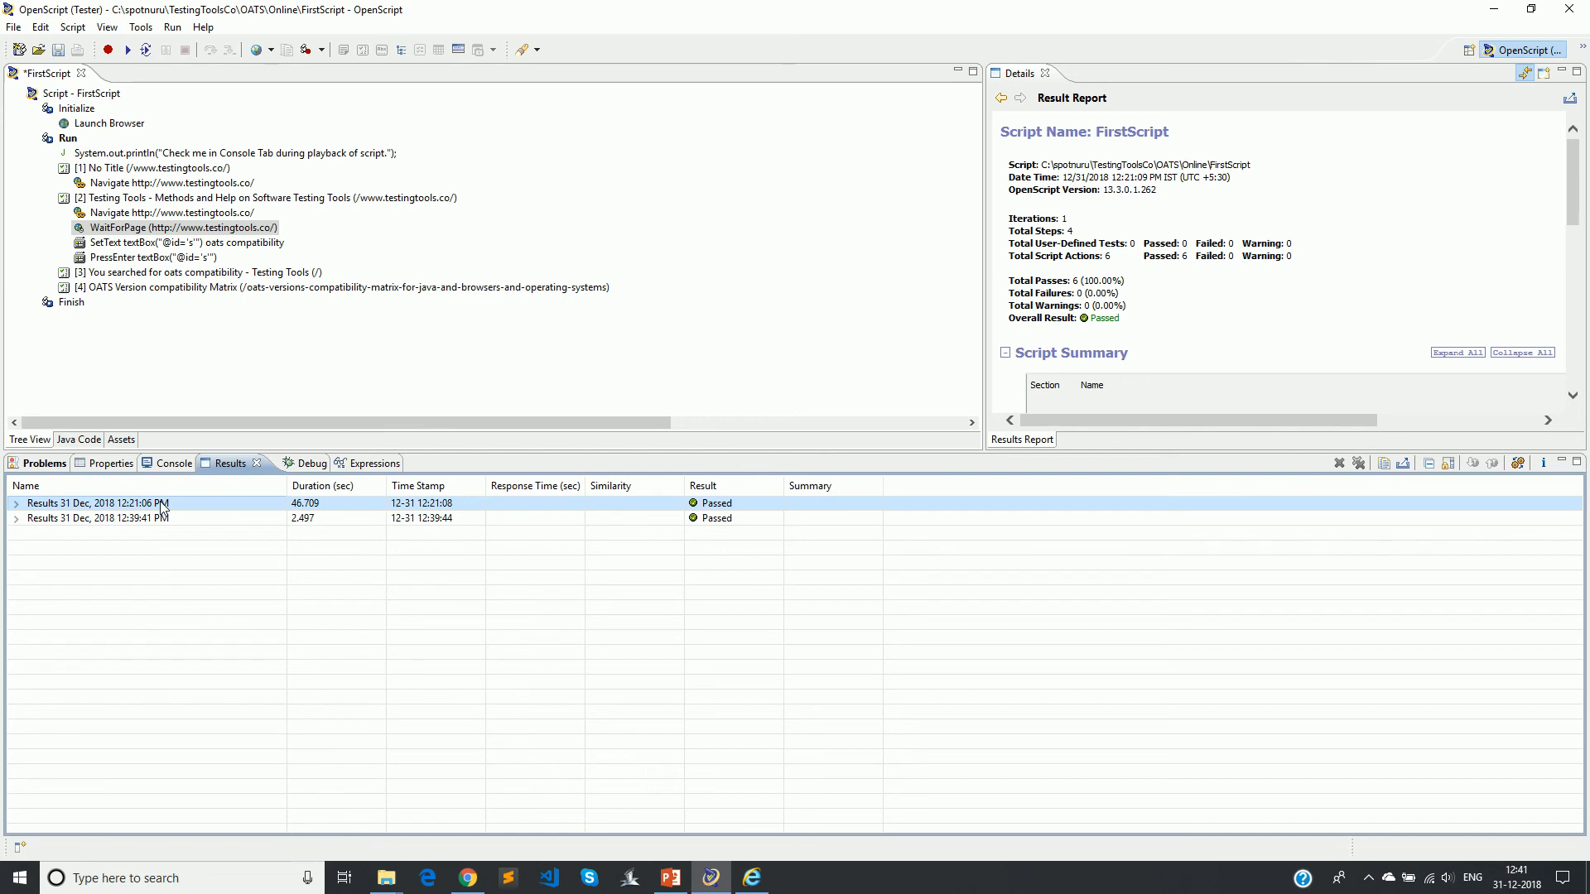
Clear the report from Details and drag the divider down to enlarge the step tree.
left_click(96, 518)
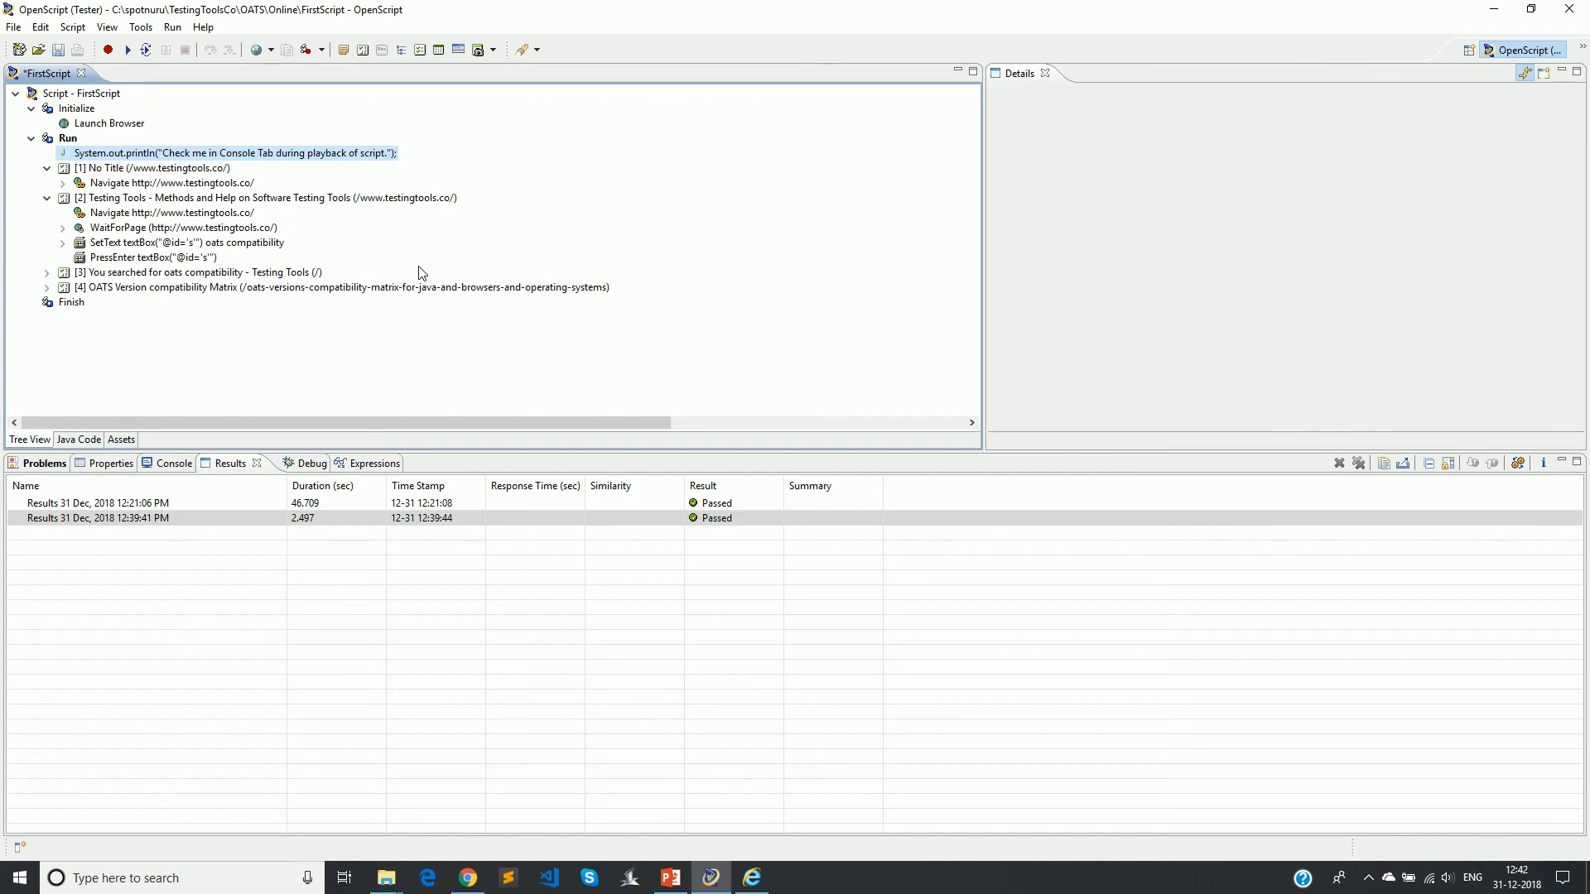
mouse_move(885, 457)
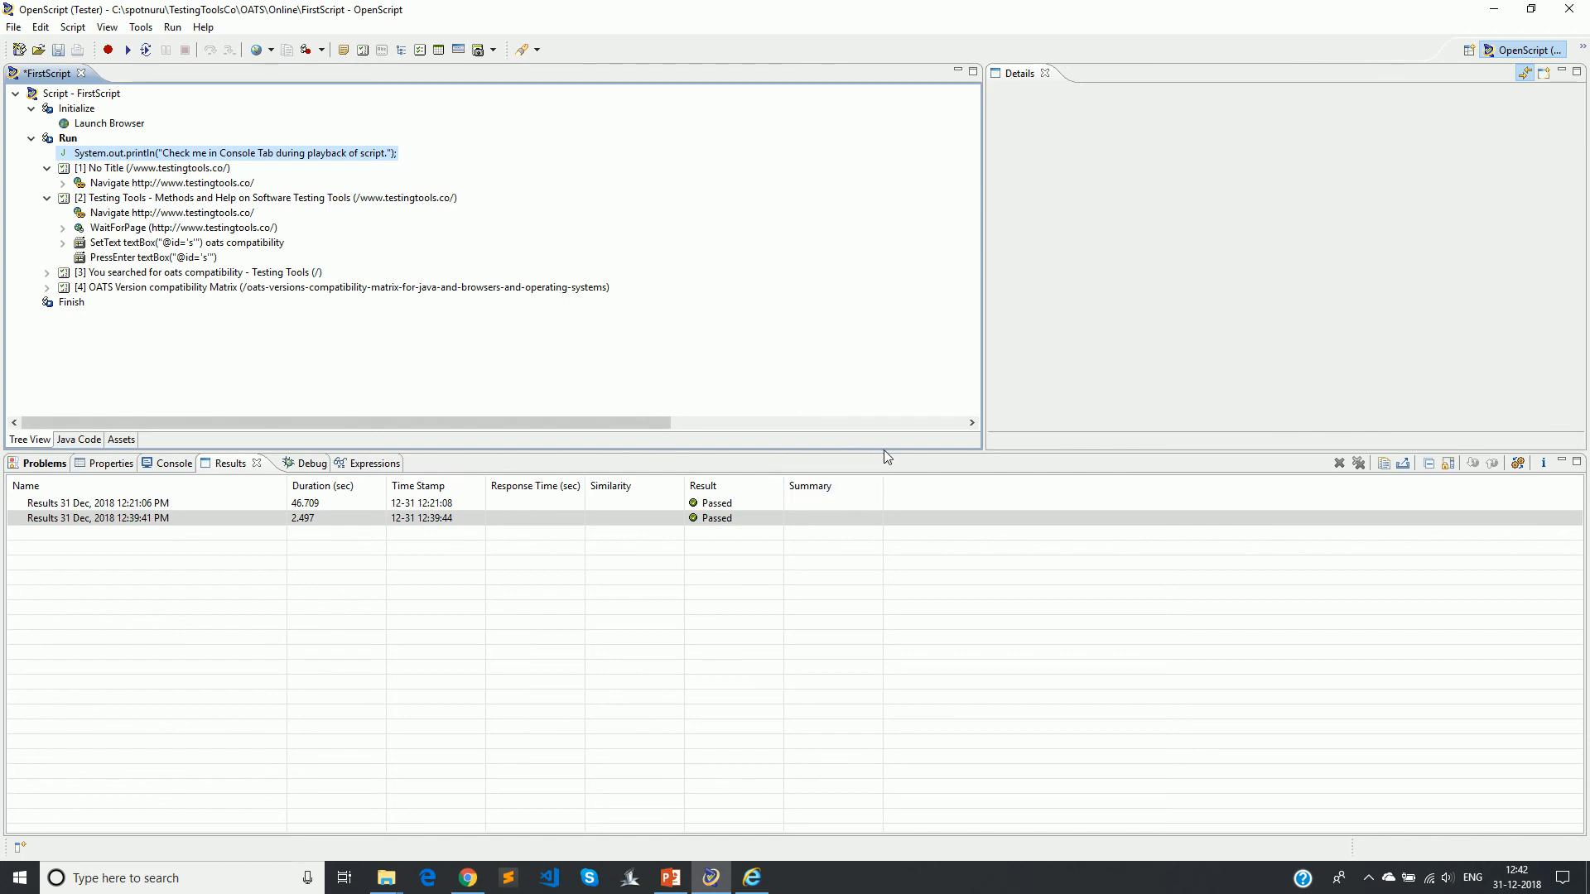
left_click_drag(911, 457, 911, 598)
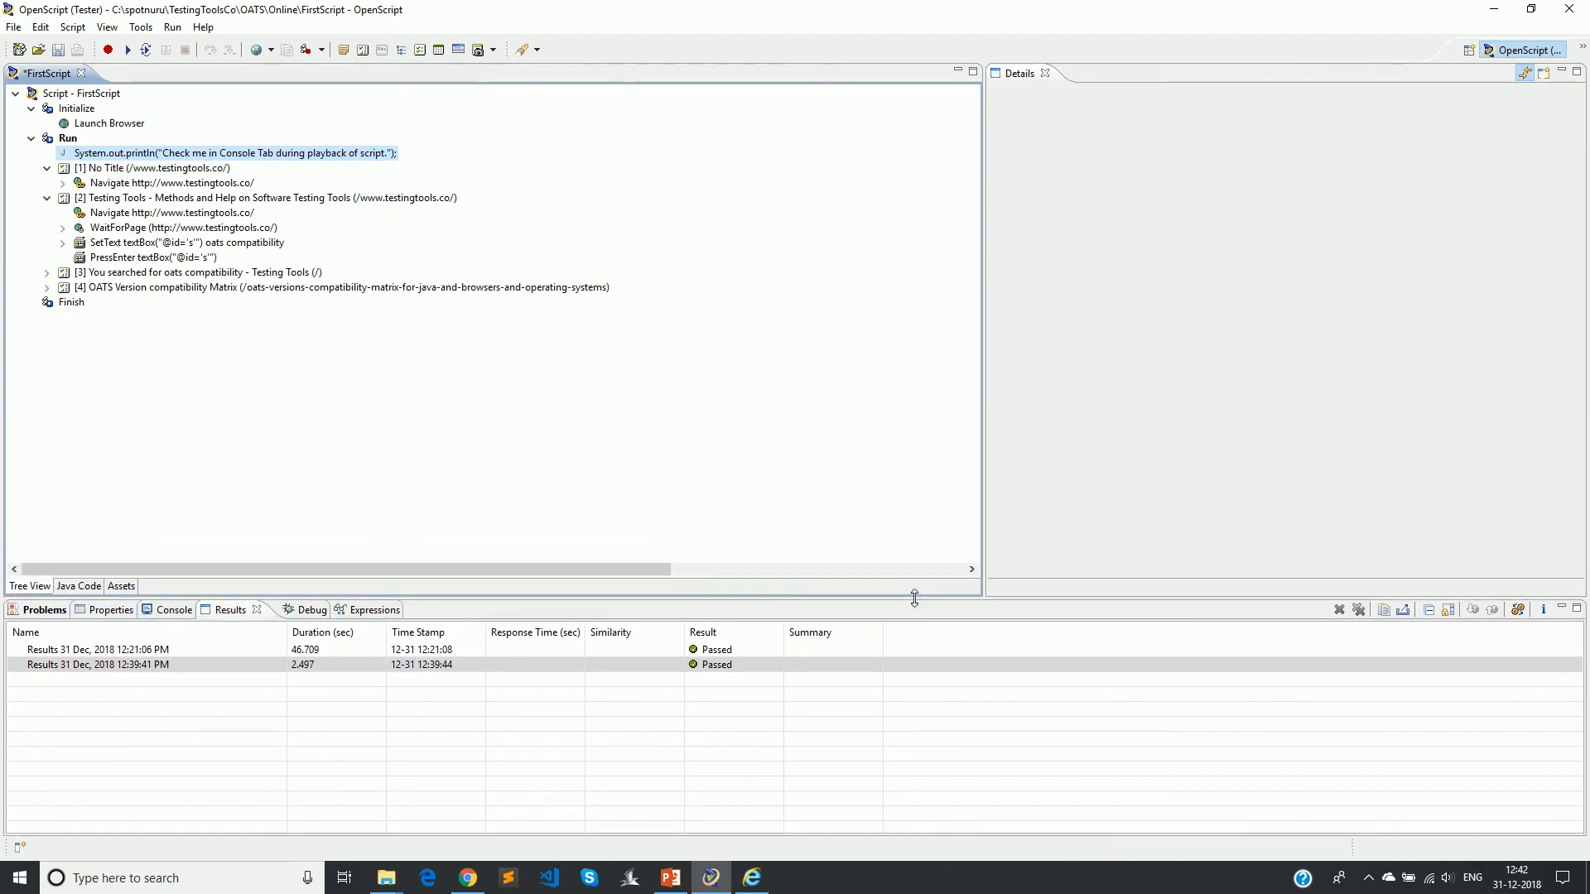